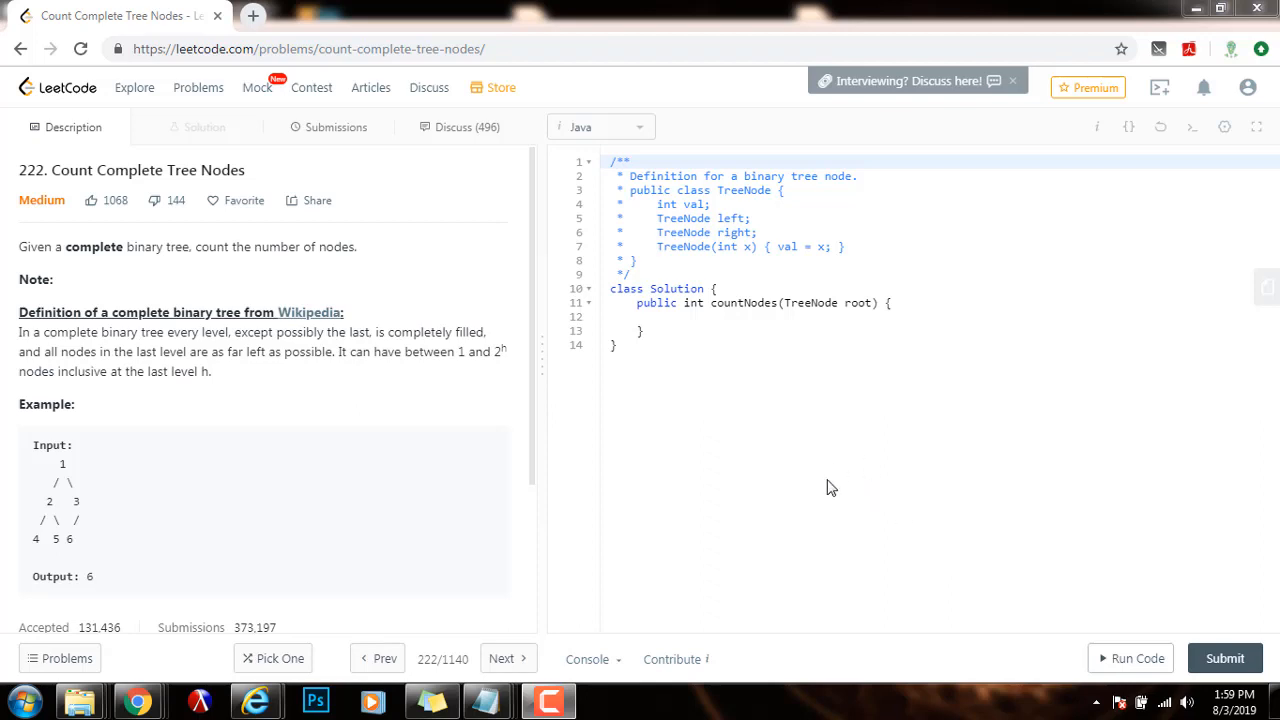
pyautogui.moveTo(92, 164)
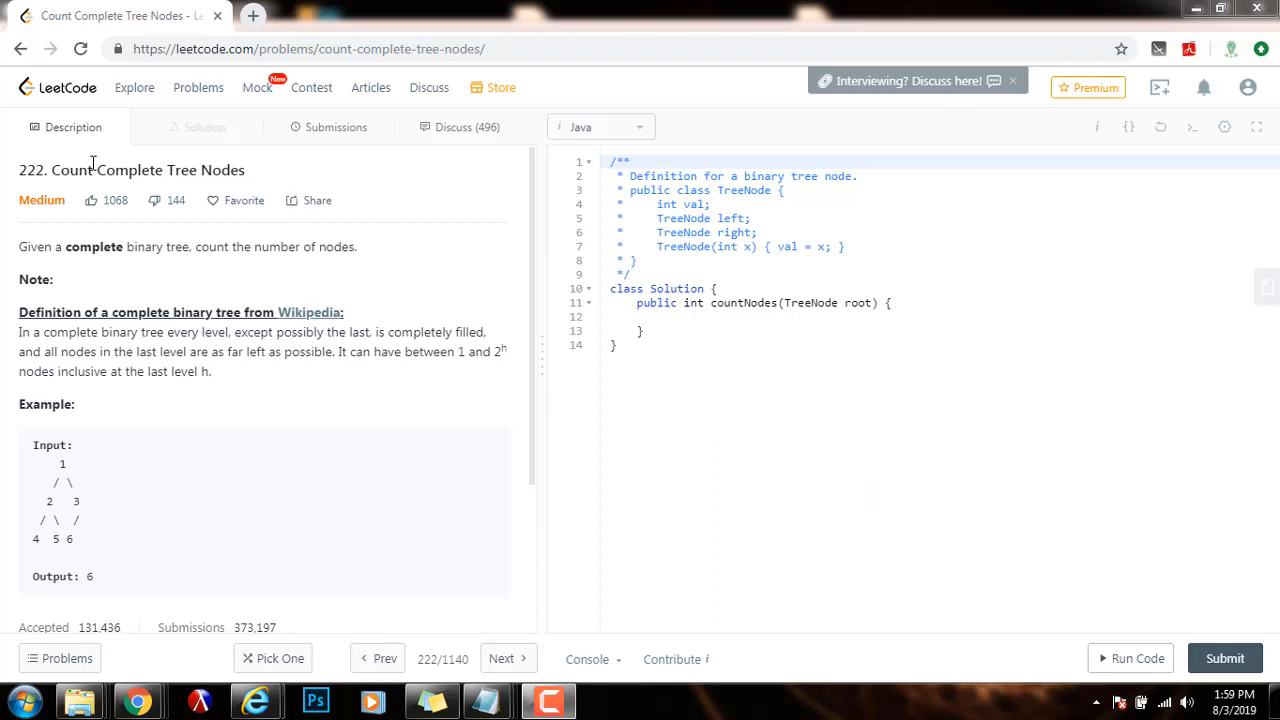
pyautogui.moveTo(270, 174)
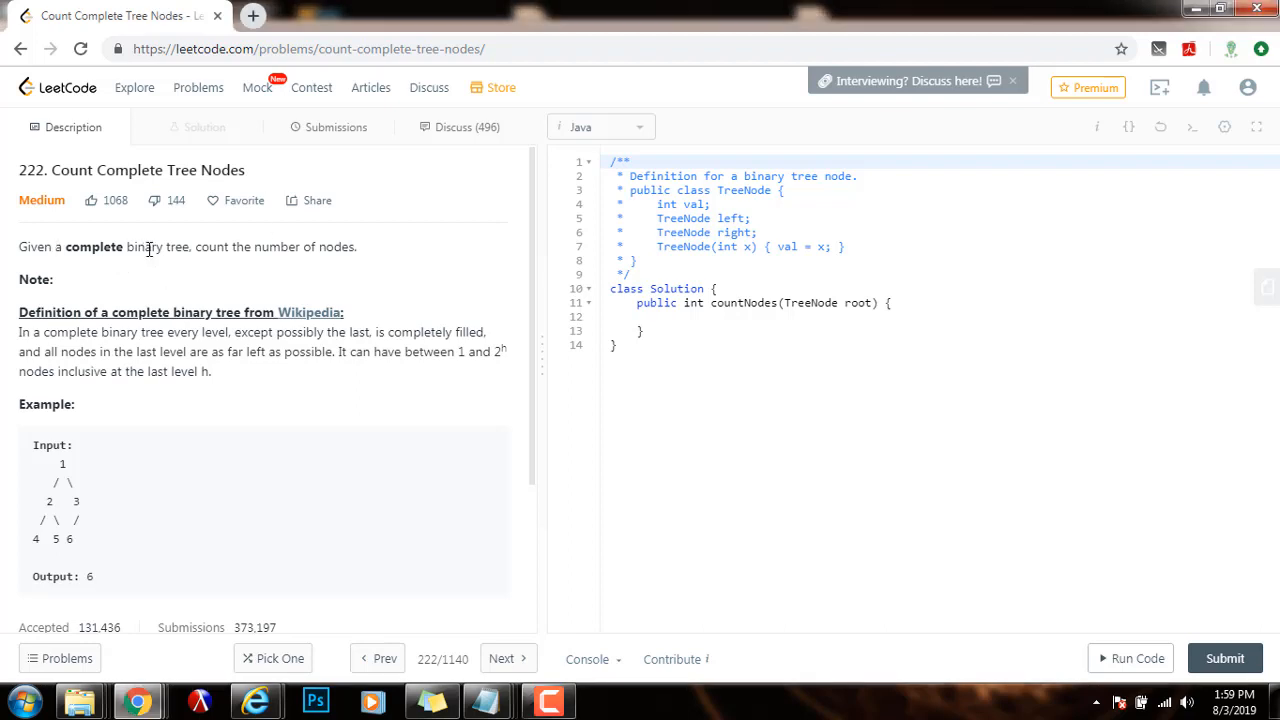
pyautogui.moveTo(408, 252)
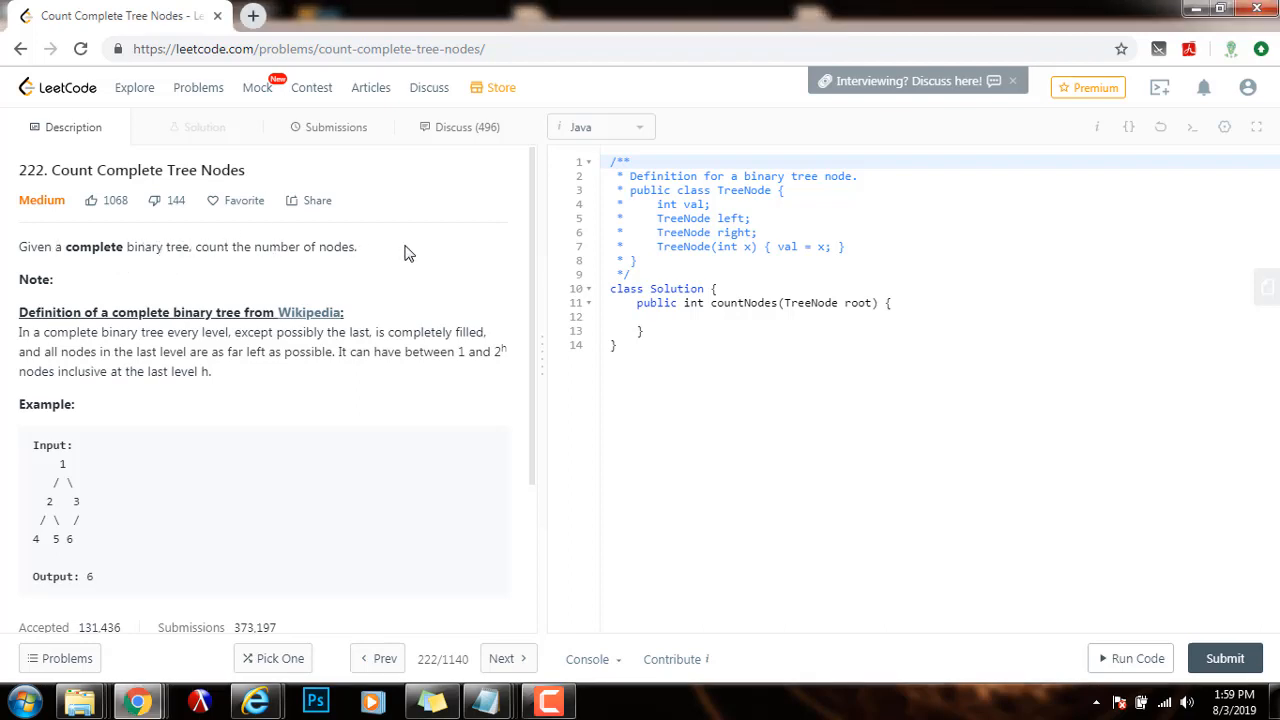
pyautogui.moveTo(60, 306)
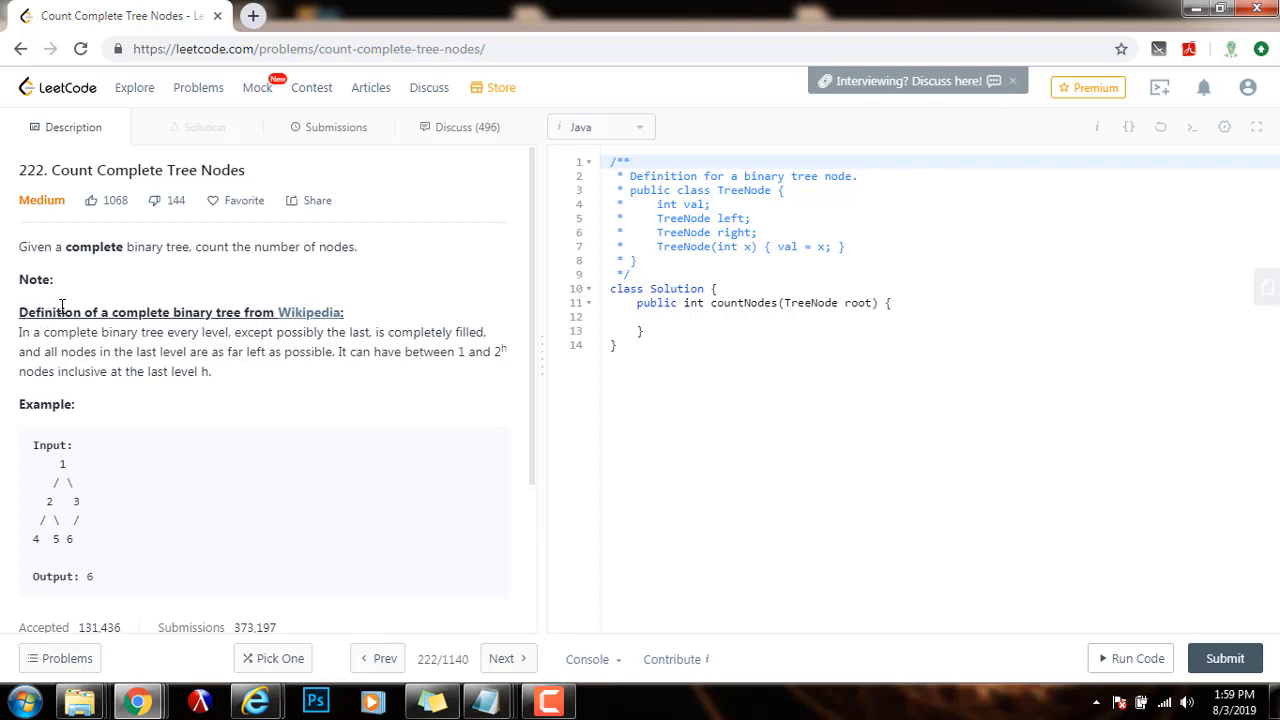
pyautogui.moveTo(212, 292)
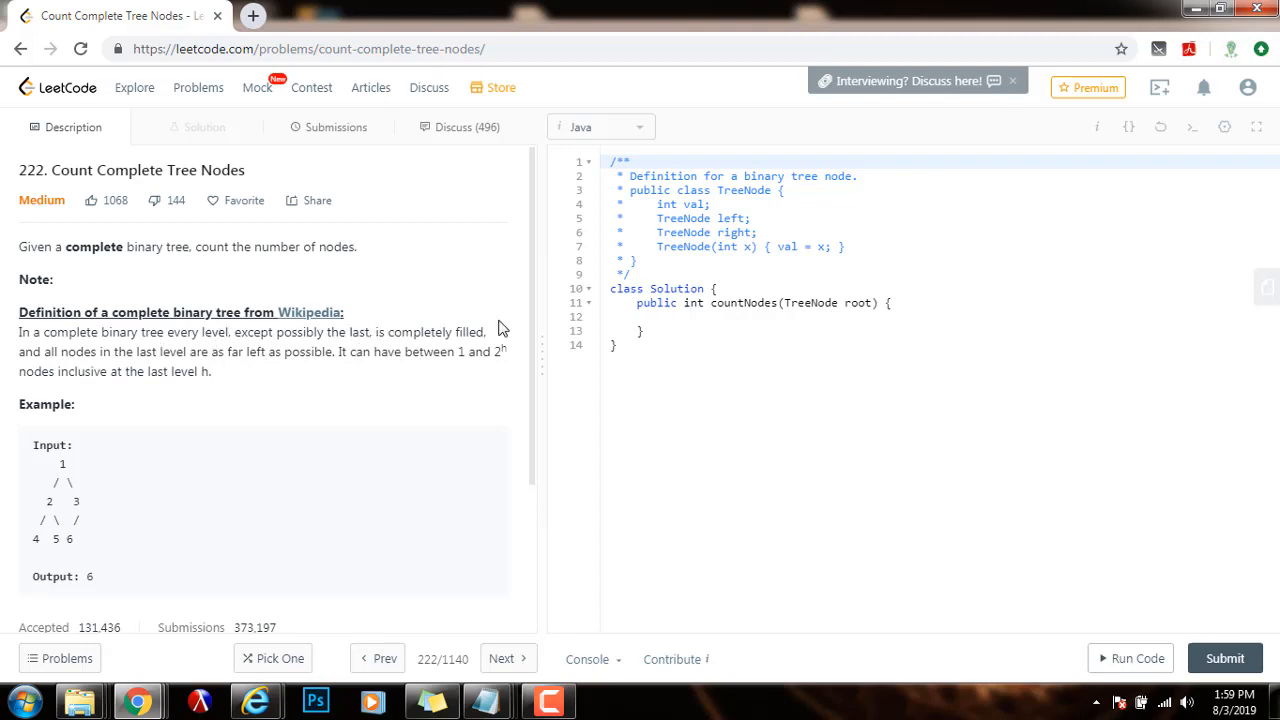
pyautogui.moveTo(176, 350)
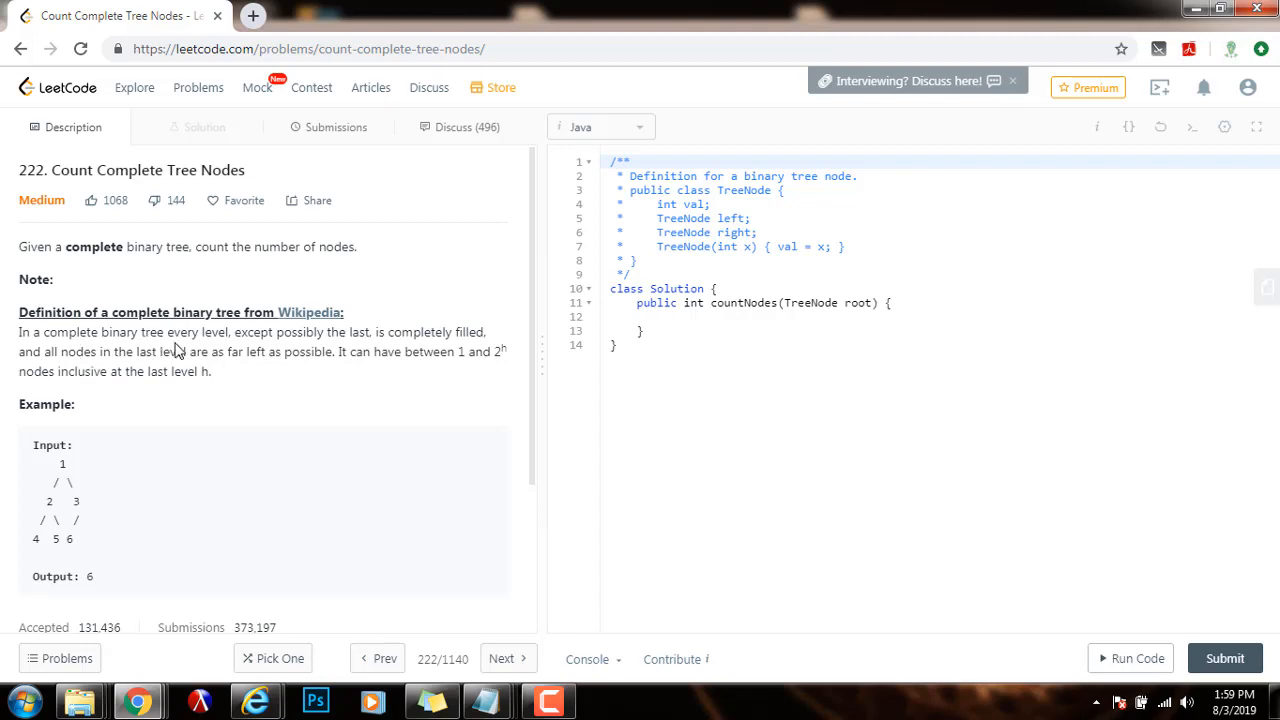
pyautogui.moveTo(344, 376)
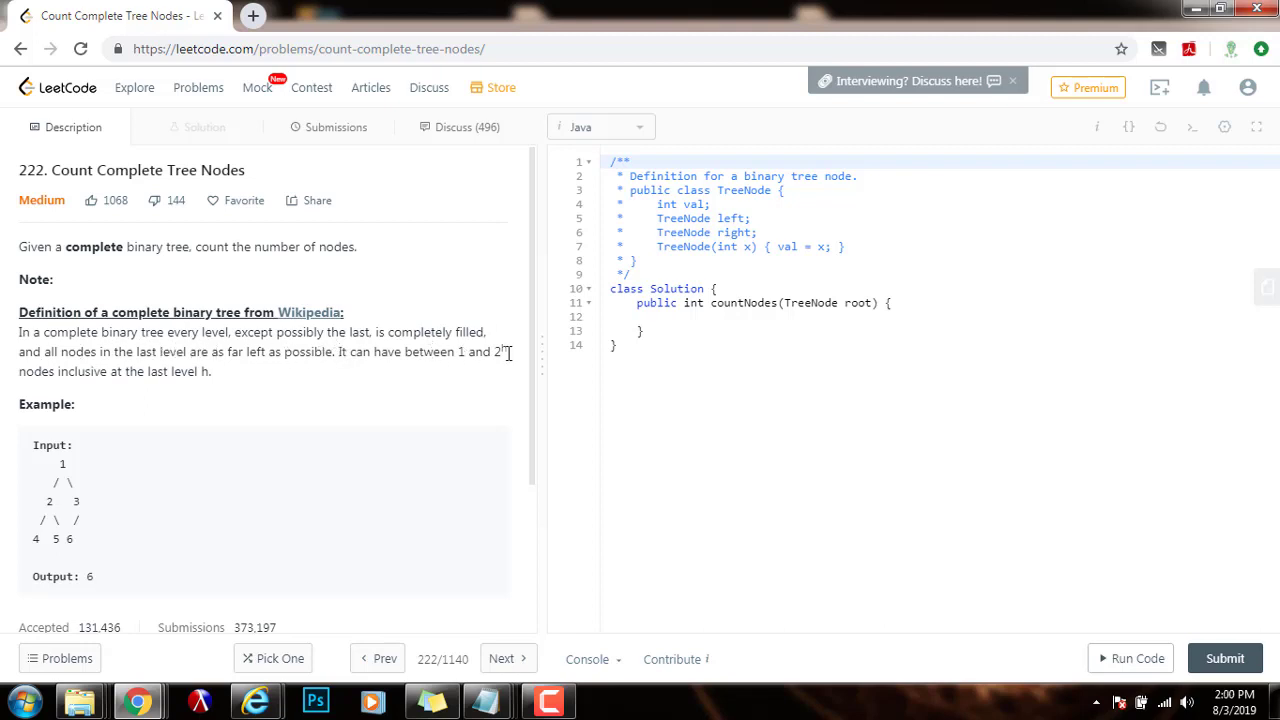
pyautogui.moveTo(236, 396)
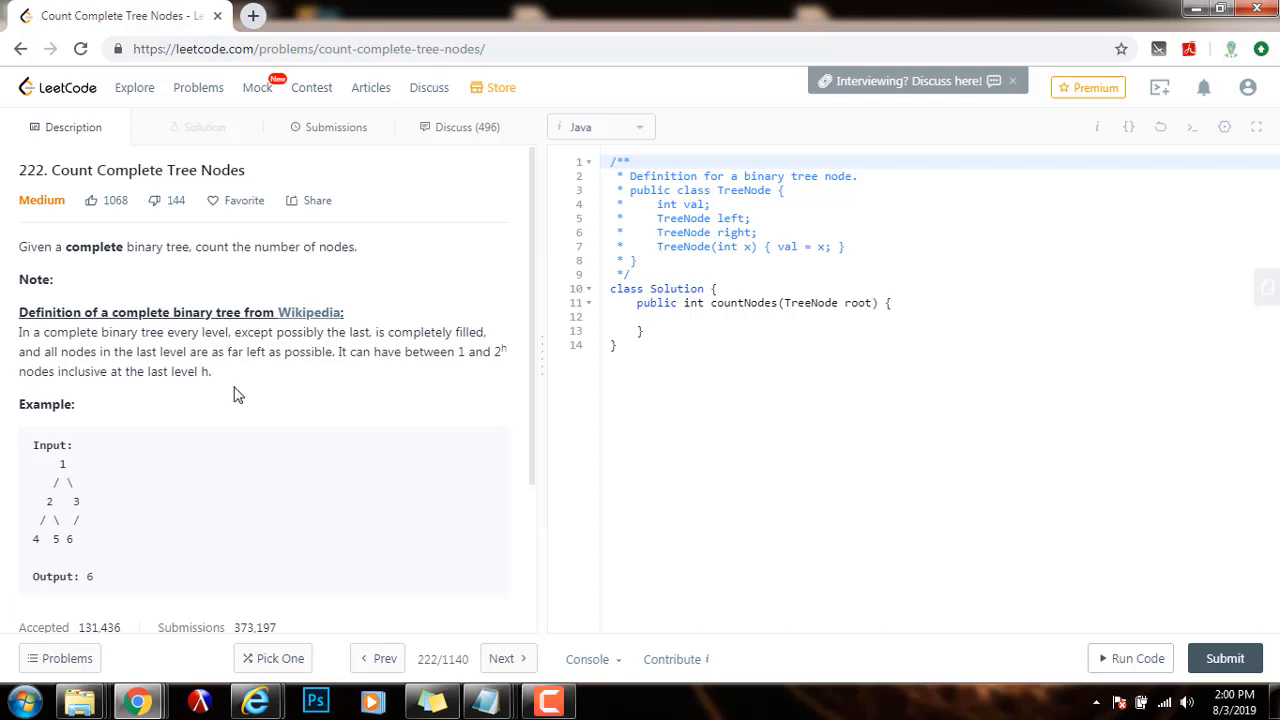
# Scroll the description to the example tree and highlight part of it for reference.
pyautogui.scroll(-3)
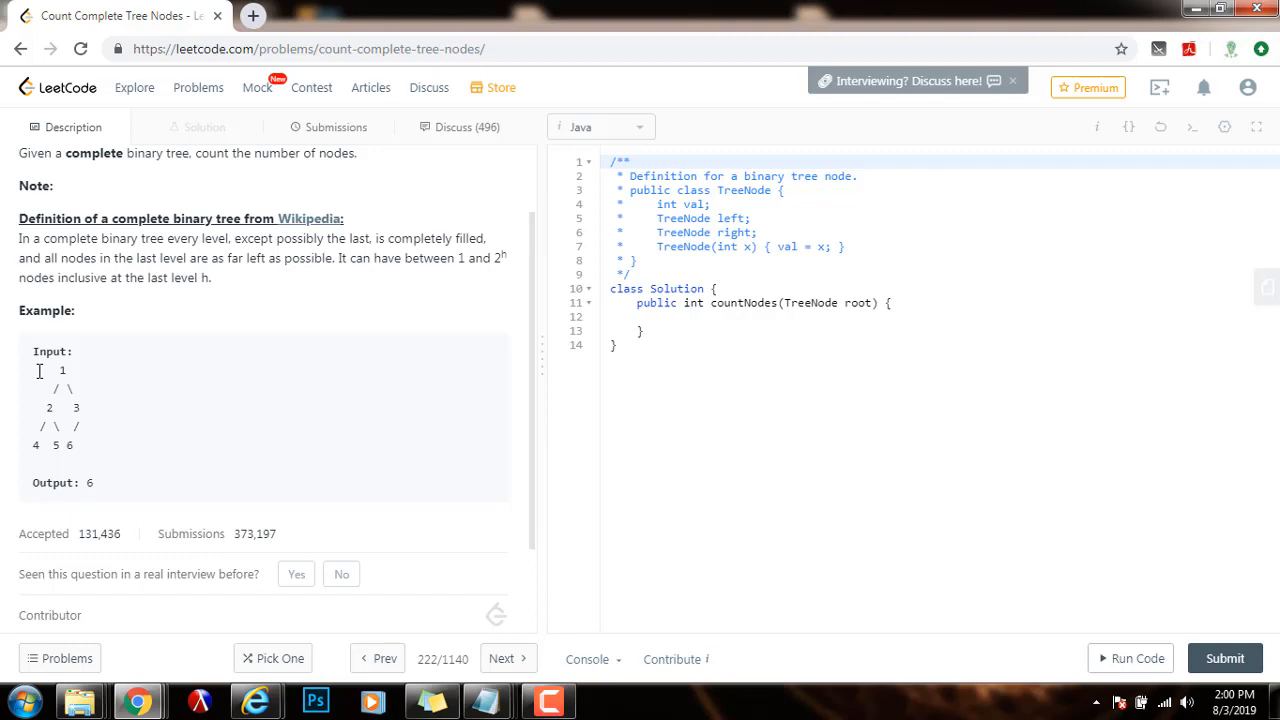
pyautogui.moveTo(38, 370); pyautogui.dragTo(78, 444)
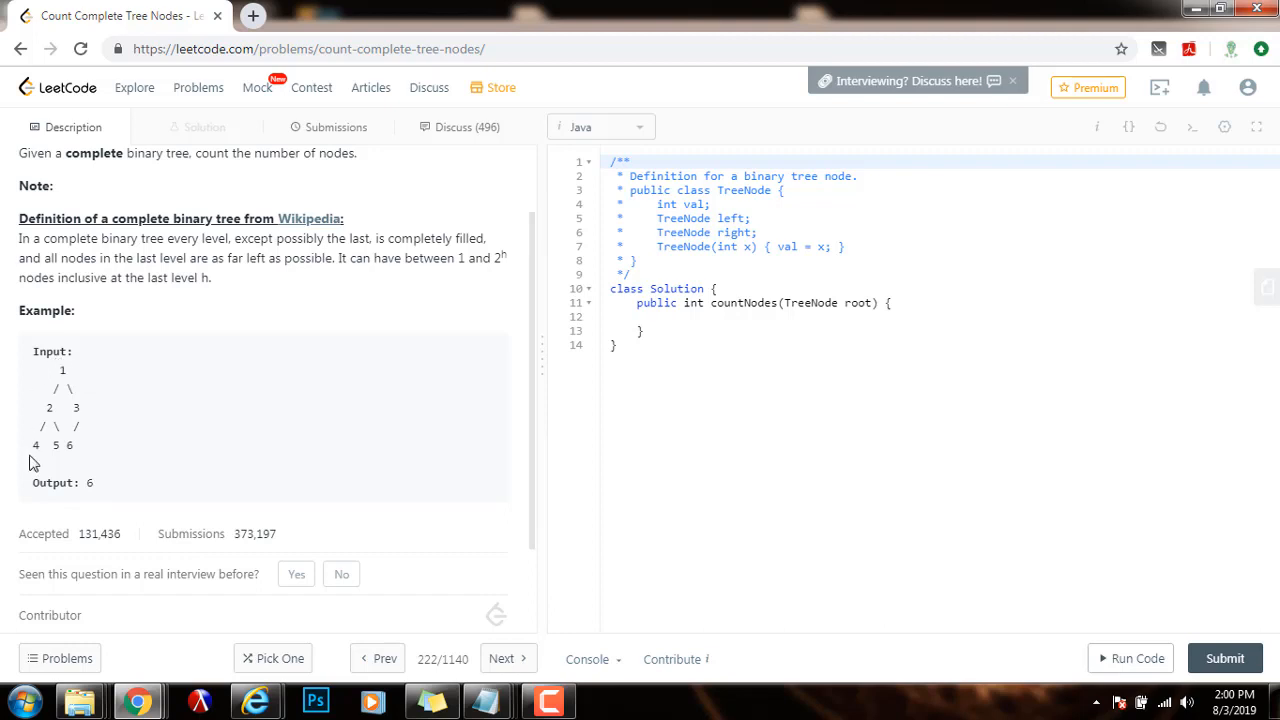
pyautogui.moveTo(284, 490)
pyautogui.write('if (root ')
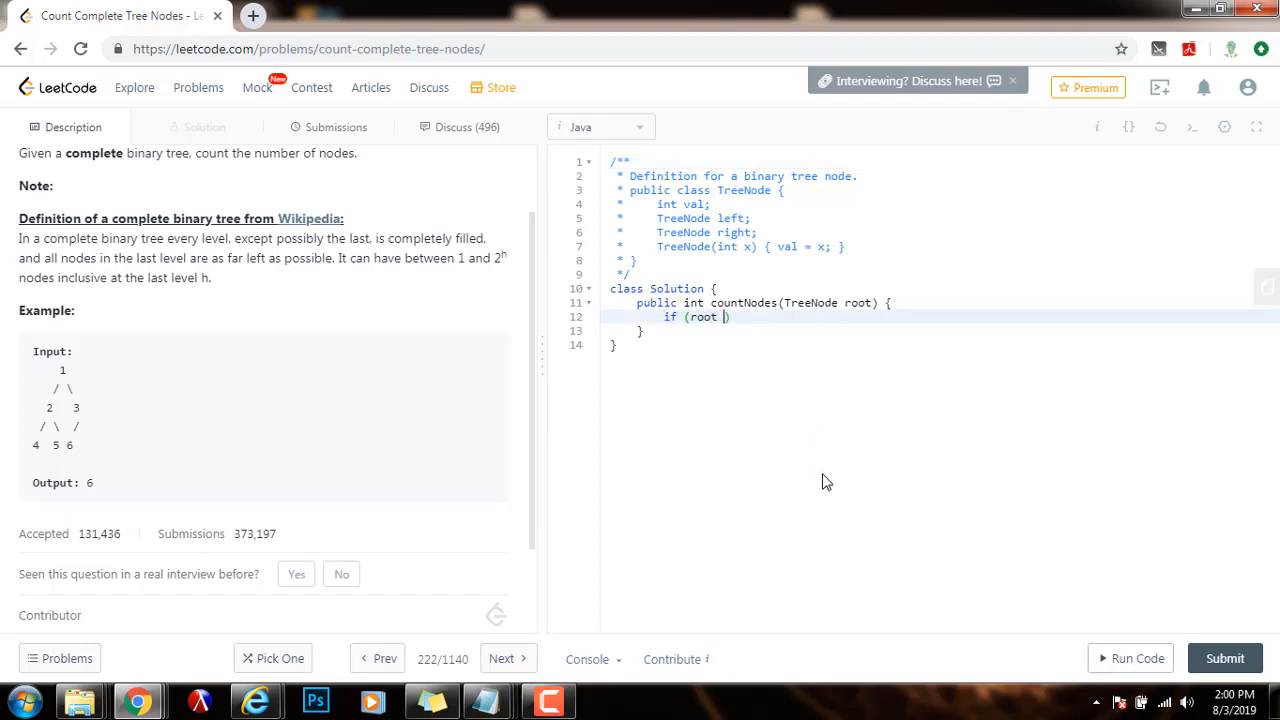
# Complete the null check so countNodes returns 0 when root == null.
pyautogui.write('== null')
pyautogui.write('r')
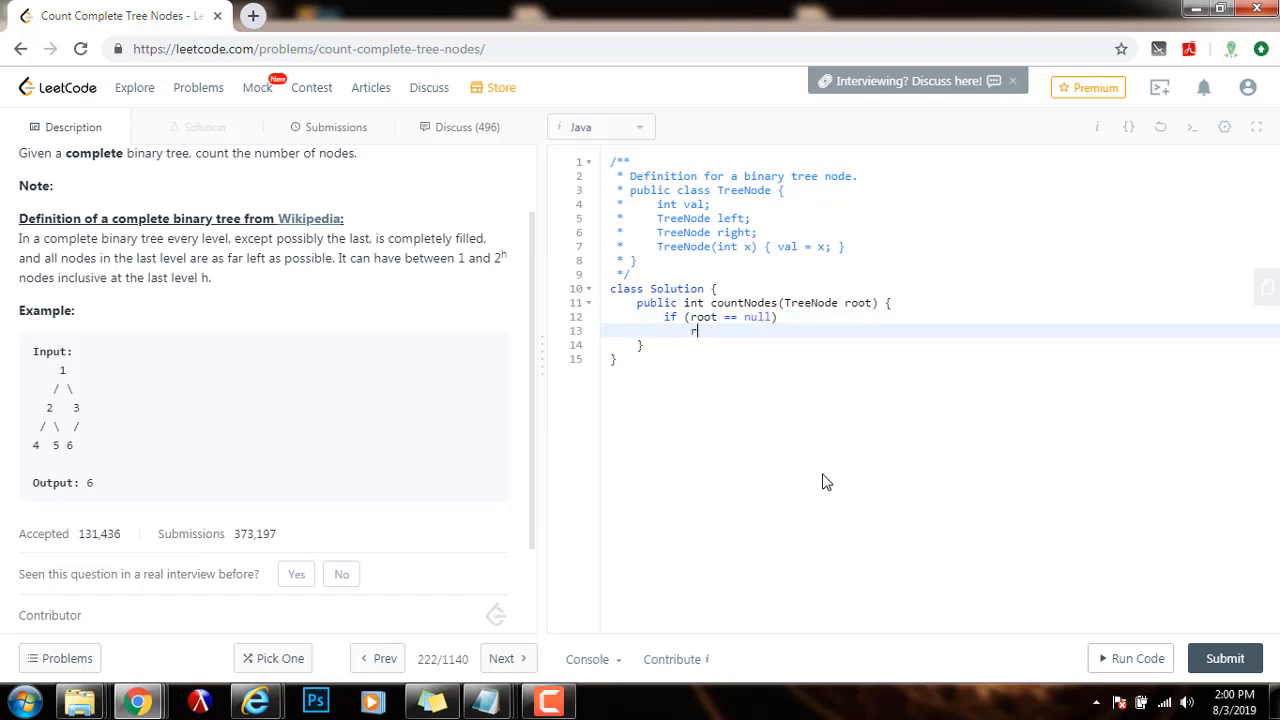
pyautogui.write('eturn 0')
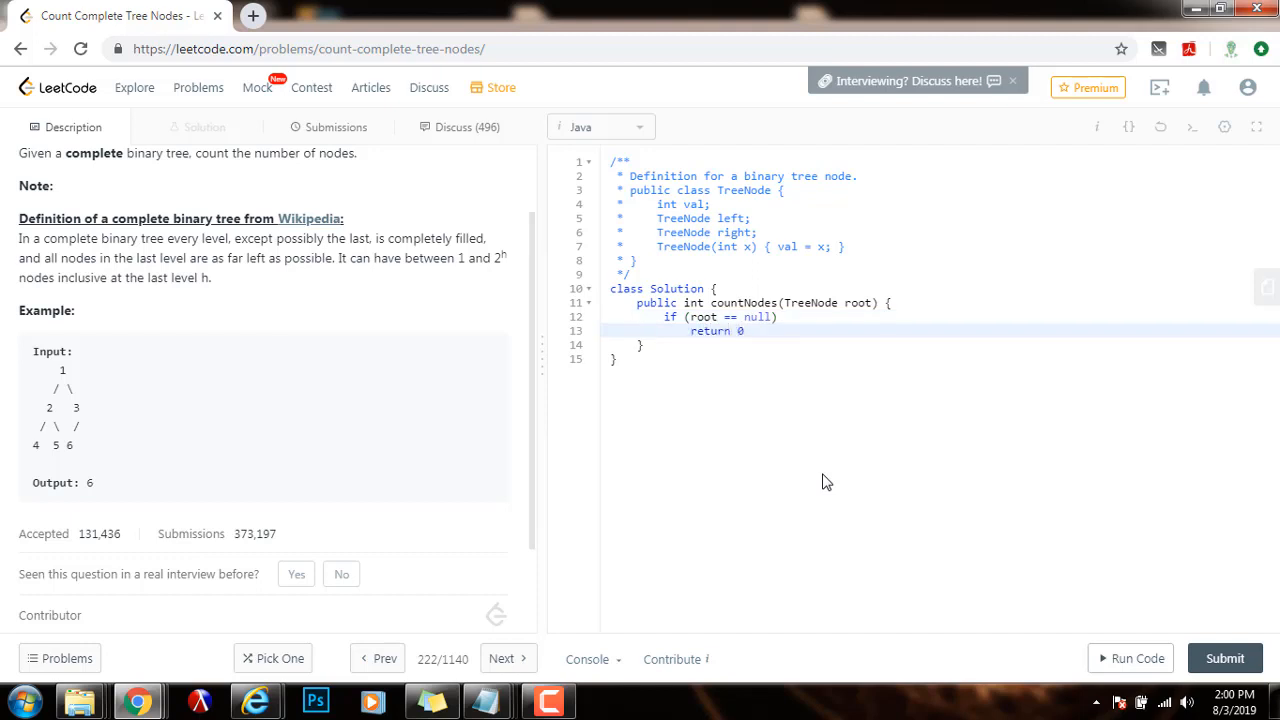
pyautogui.write(';')
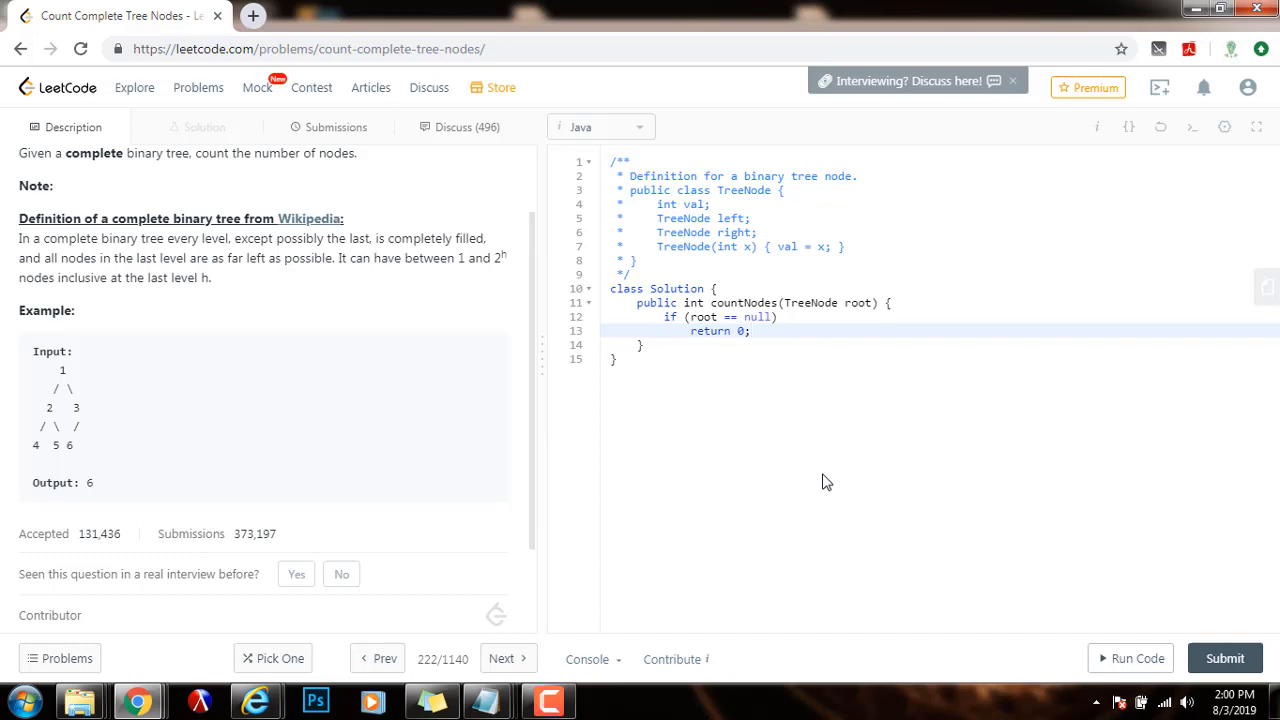
# Return countNodes(root.left) + countNodes(root.right) + 1 and point at root node 1 in the example.
pyautogui.write('return')
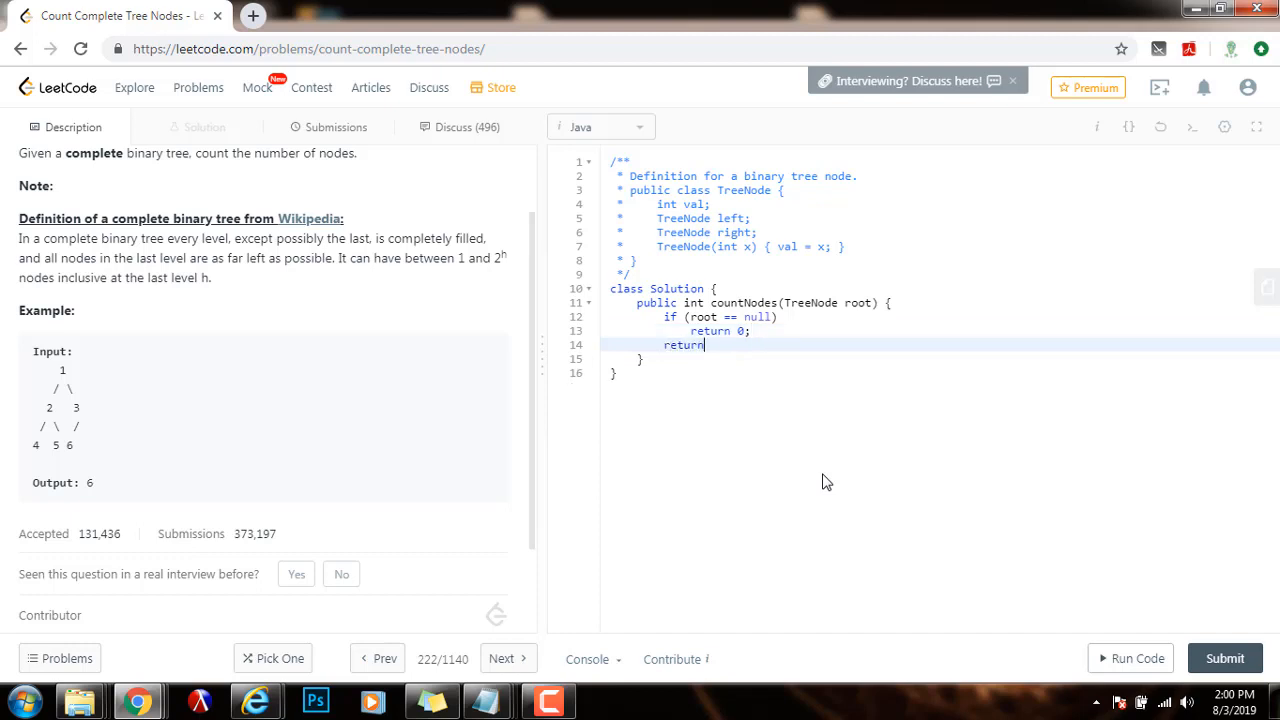
pyautogui.write('countNodes(root.left')
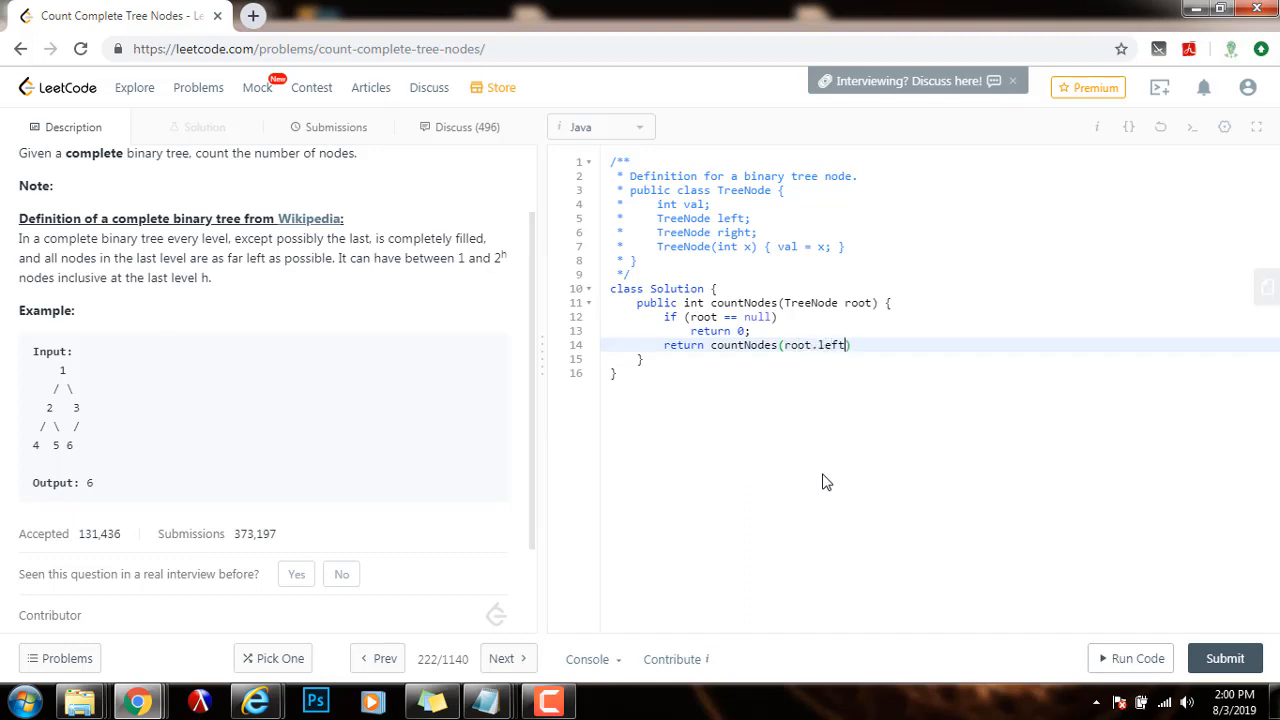
pyautogui.write('+ countN')
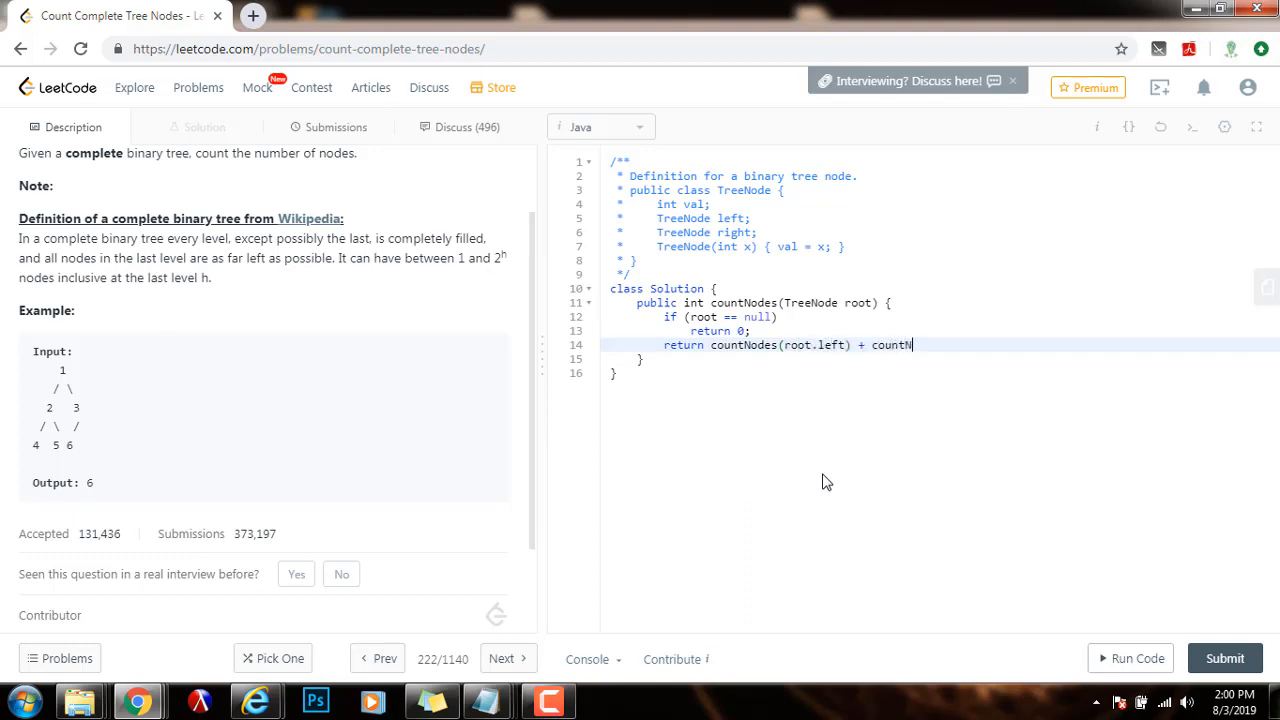
pyautogui.write('odes(root.right)')
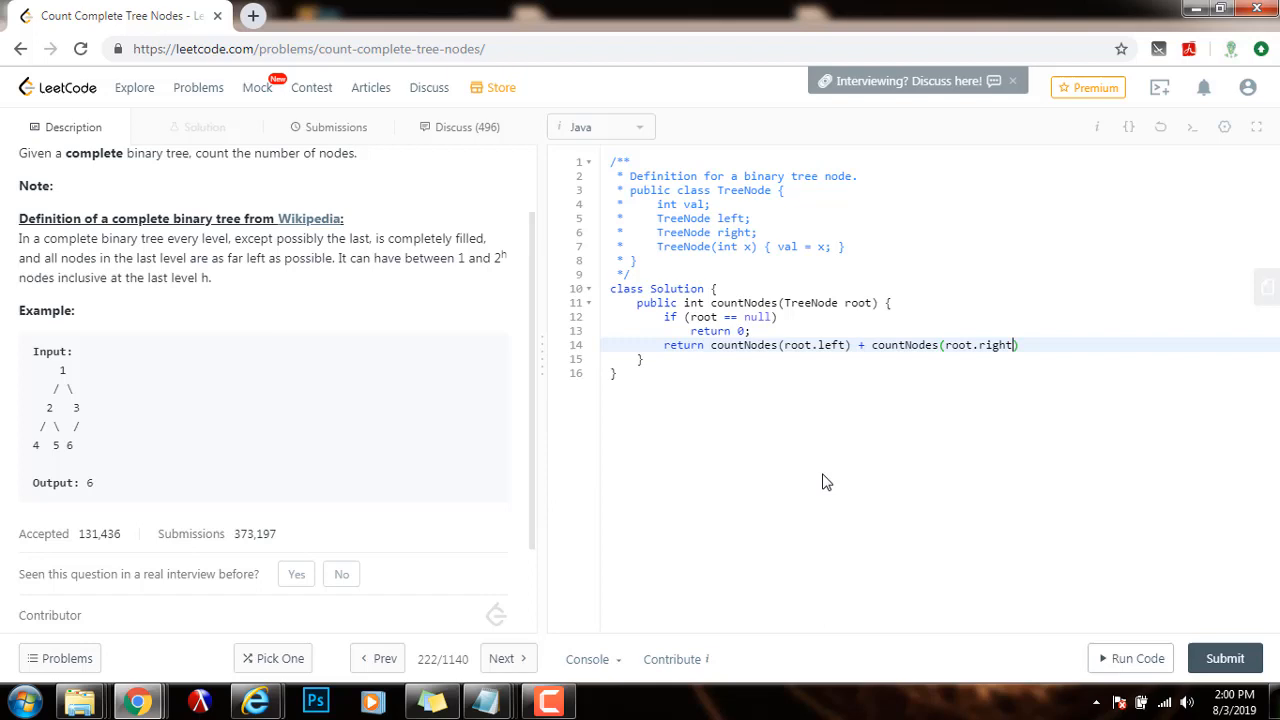
pyautogui.write('+ 1;')
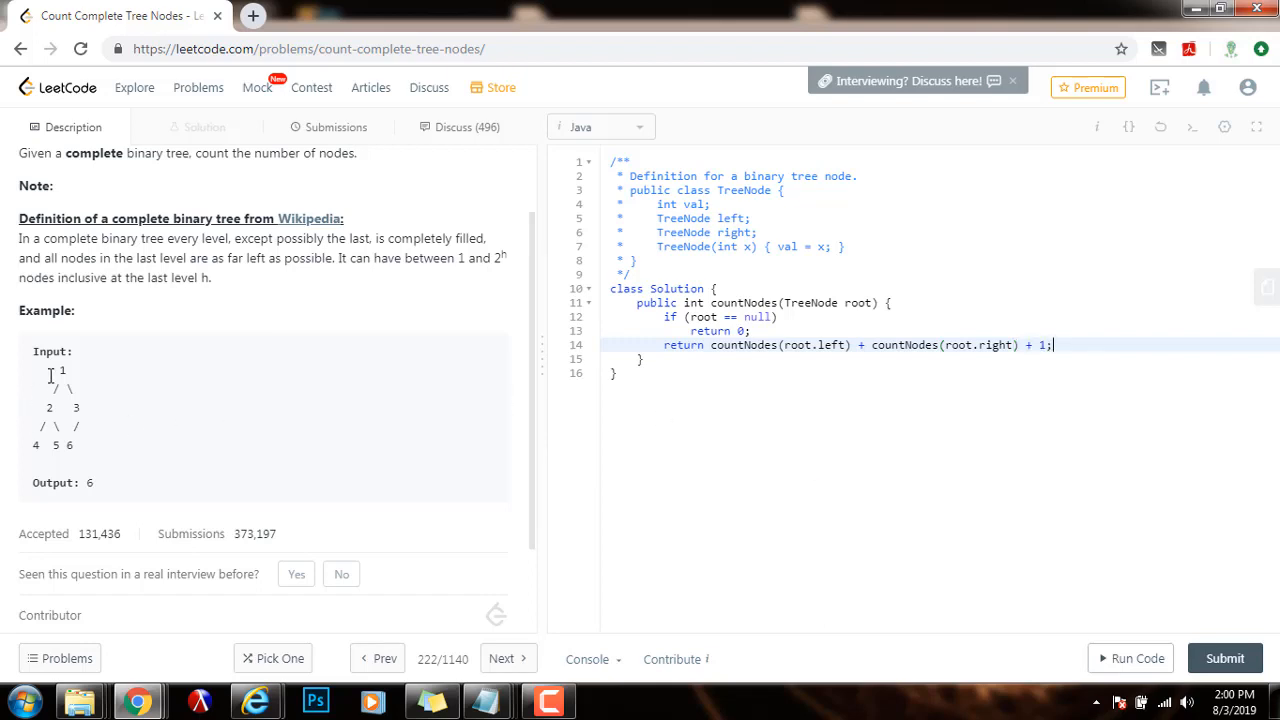
pyautogui.doubleClick(60, 368)
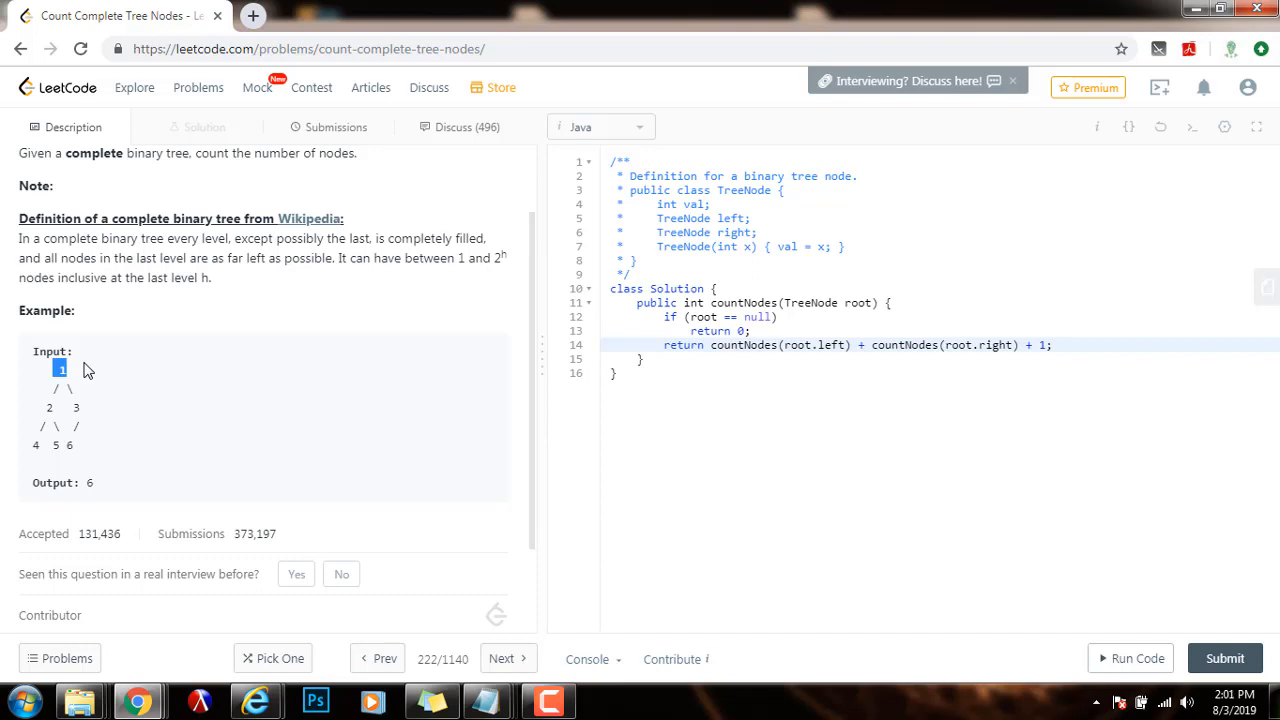
pyautogui.moveTo(68, 388)
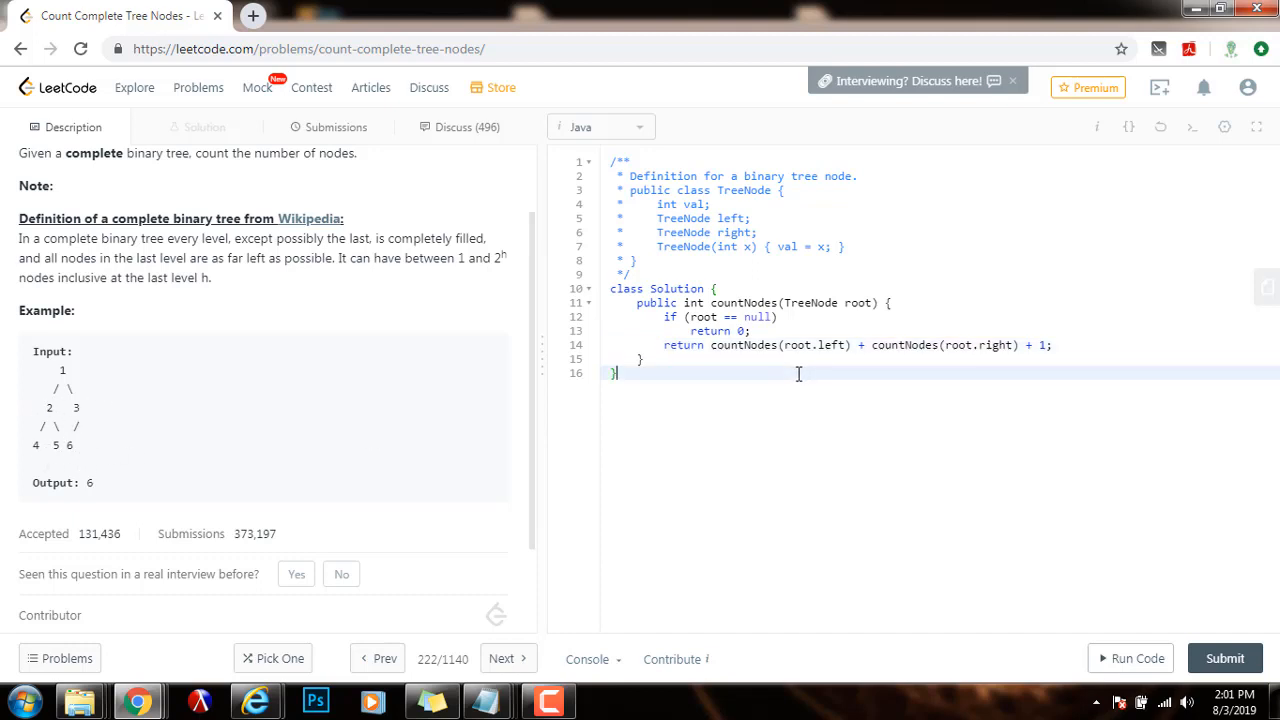
# Run and submit the recursive solution (output 6, accepted), select all code and return to the description.
pyautogui.click(1136, 656)
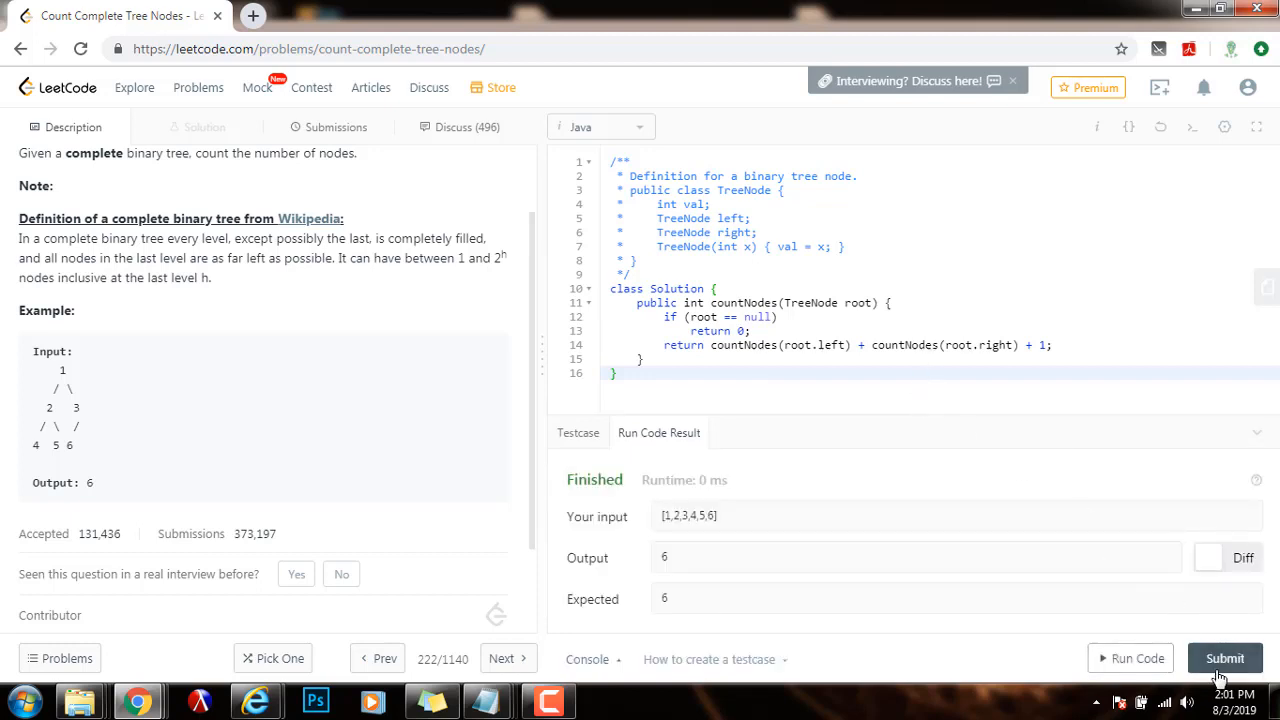
pyautogui.click(1224, 658)
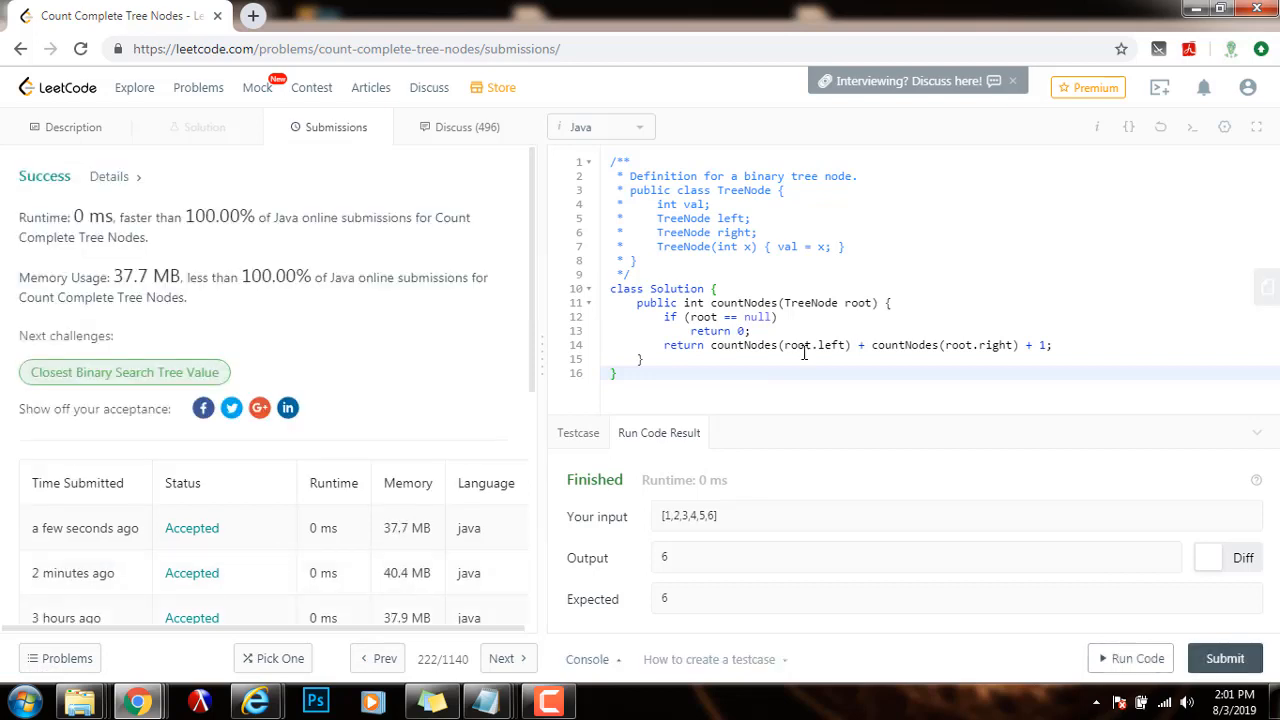
pyautogui.press('ctrl+a')
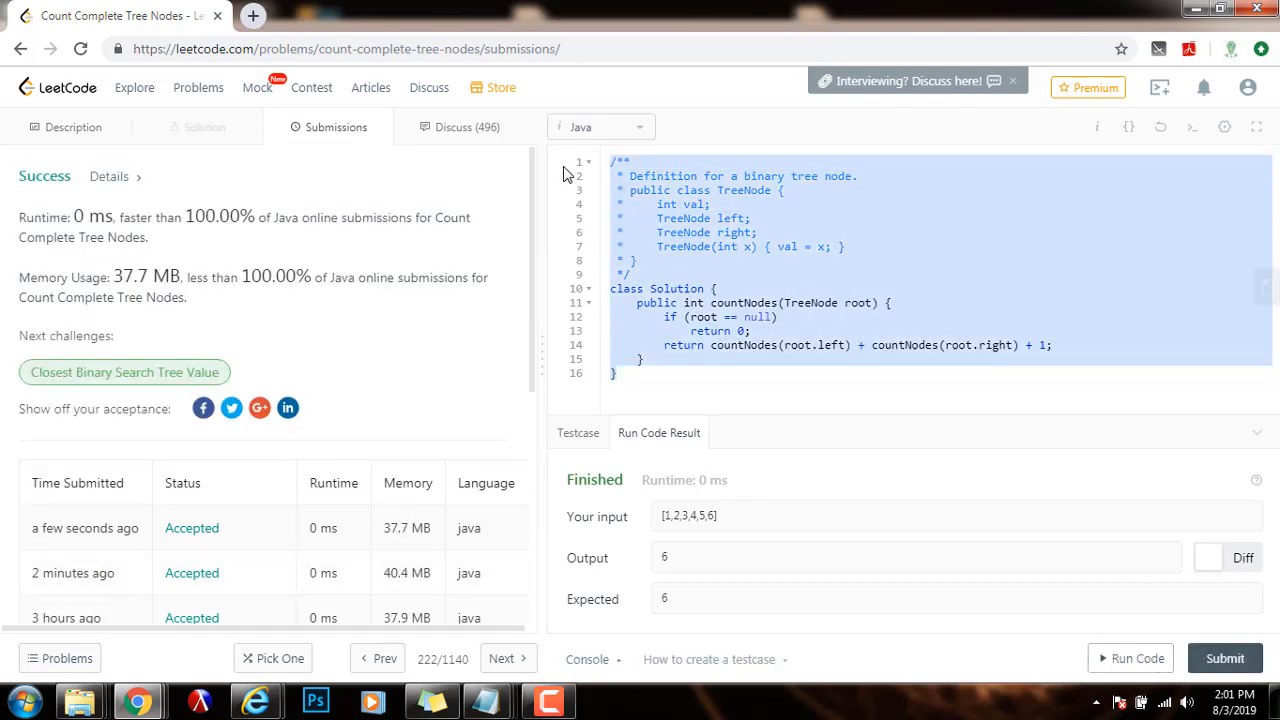
pyautogui.moveTo(540, 156)
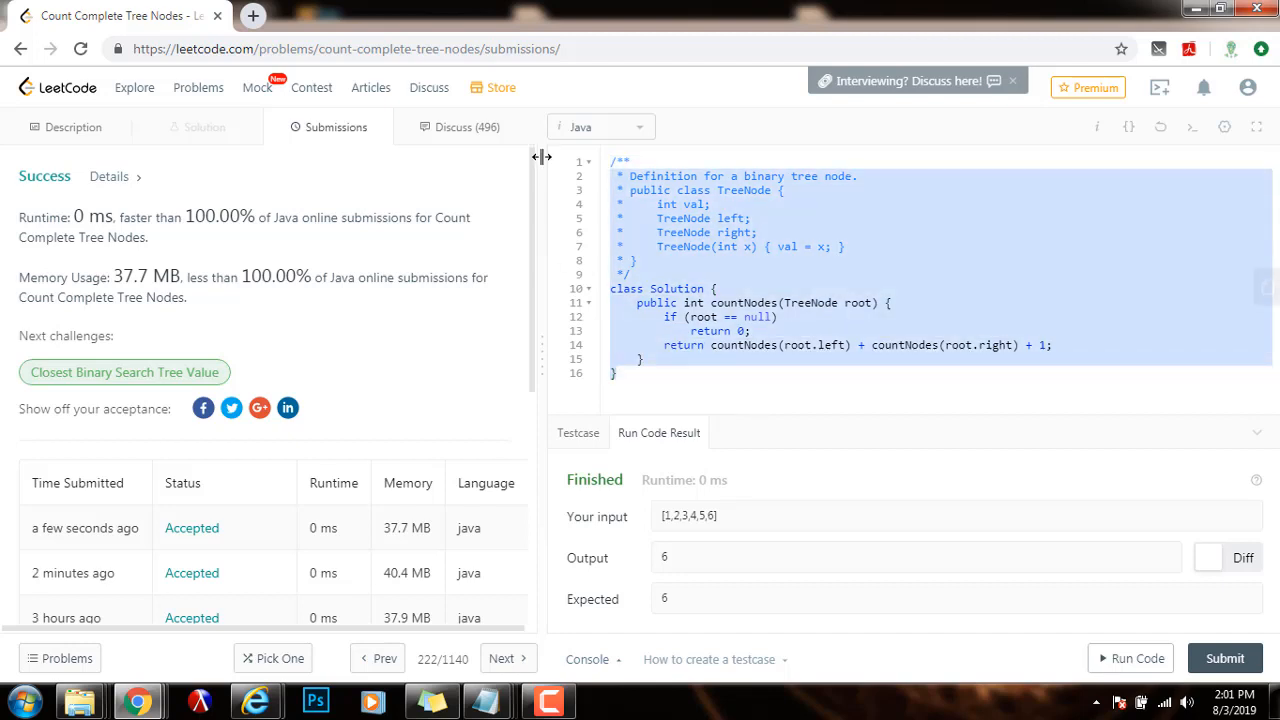
pyautogui.click(72, 128)
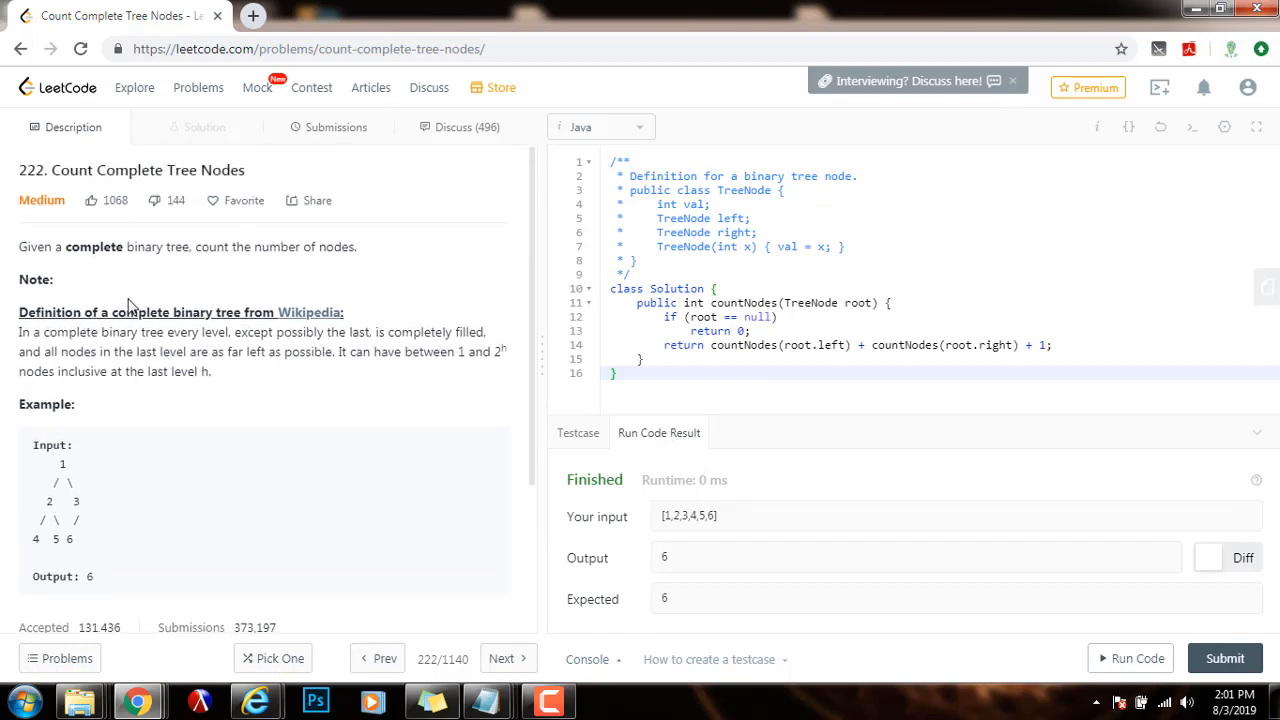
pyautogui.moveTo(178, 312)
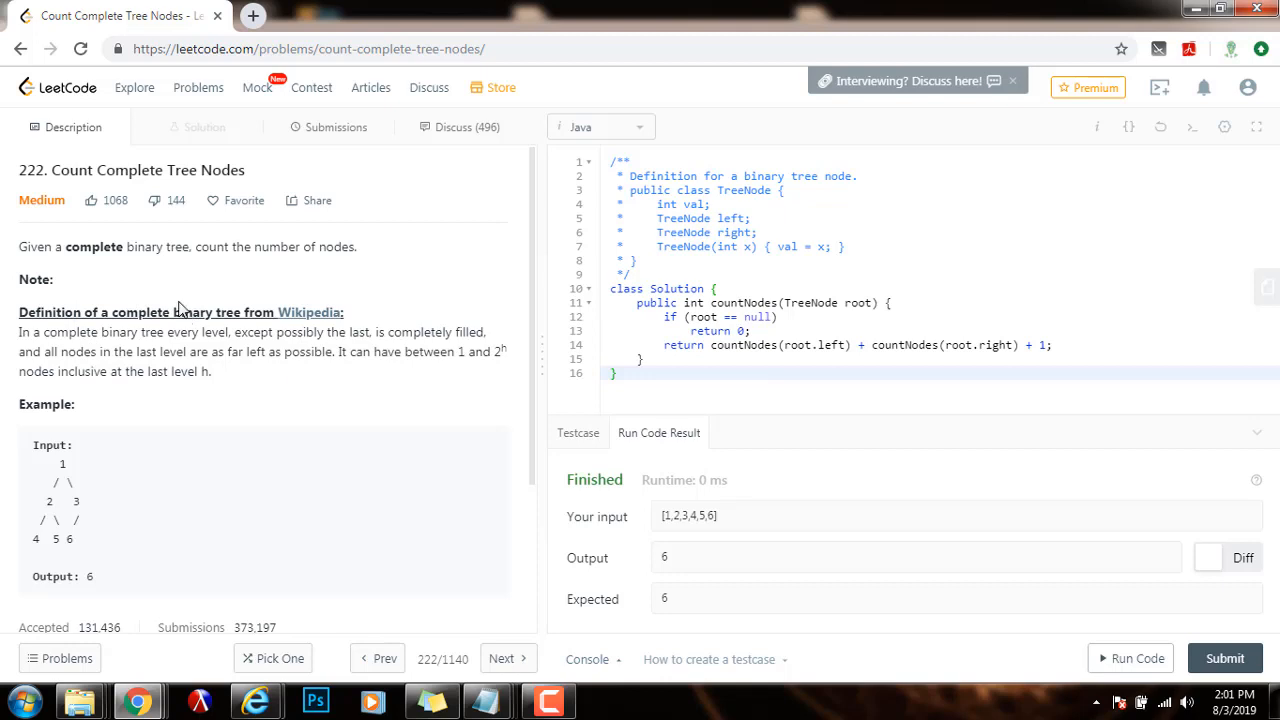
pyautogui.moveTo(236, 304)
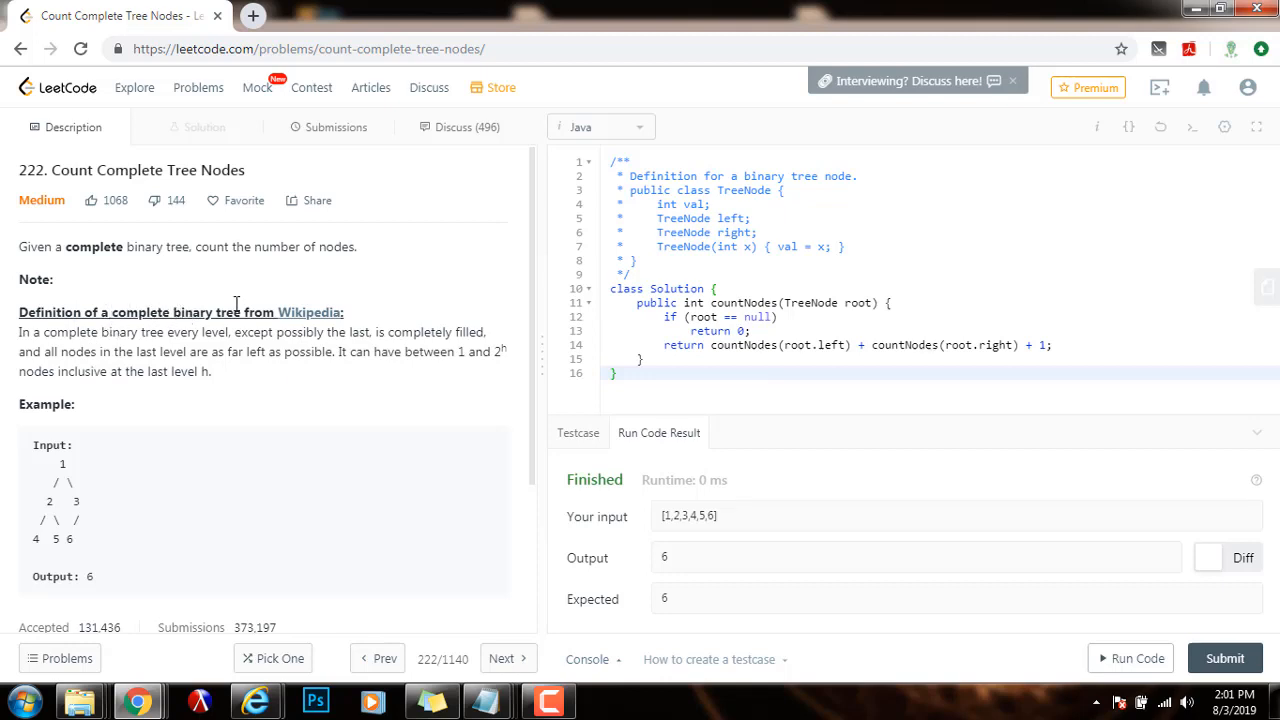
pyautogui.moveTo(232, 386)
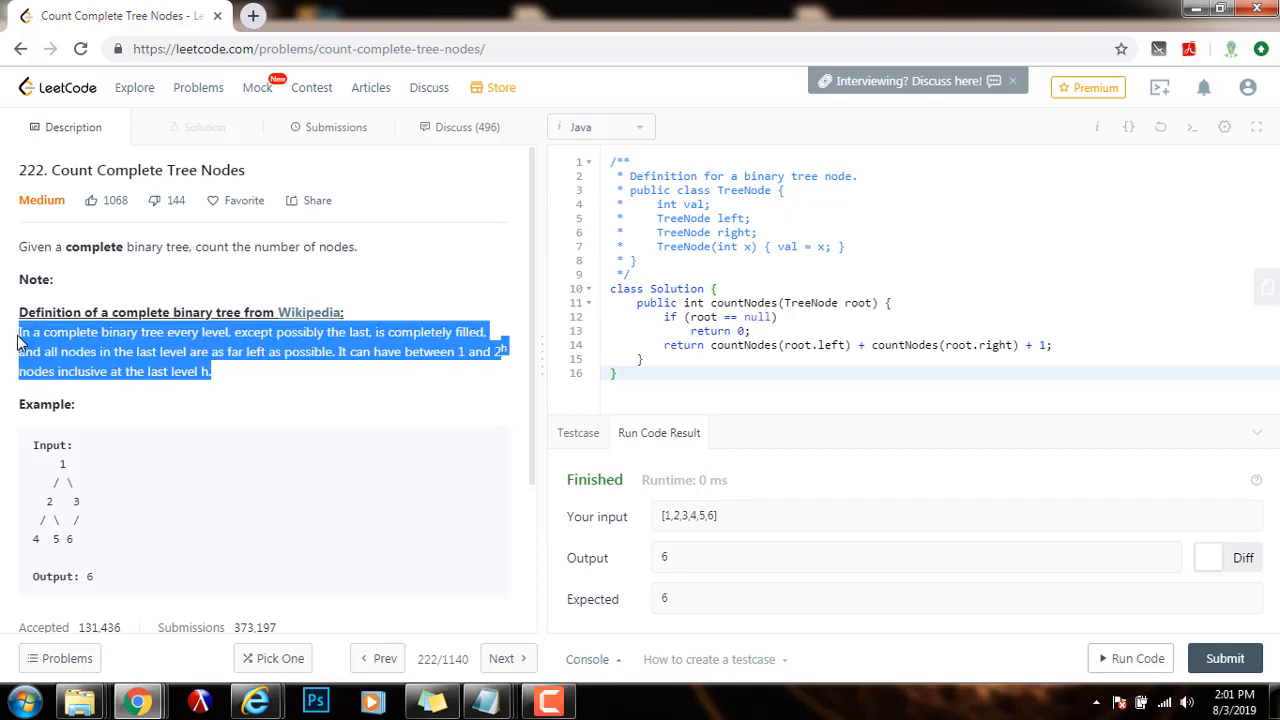
pyautogui.click(44, 522)
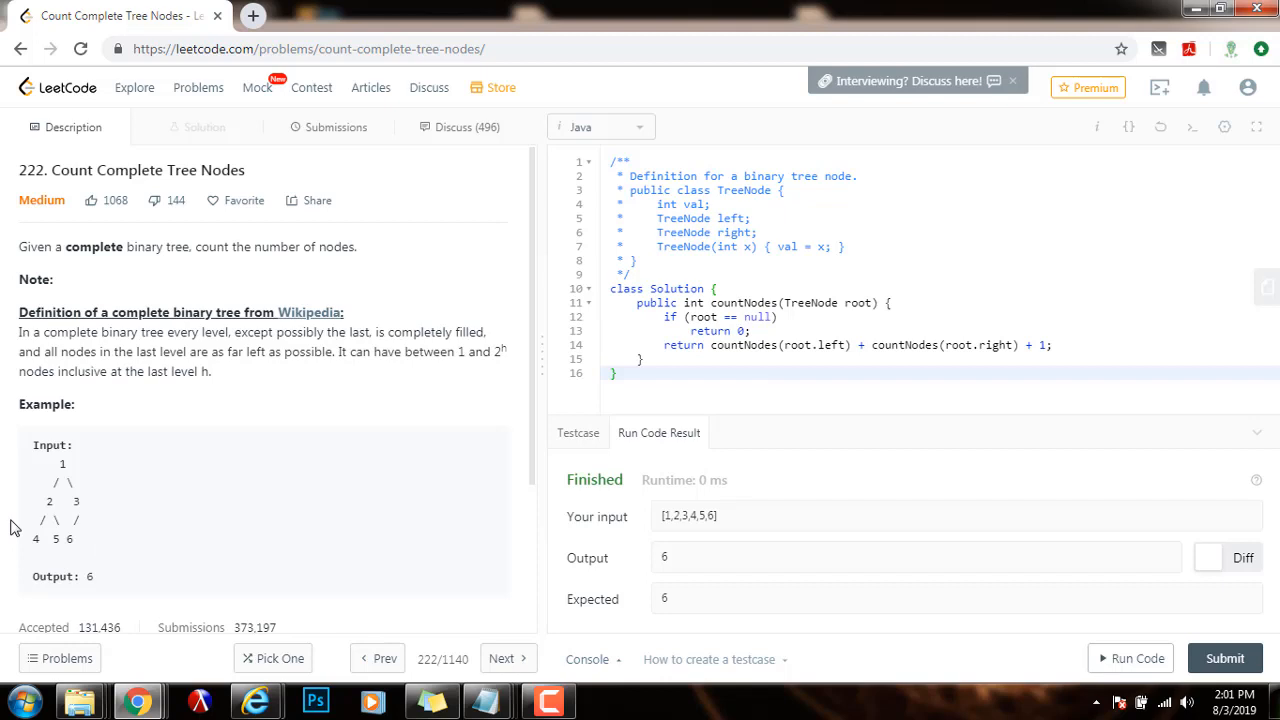
pyautogui.moveTo(98, 544)
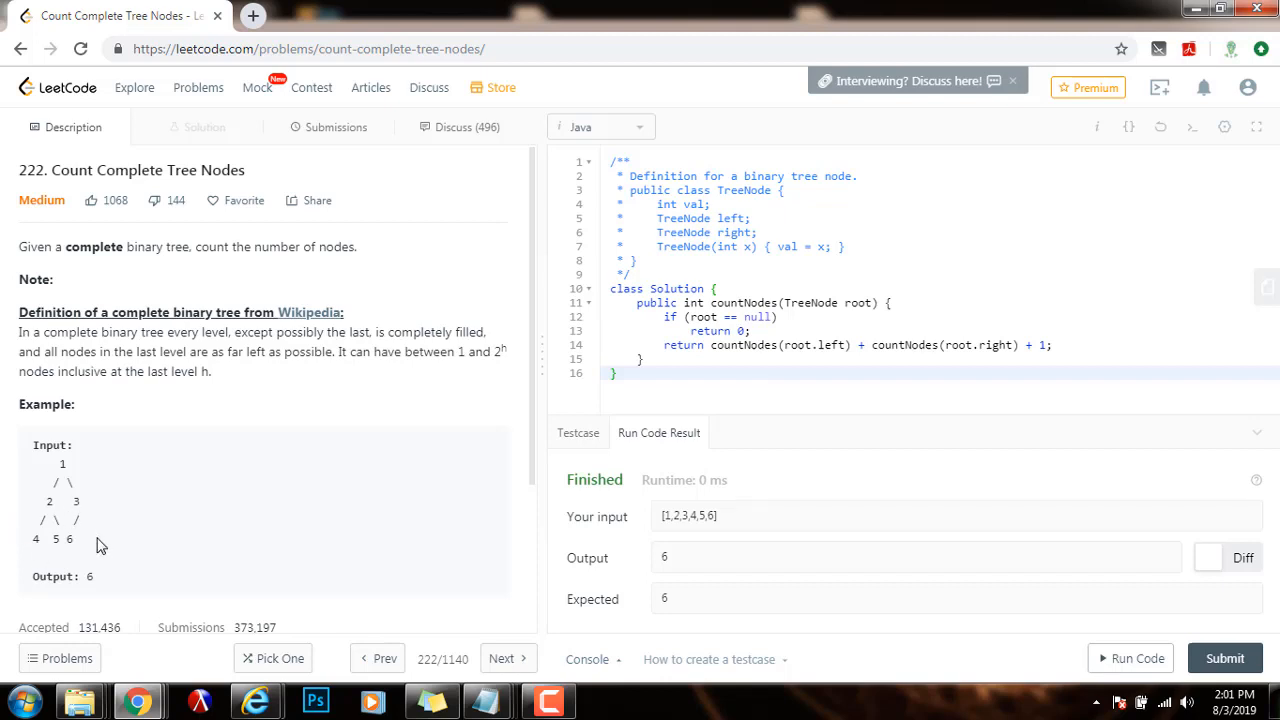
pyautogui.moveTo(606, 344)
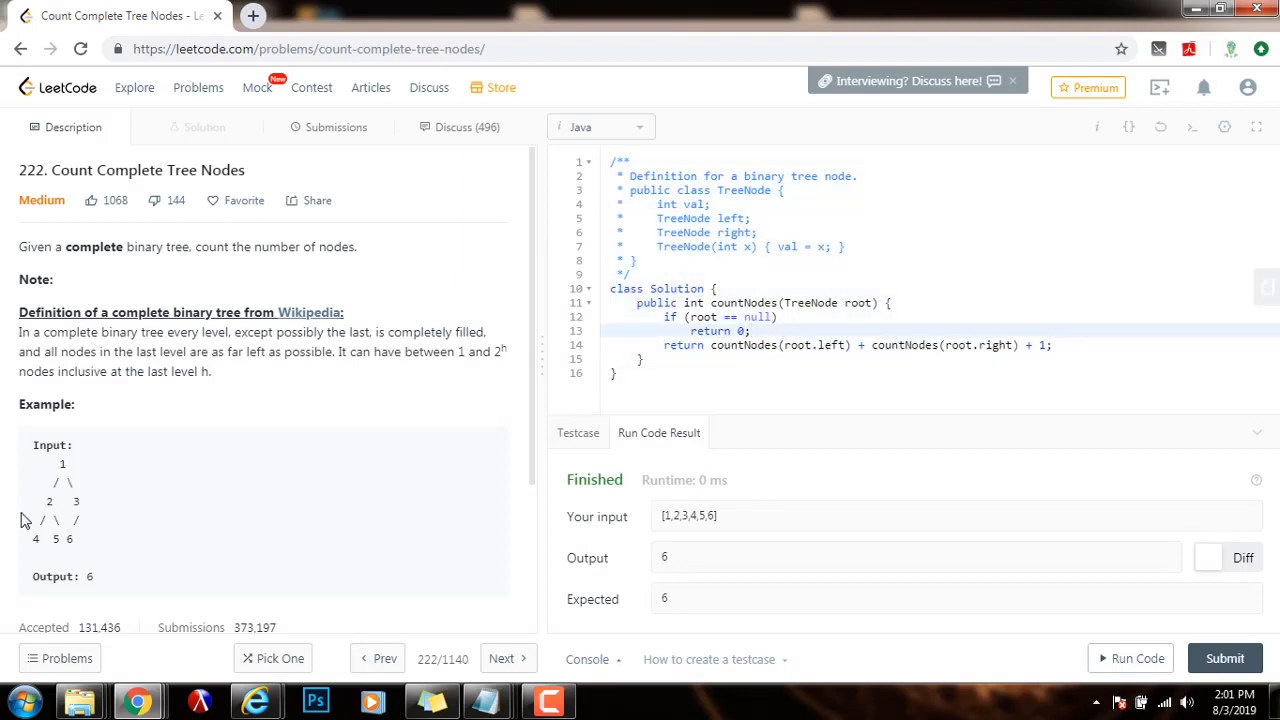
pyautogui.moveTo(240, 422)
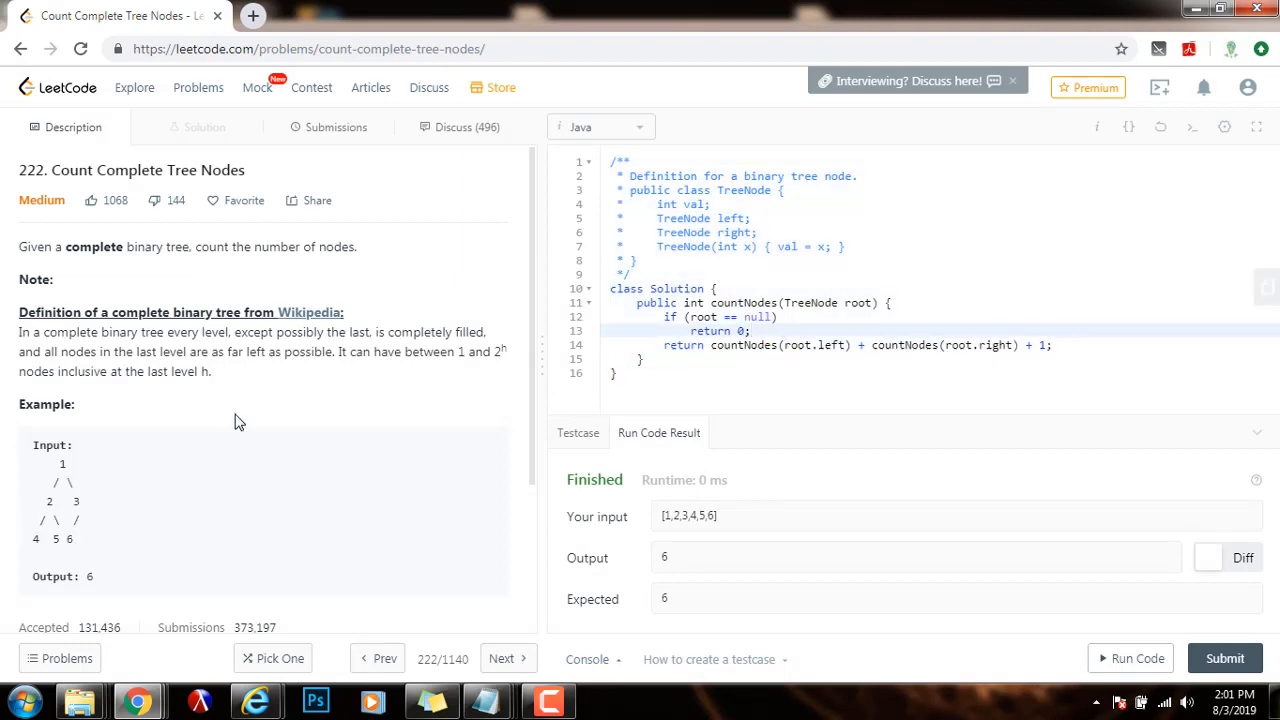
pyautogui.moveTo(240, 380)
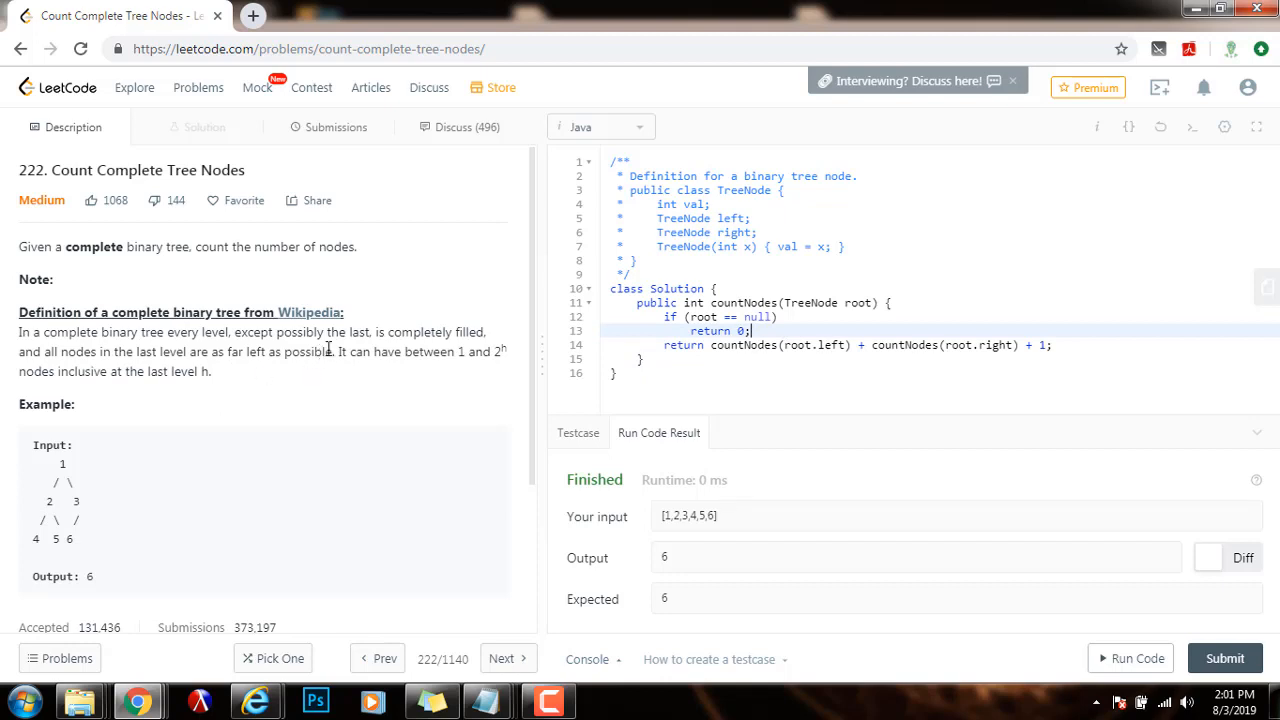
pyautogui.moveTo(500, 352)
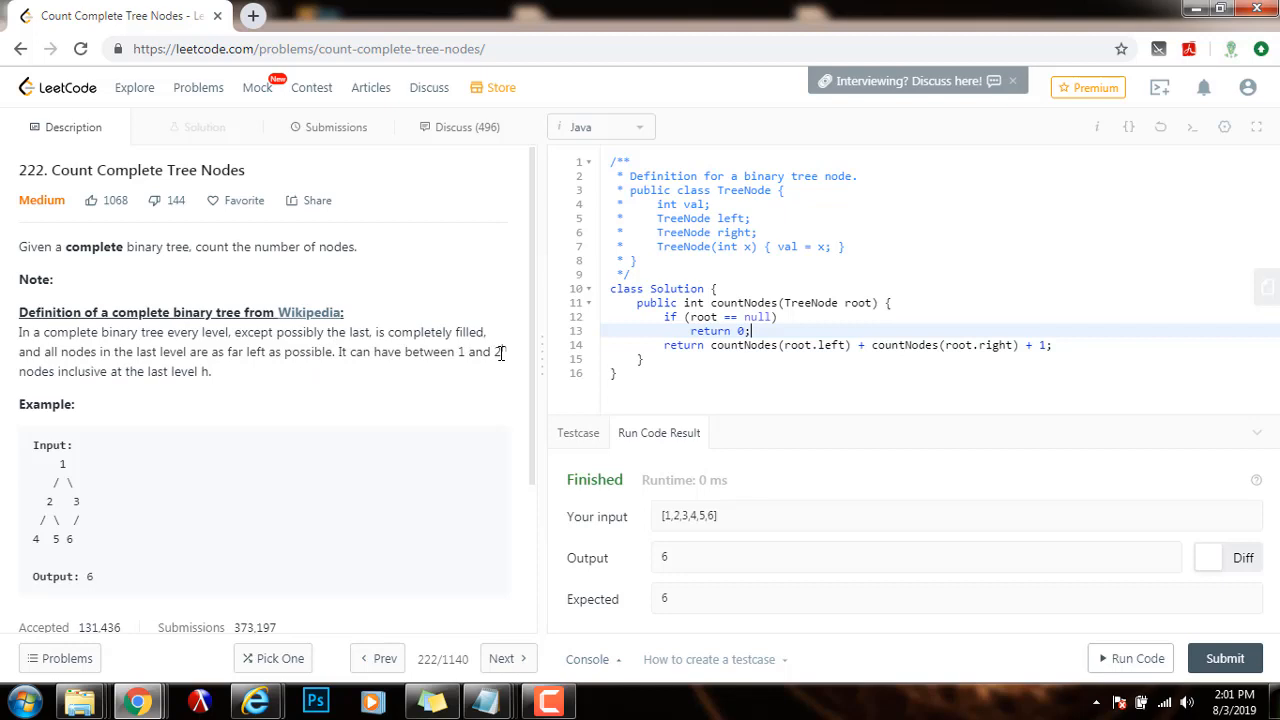
pyautogui.moveTo(464, 374)
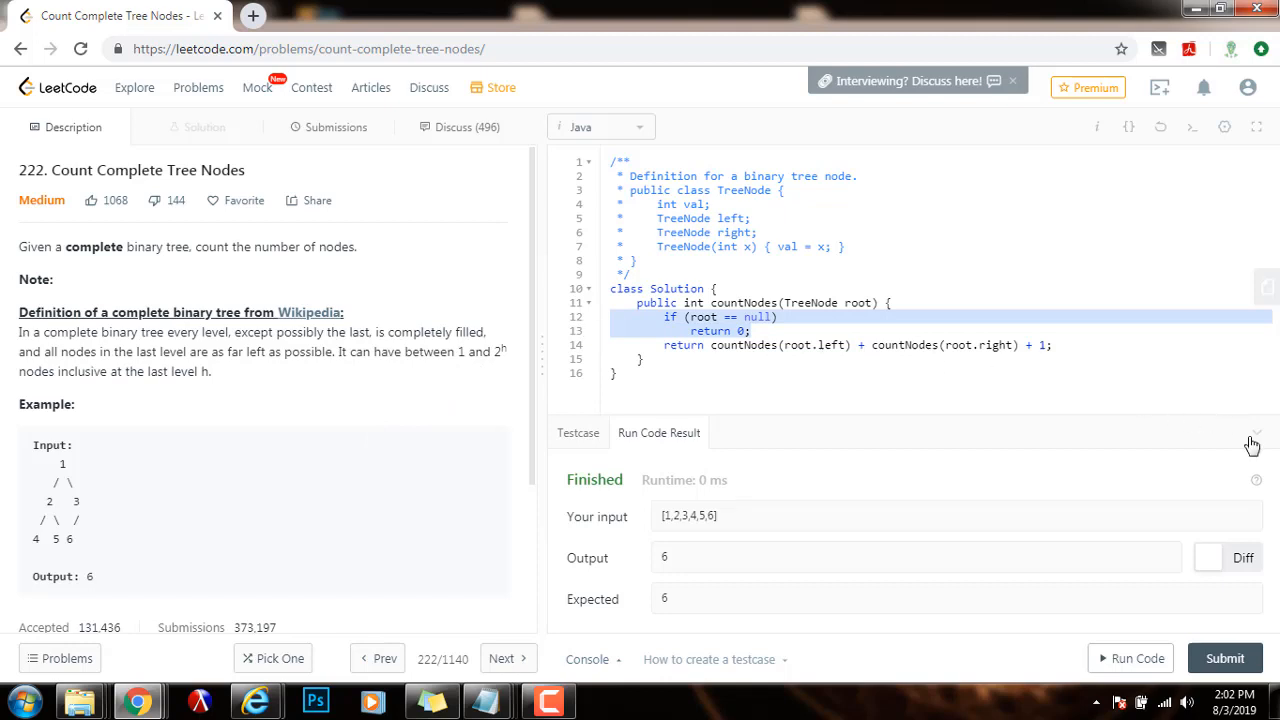
# Remove the null check and declare int hLeft = 0, hRight = 0.
pyautogui.click(1254, 442)
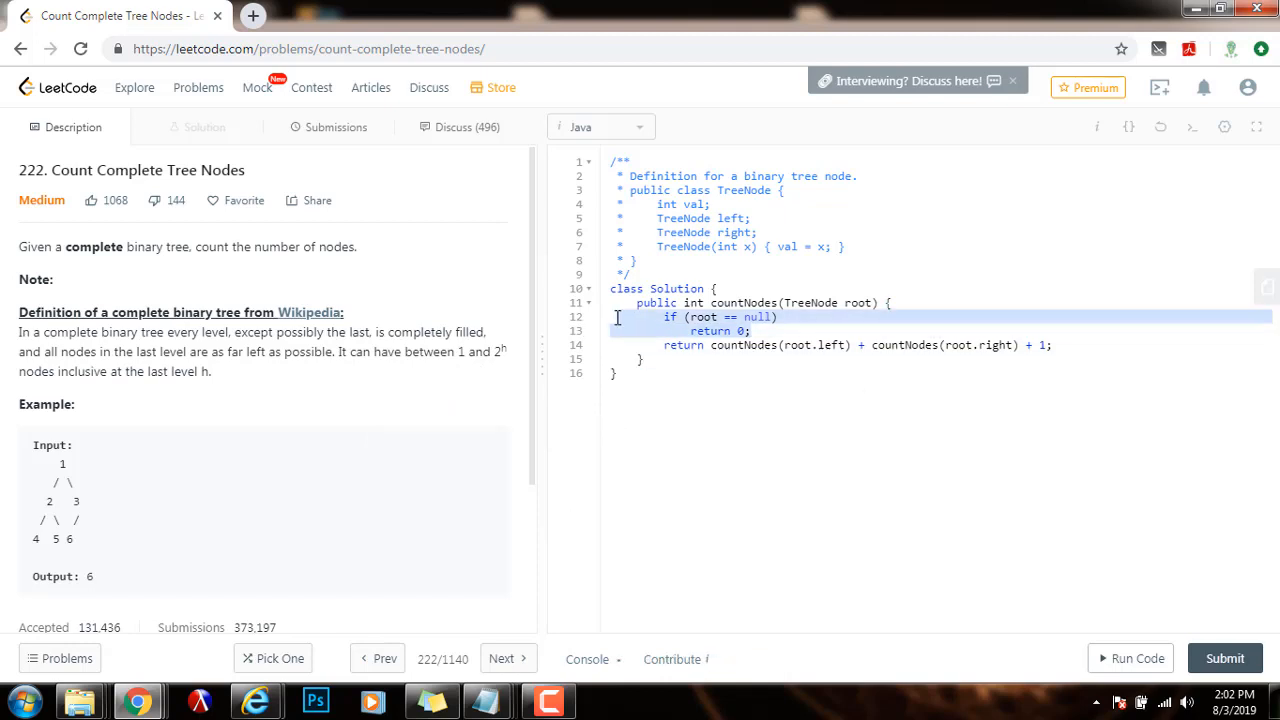
pyautogui.press('Delete')
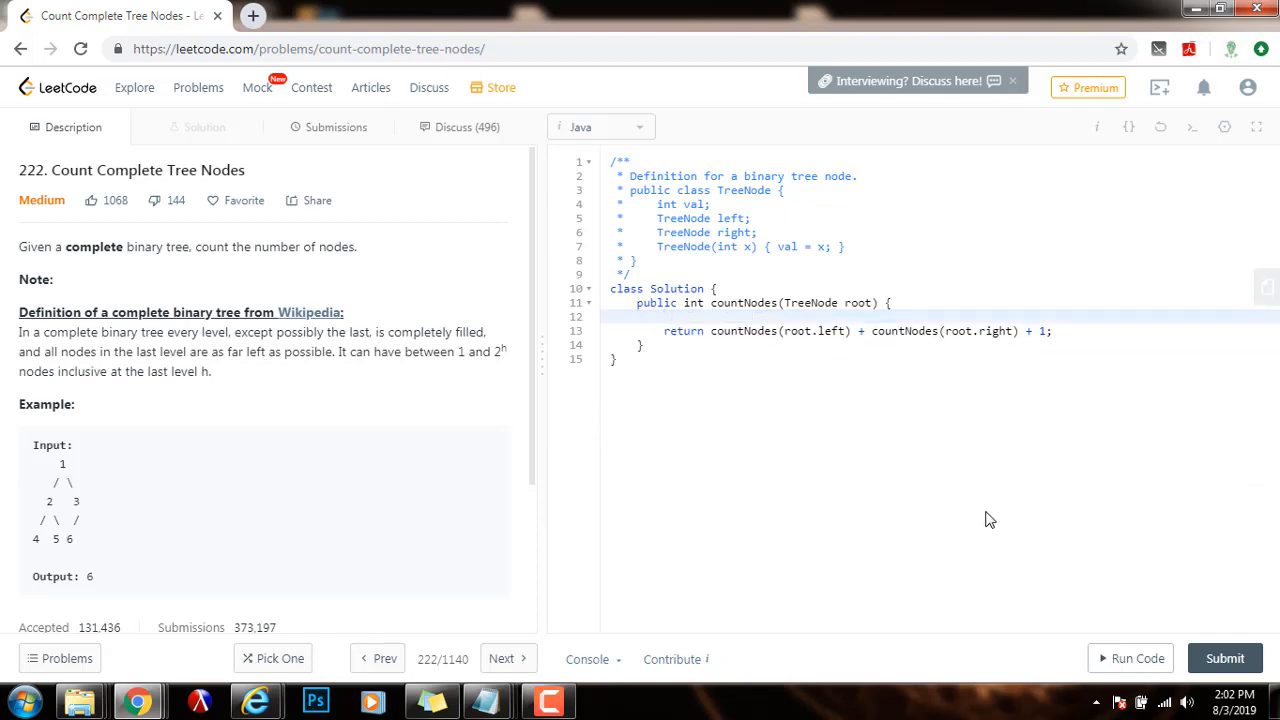
pyautogui.write('int')
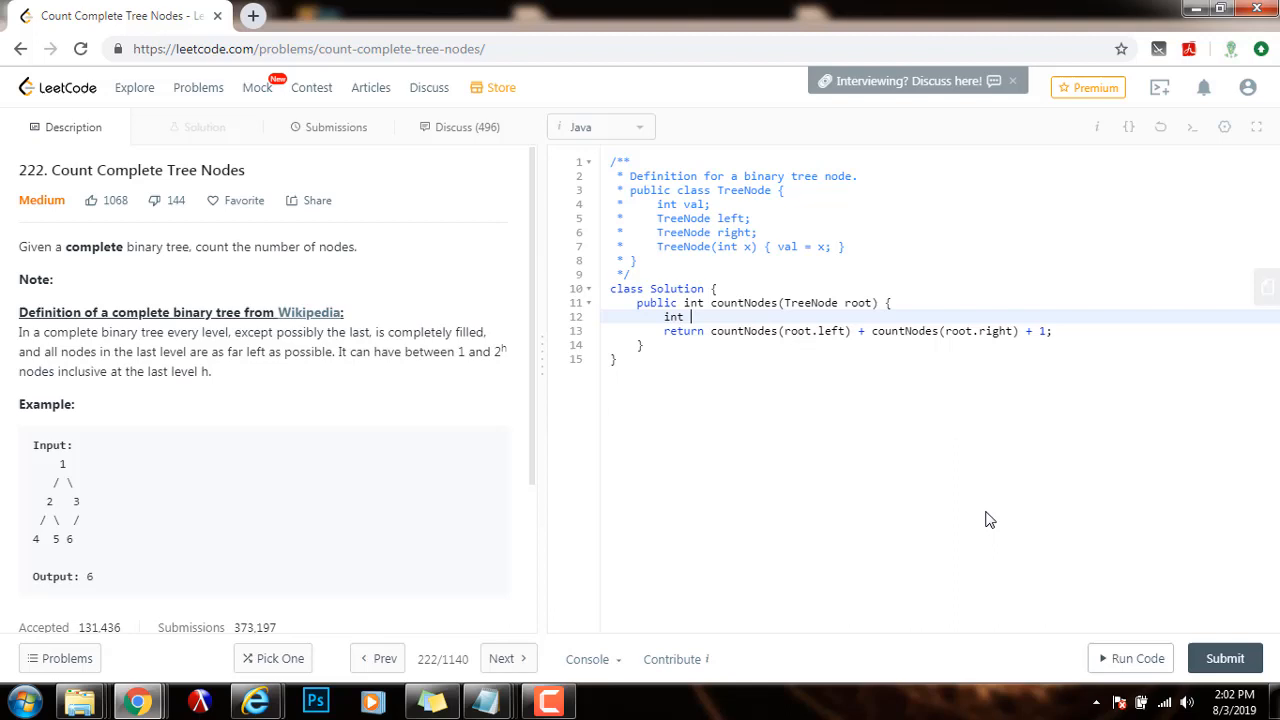
pyautogui.write('h')
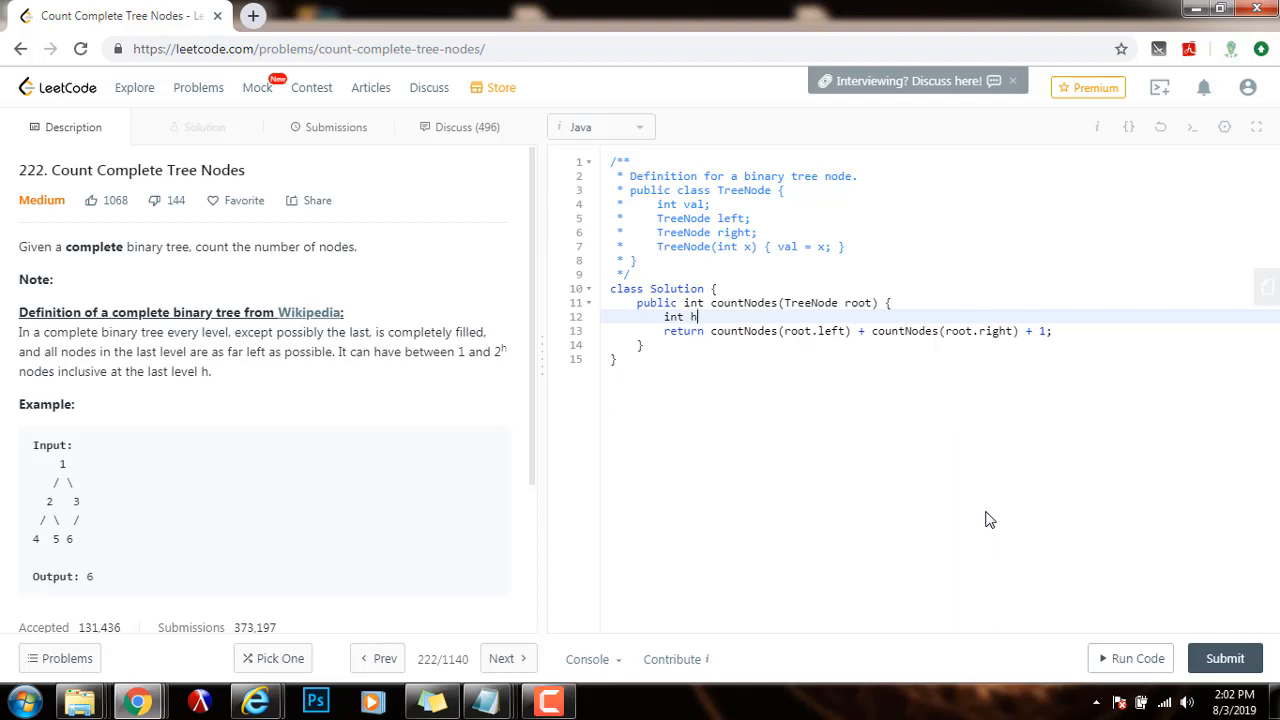
pyautogui.write('Left = 0,')
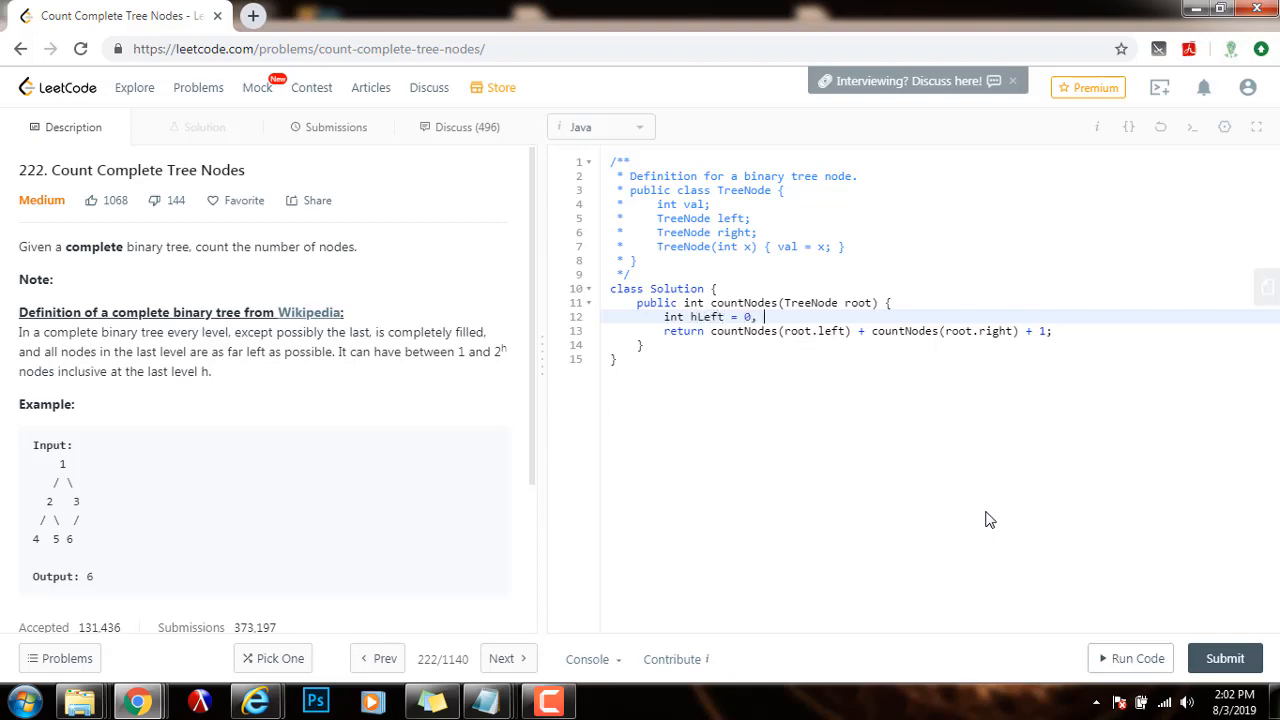
pyautogui.write('r')
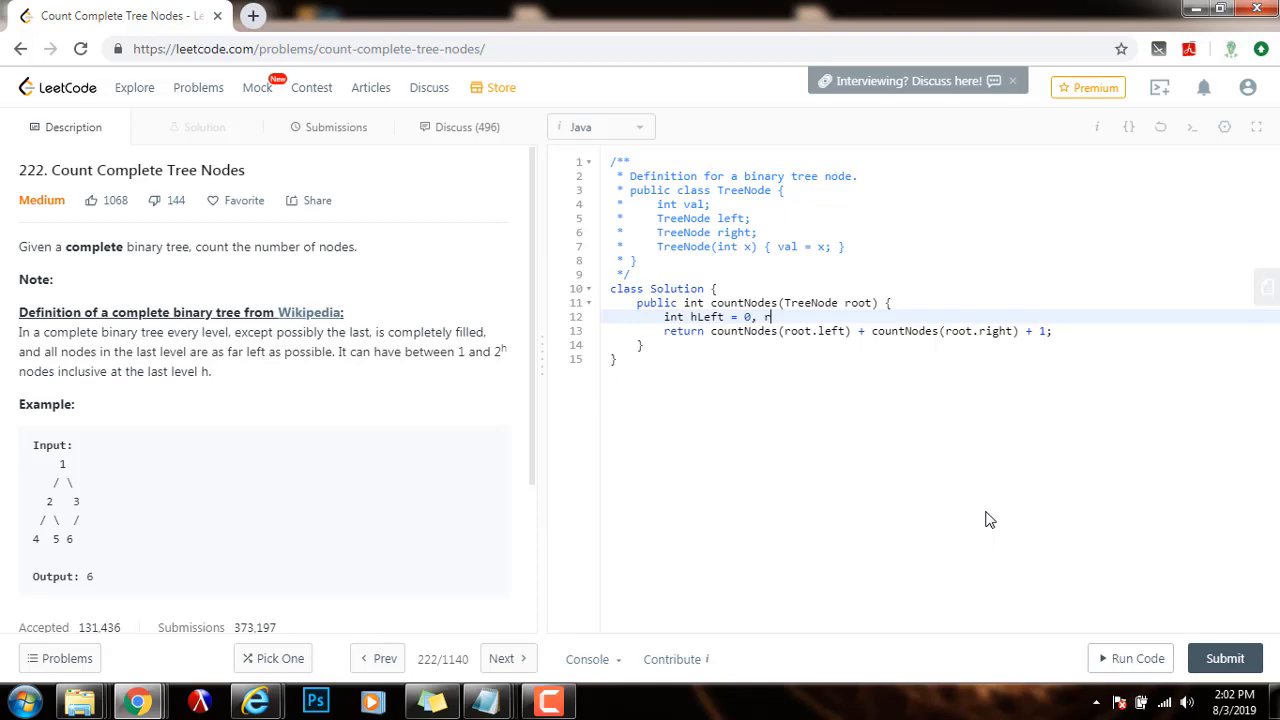
pyautogui.press('Backspace')
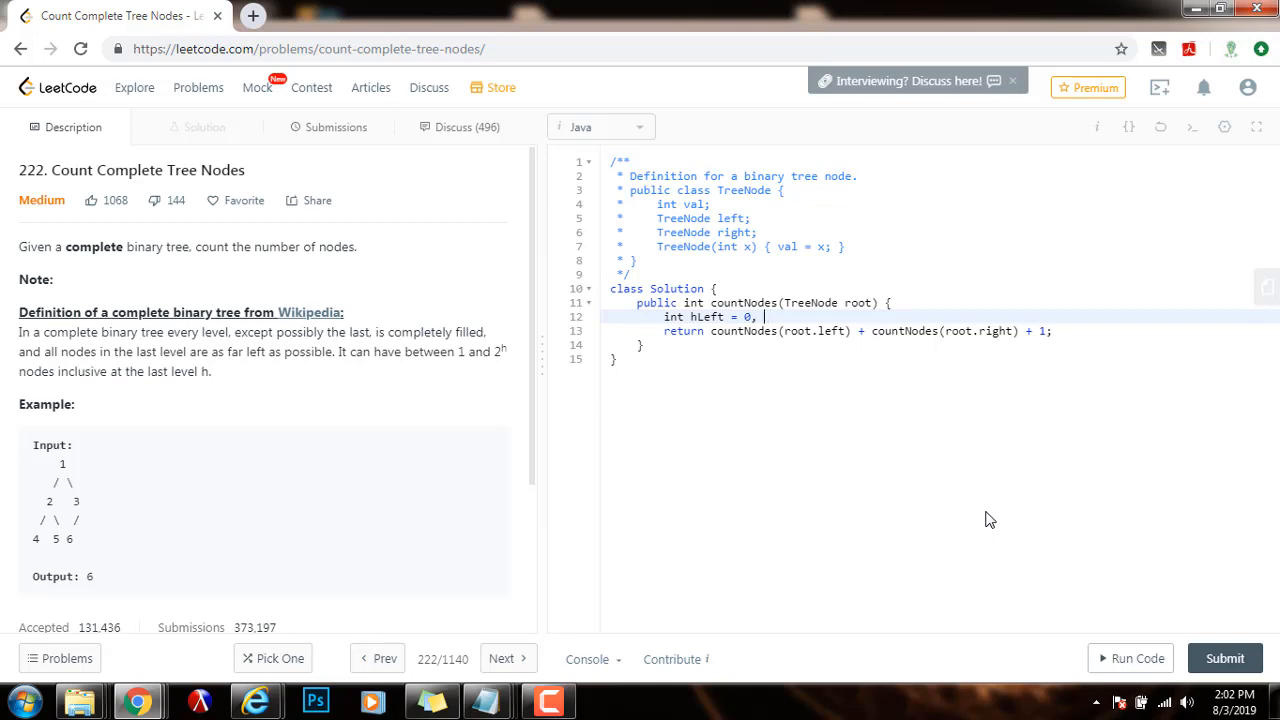
pyautogui.write('hRight')
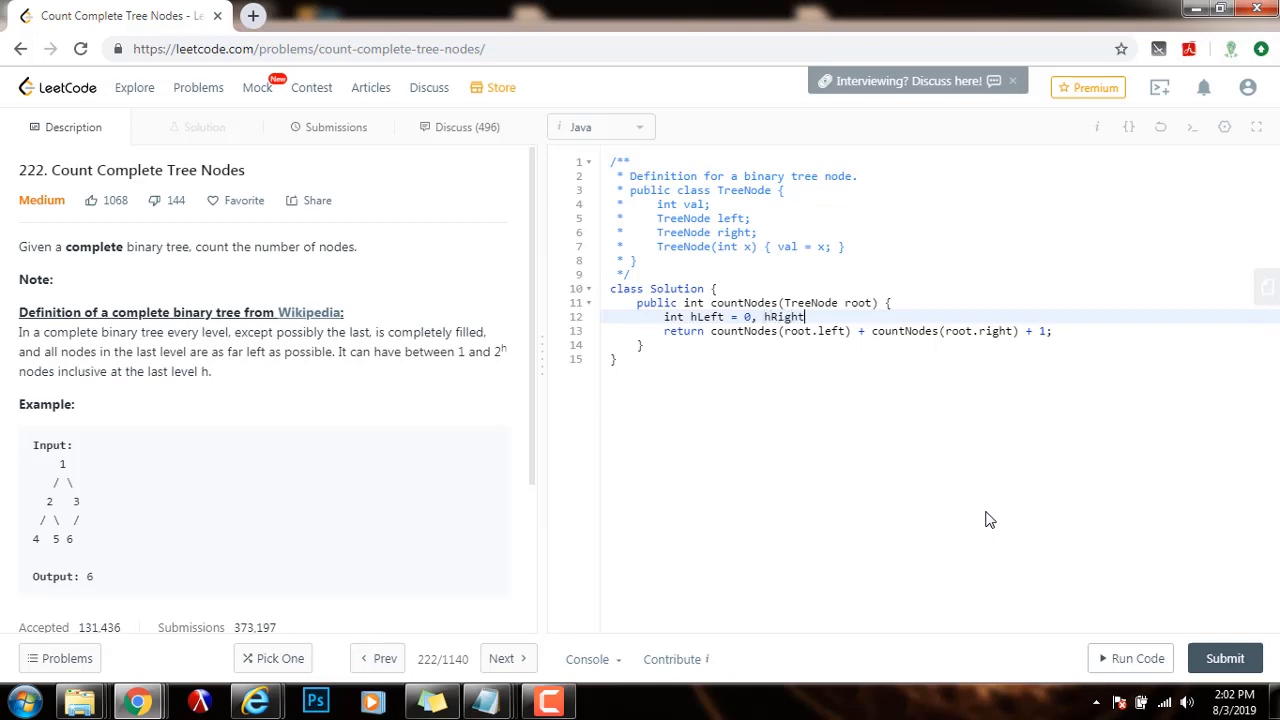
pyautogui.write('= 0;')
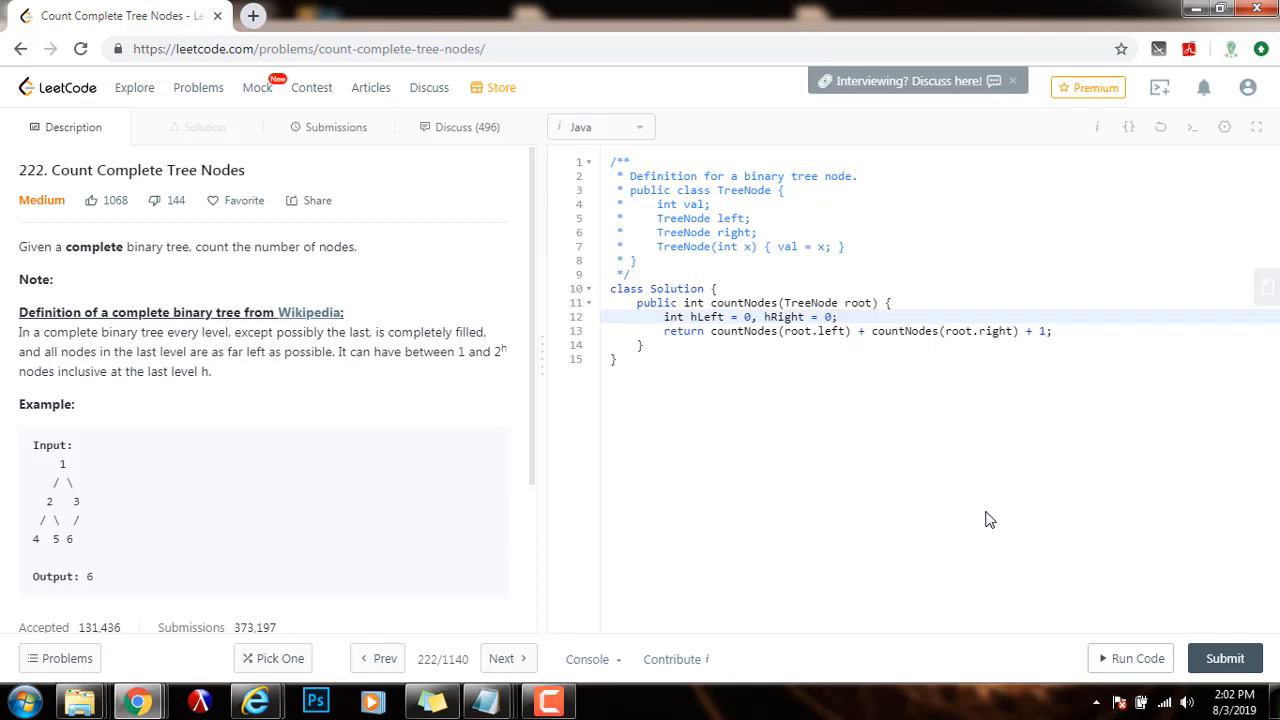
# Declare TreeNode pLeft = root, pRight = root.
pyautogui.write('TreeNode')
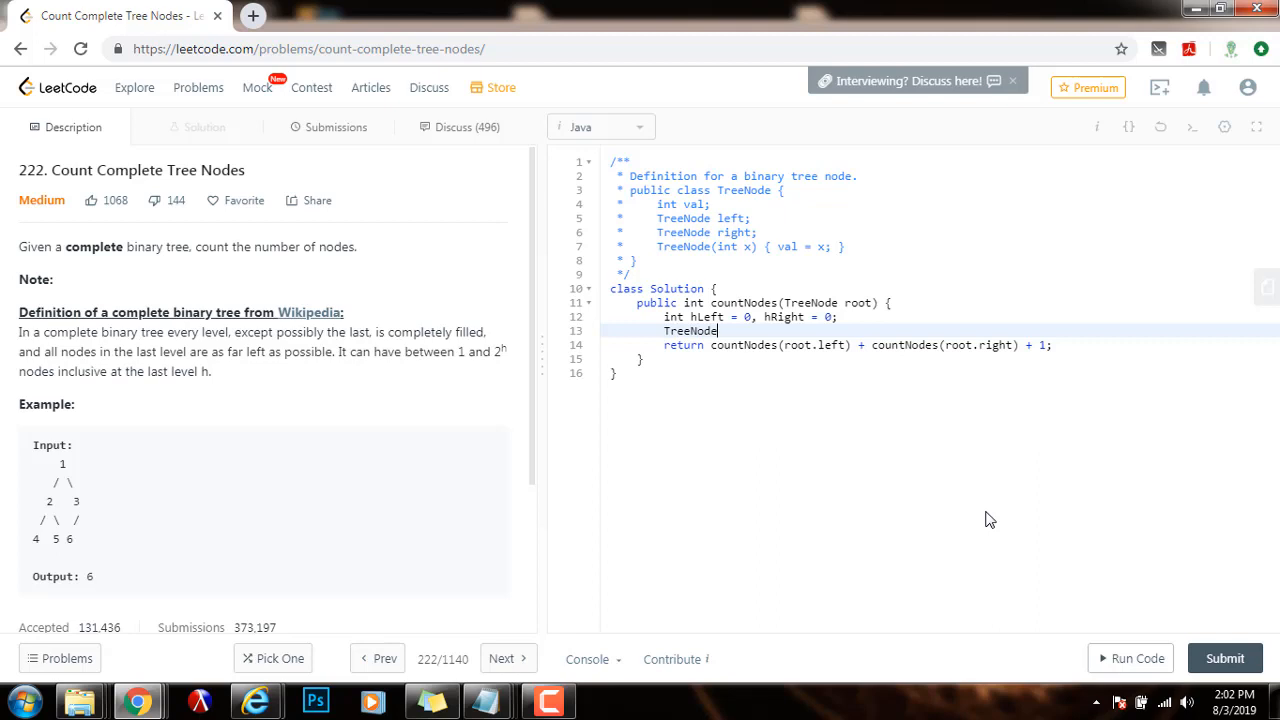
pyautogui.write('pLeft')
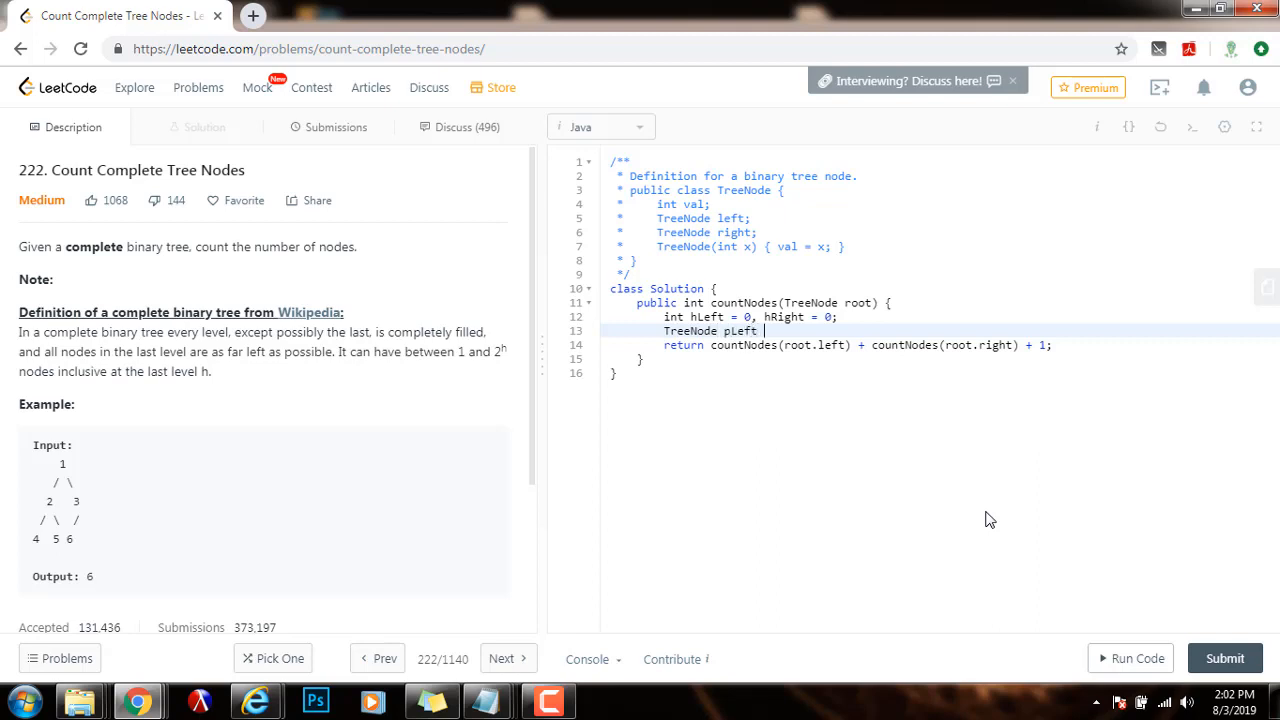
pyautogui.write('= root,')
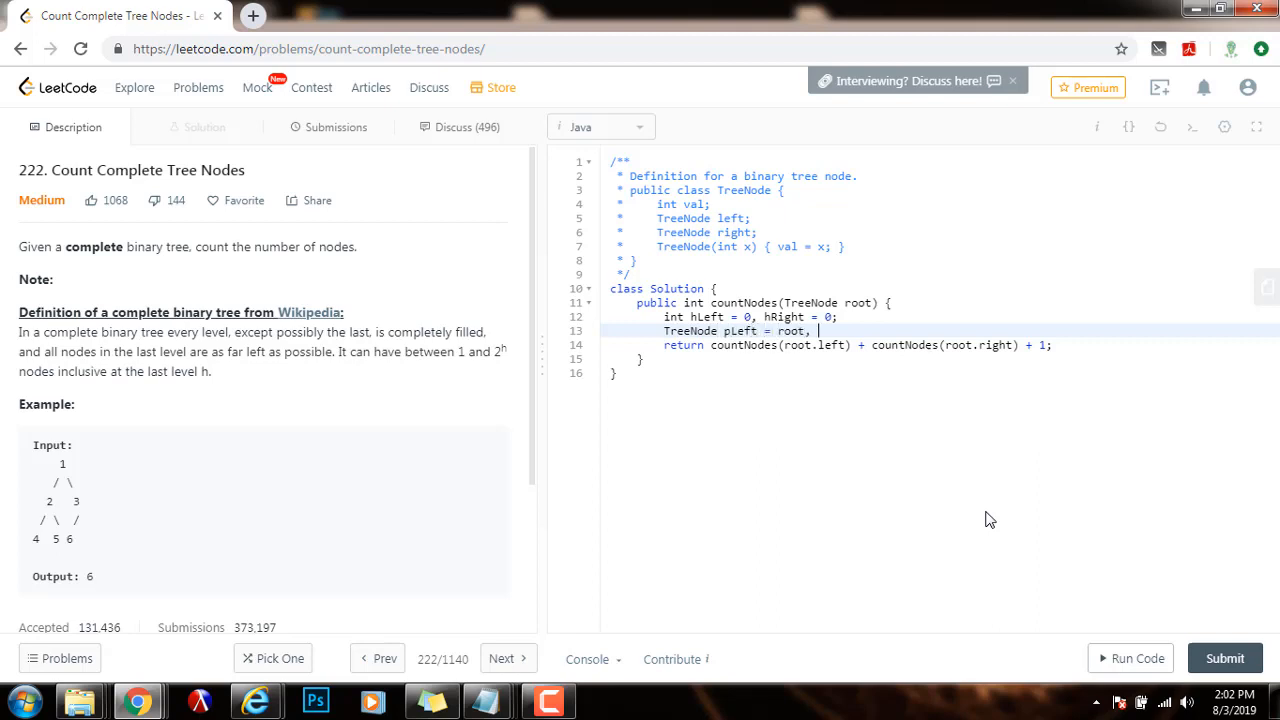
pyautogui.write('pRight = root;')
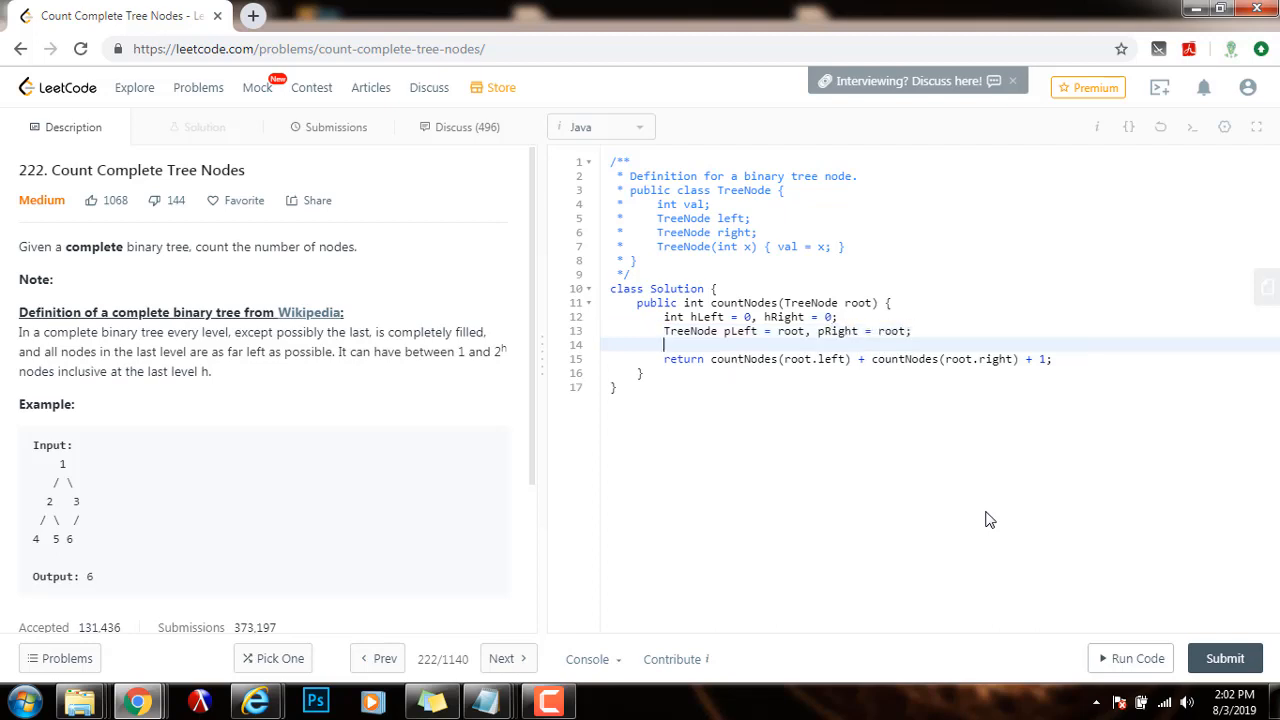
pyautogui.moveTo(36, 480)
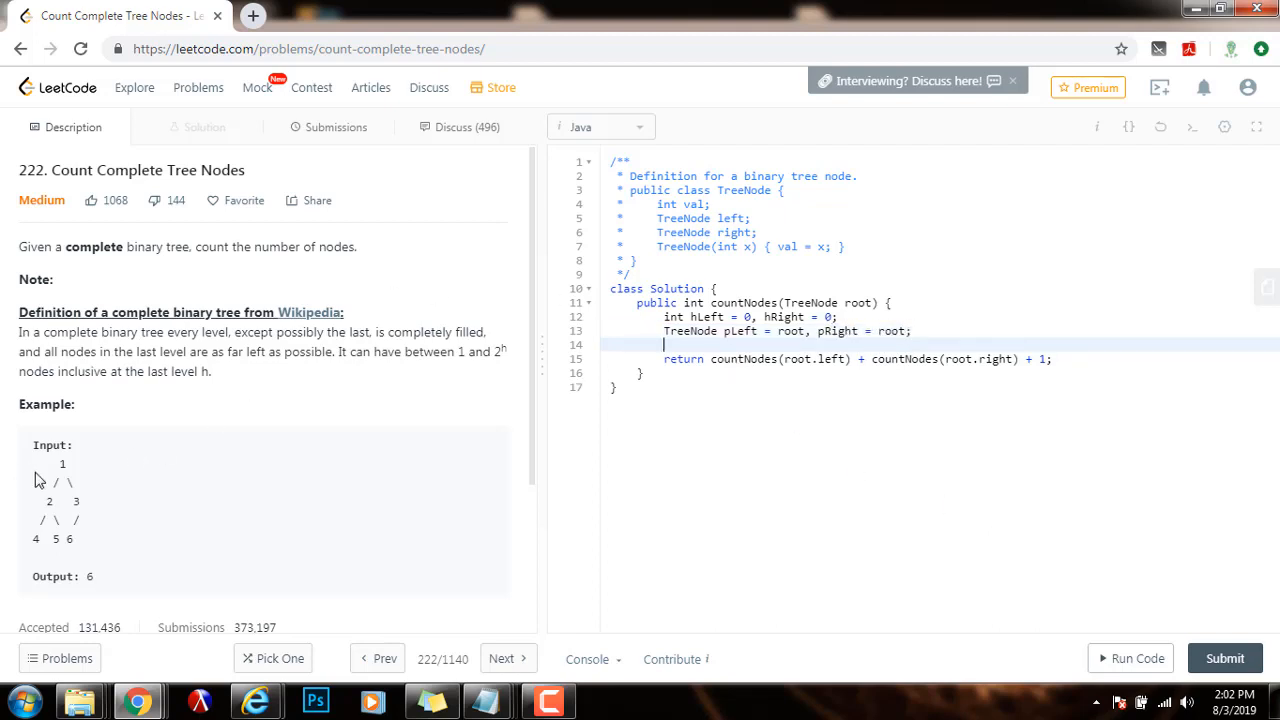
pyautogui.moveTo(28, 544)
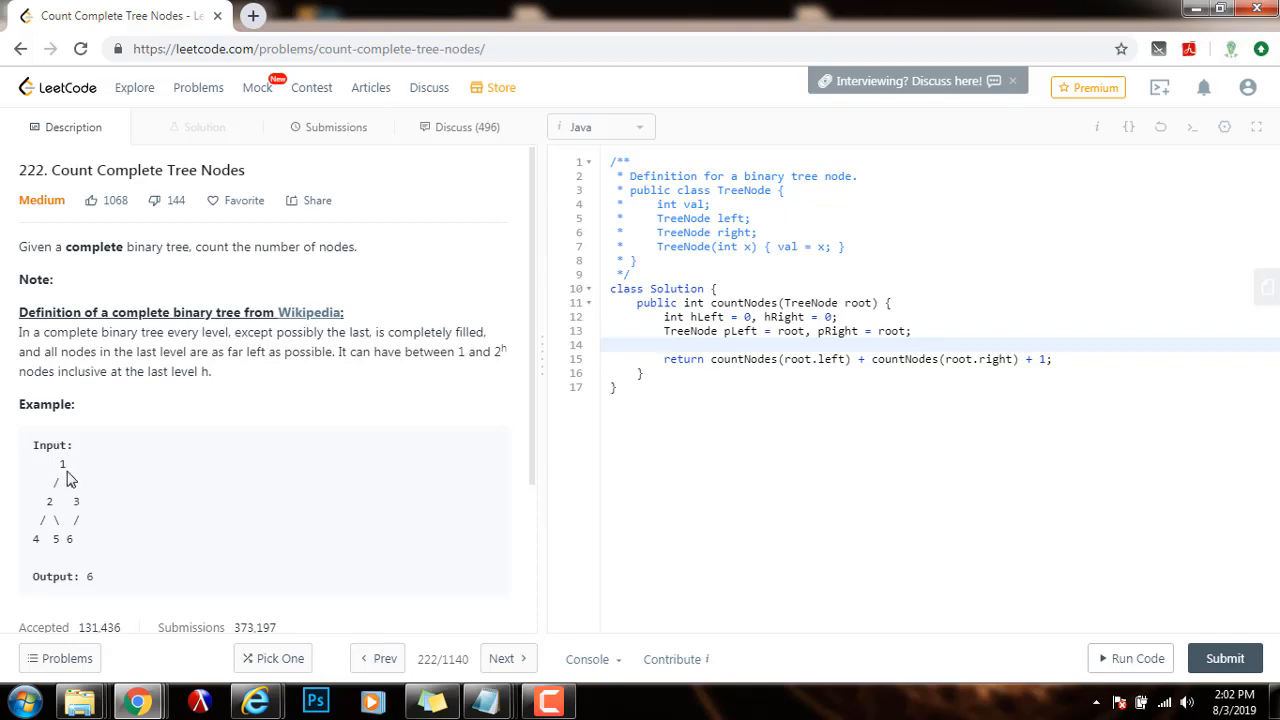
pyautogui.moveTo(892, 444)
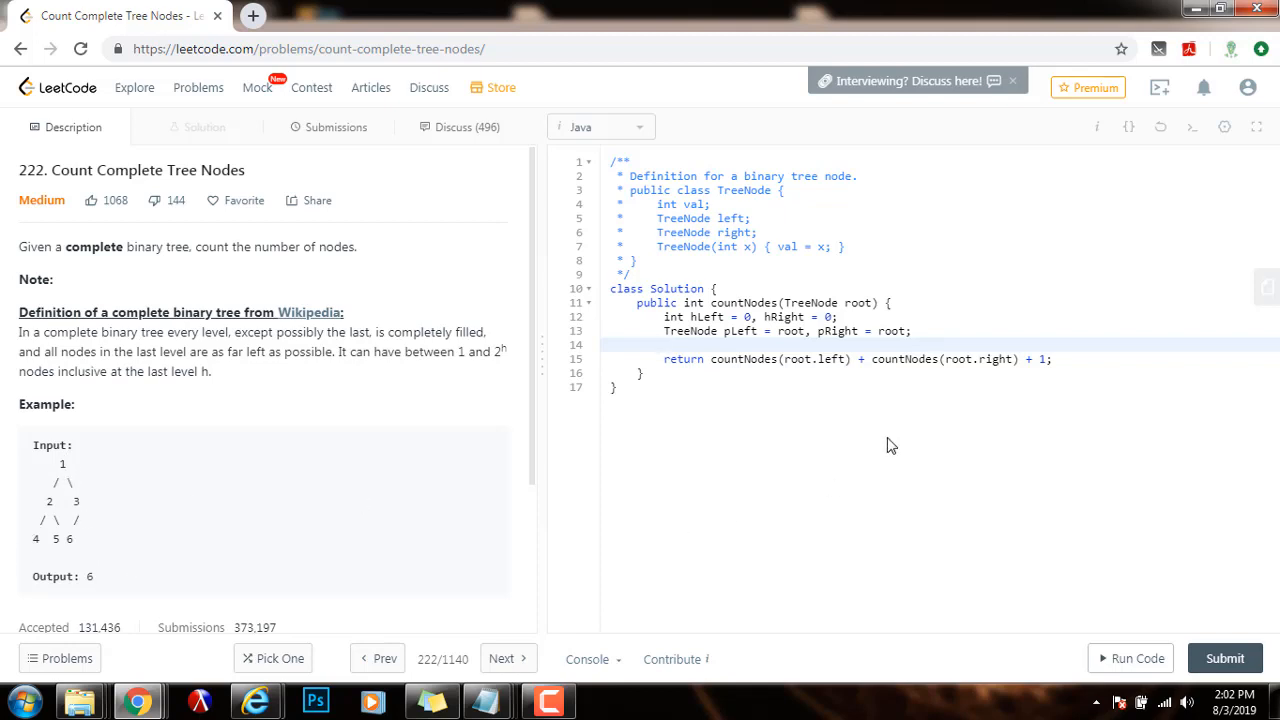
# Write while (pLeft != null) { ++hLeft; pLeft = pLeft.left; } to measure the left height.
pyautogui.write('while (p')
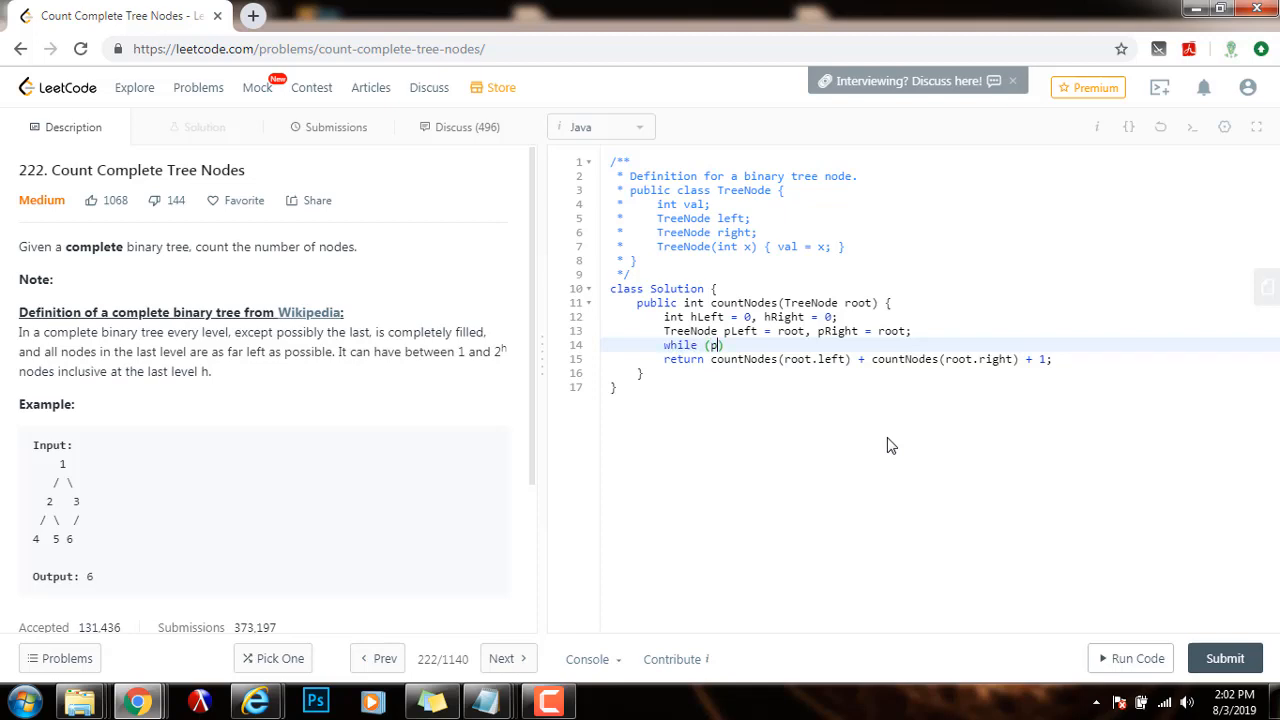
pyautogui.write('Left != null')
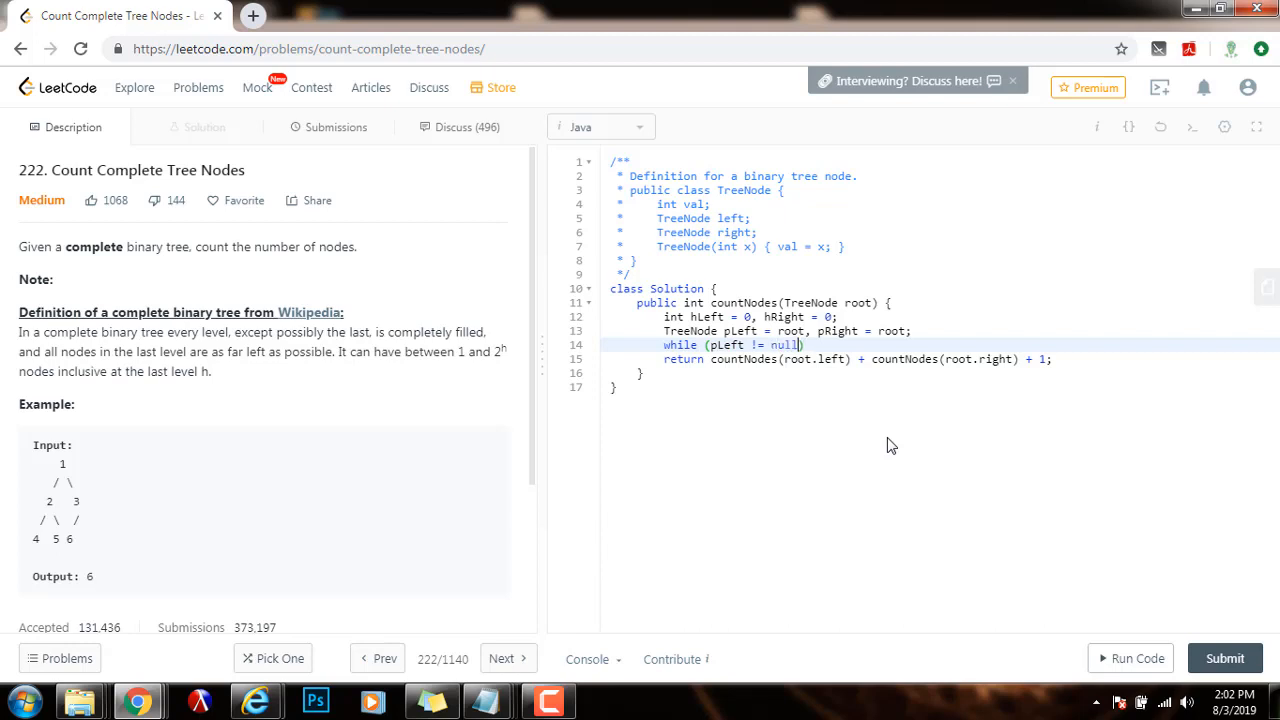
pyautogui.write('{')
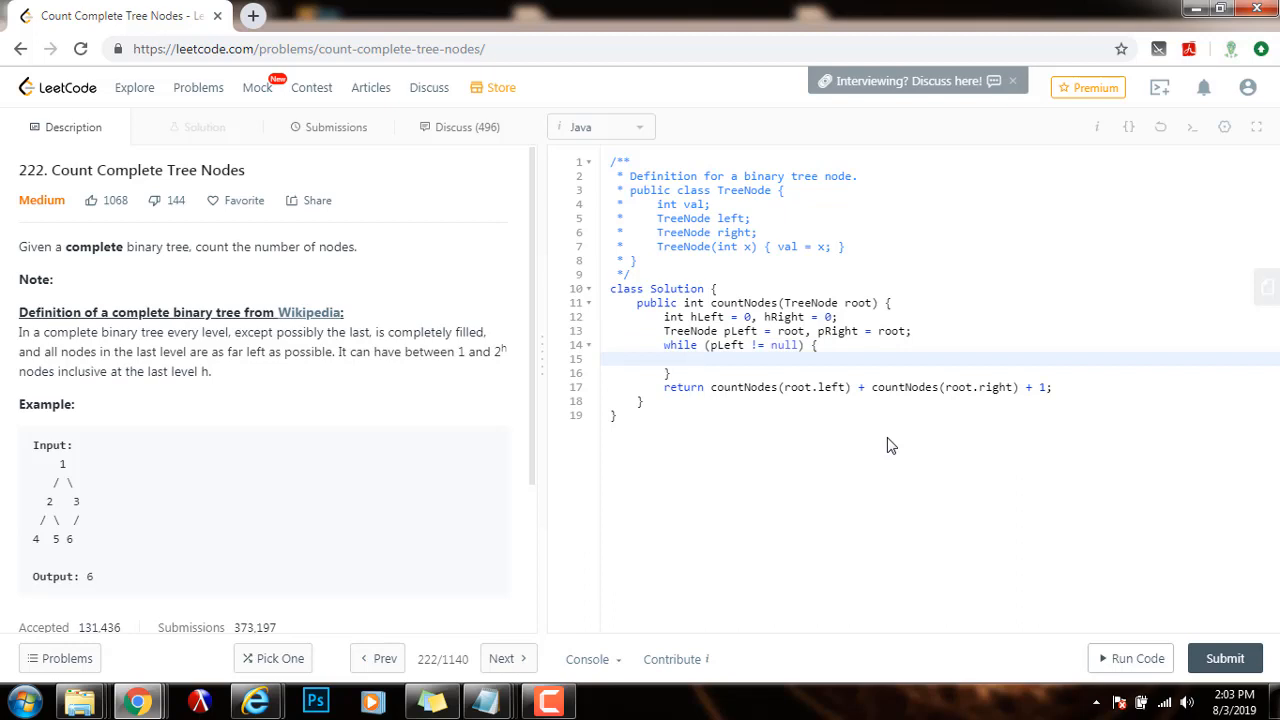
pyautogui.write('++hLe')
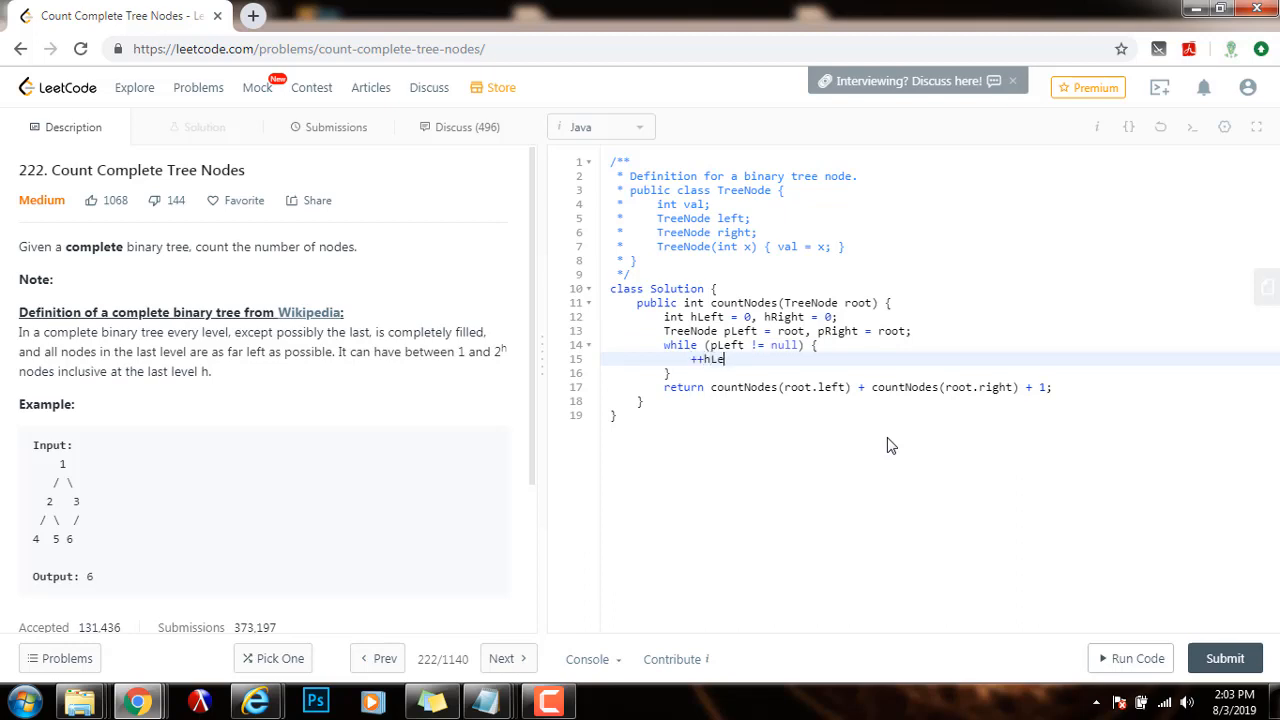
pyautogui.write('ft;')
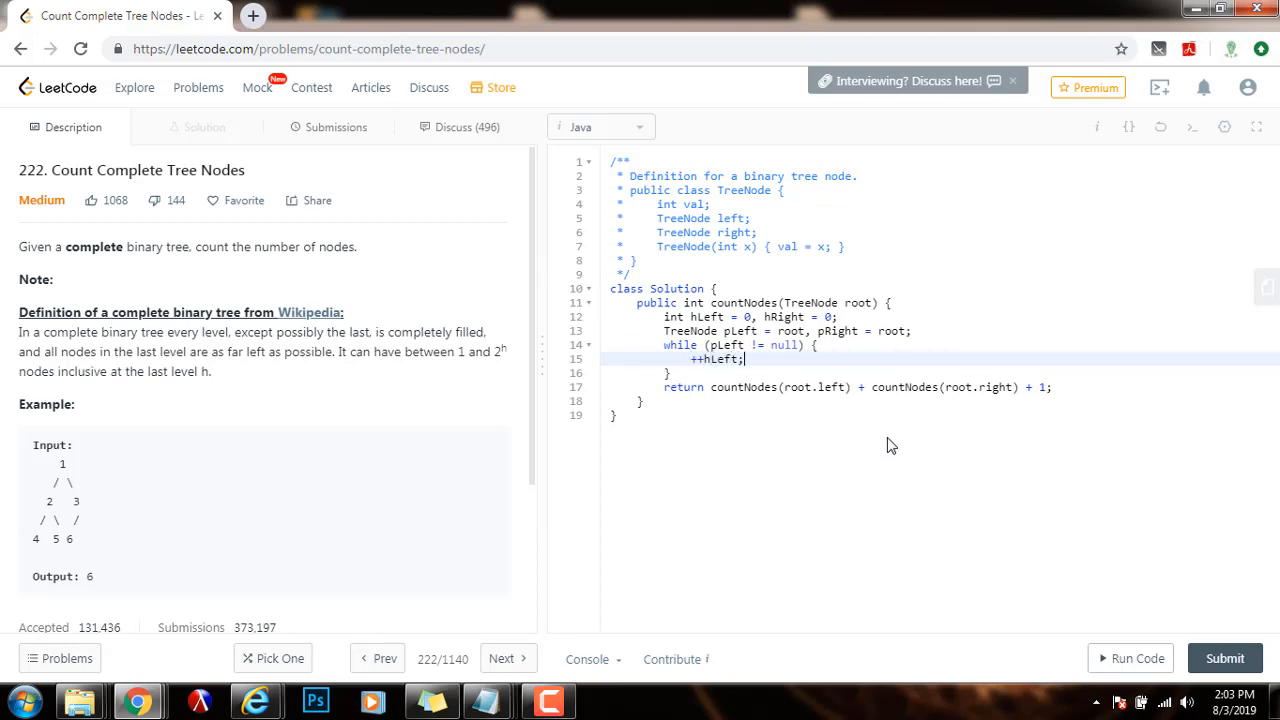
pyautogui.write('p')
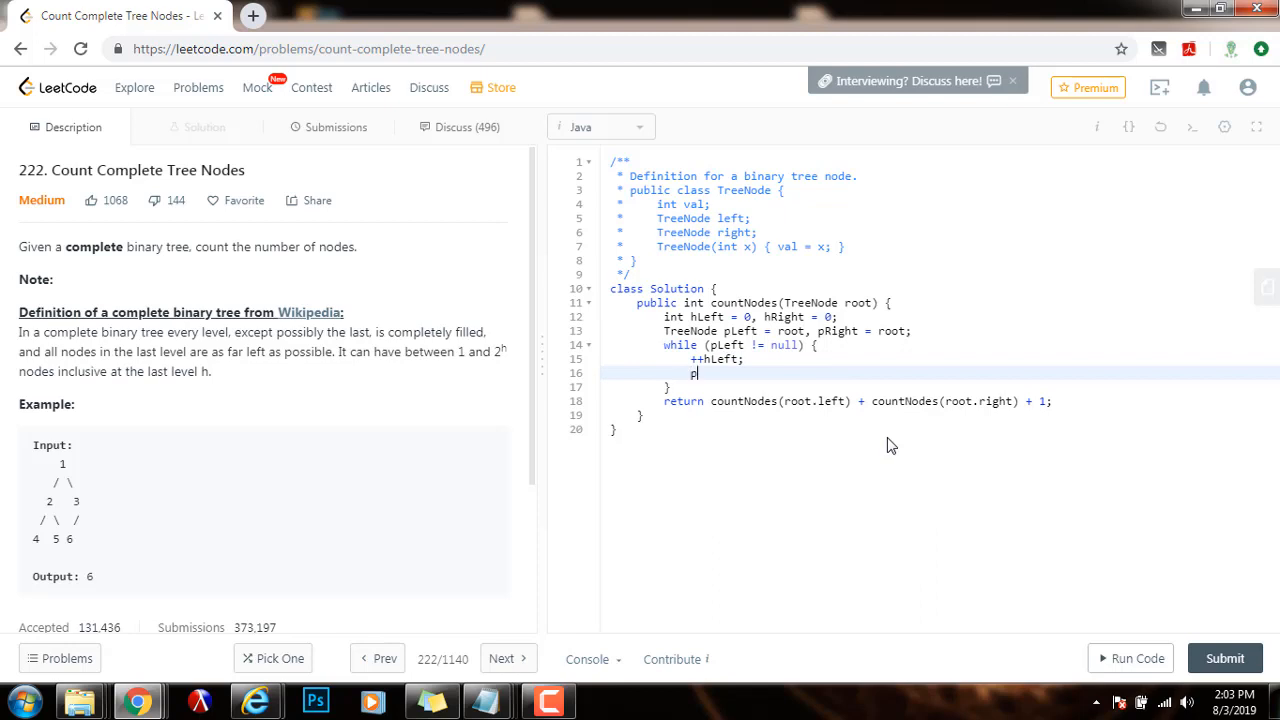
pyautogui.write('Left = p')
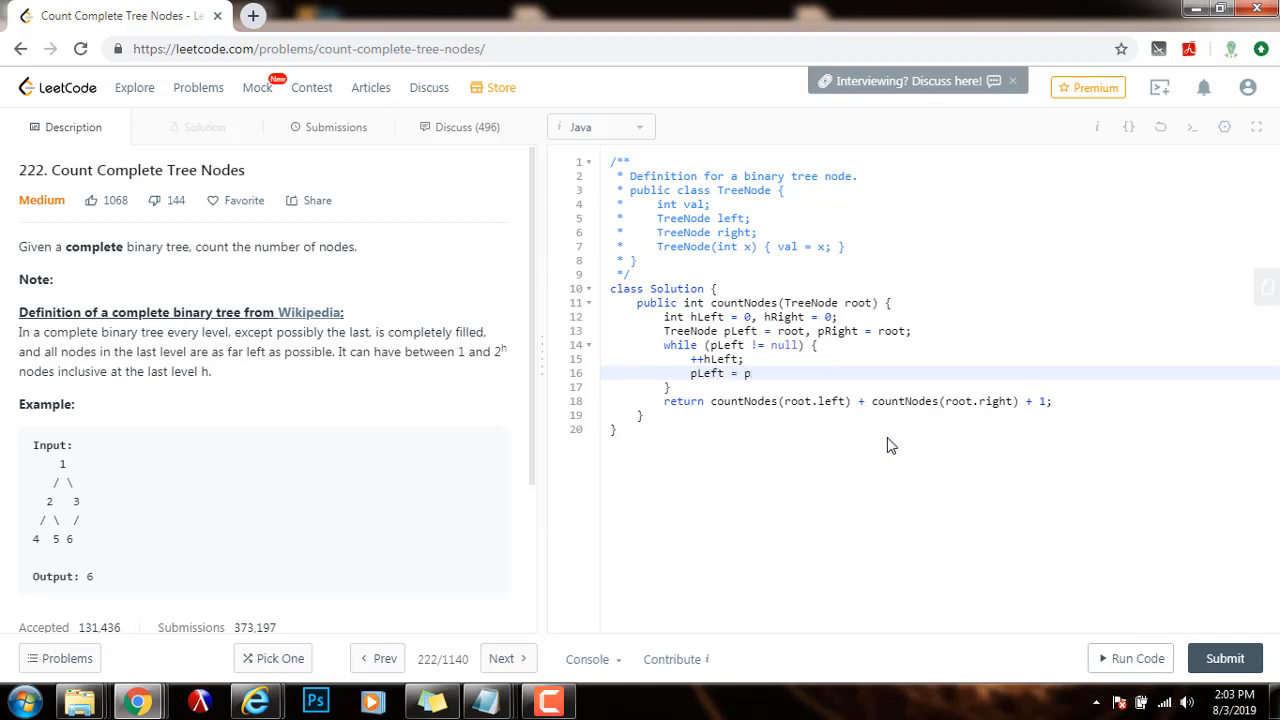
pyautogui.write('Left.left;')
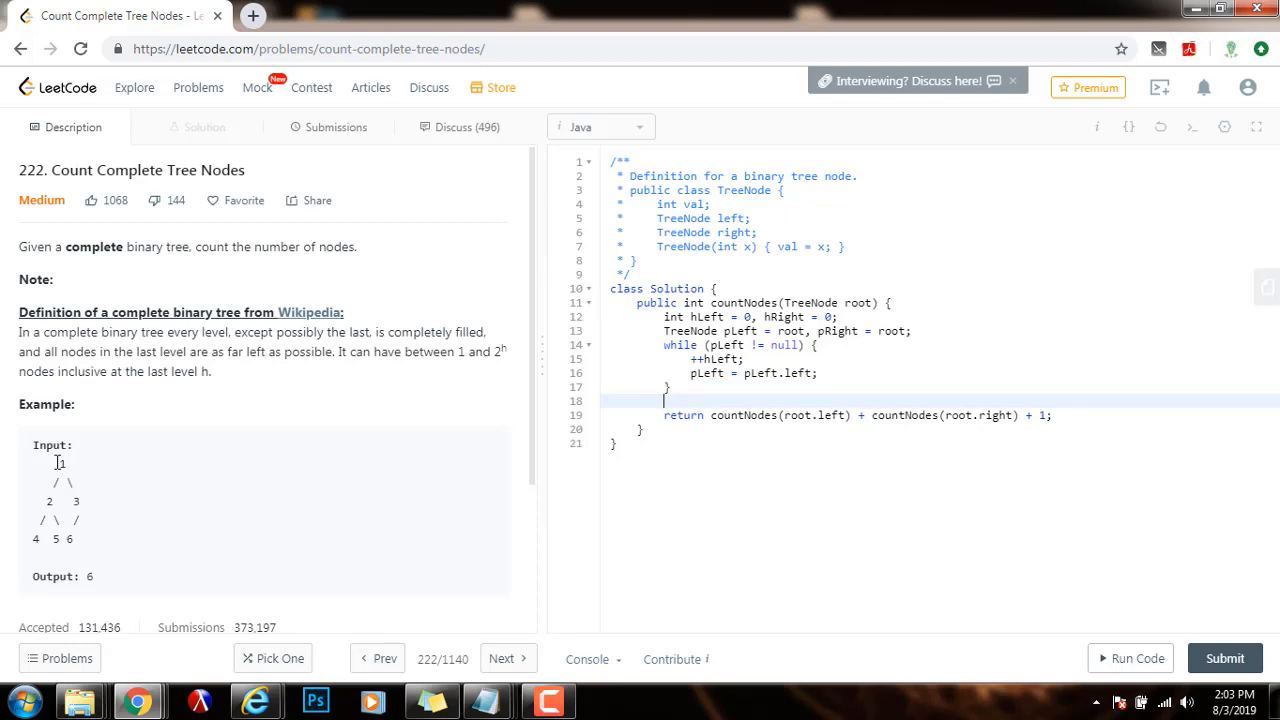
pyautogui.moveTo(854, 524)
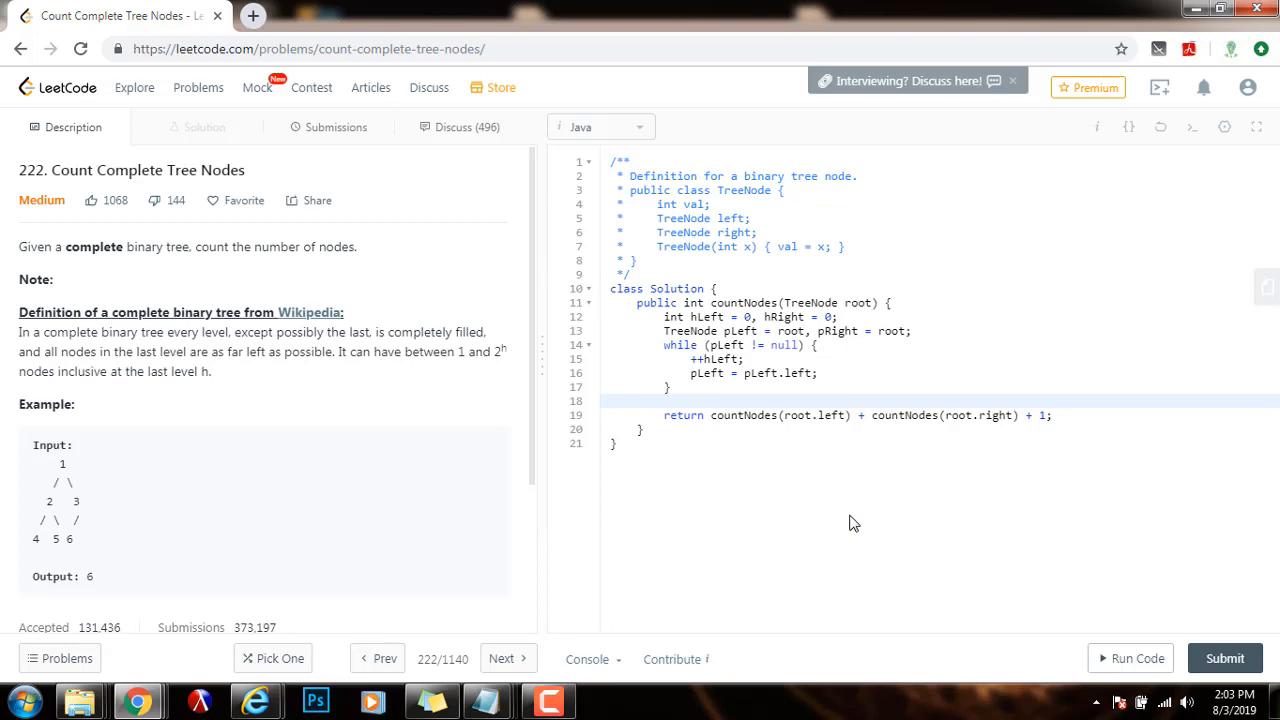
# Write while (pRight != null) { ++hRight; pRight = pRight.right; } to measure the right height.
pyautogui.write('while')
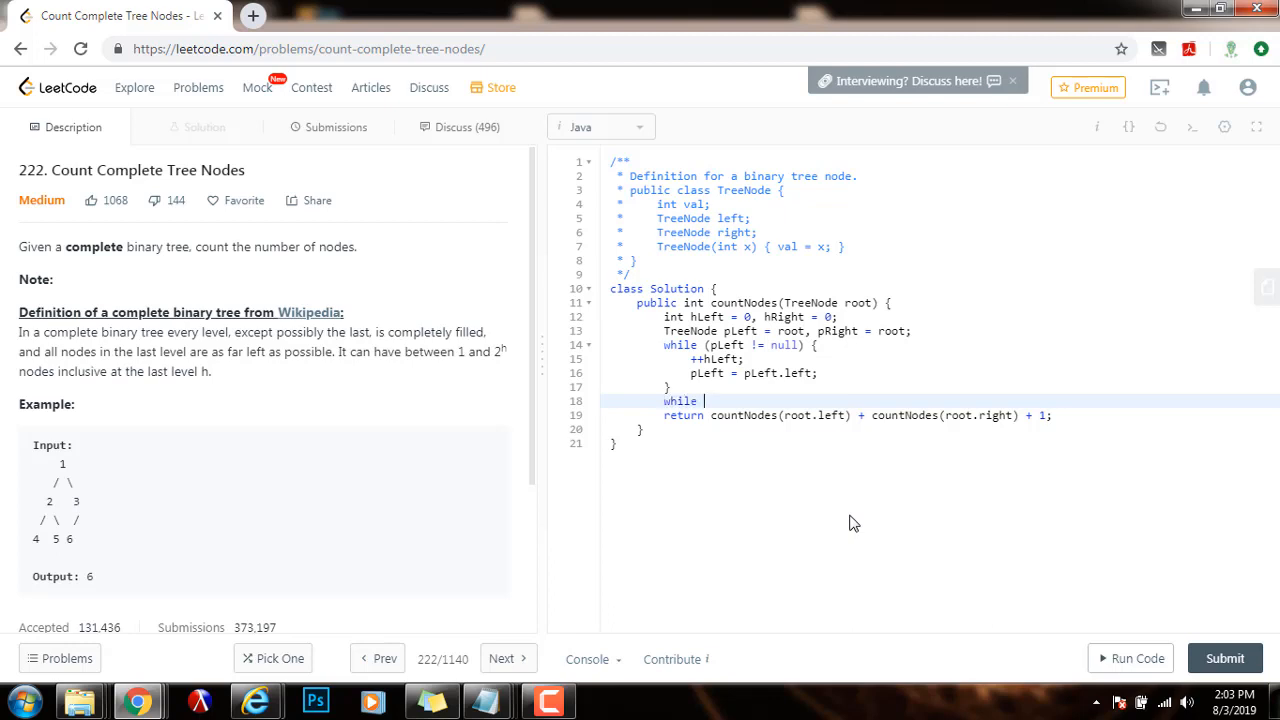
pyautogui.write('(pRight')
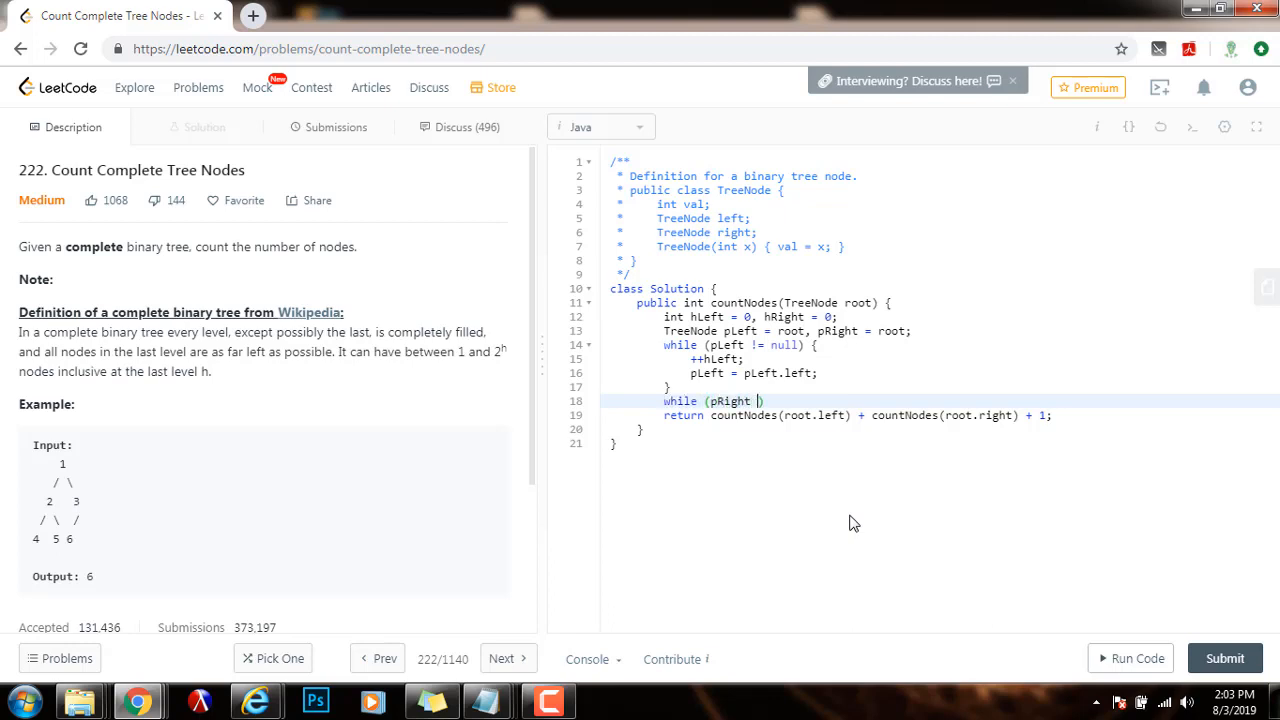
pyautogui.write('!= null)')
pyautogui.write('++')
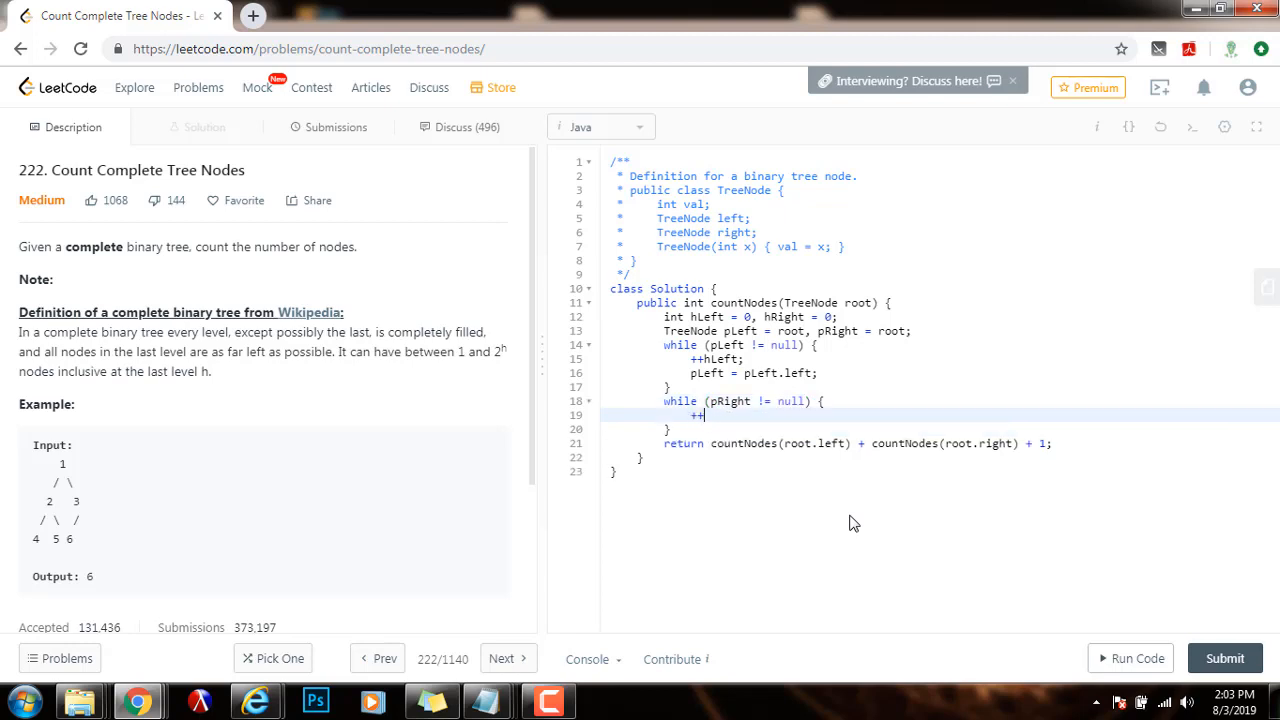
pyautogui.write('hRight;')
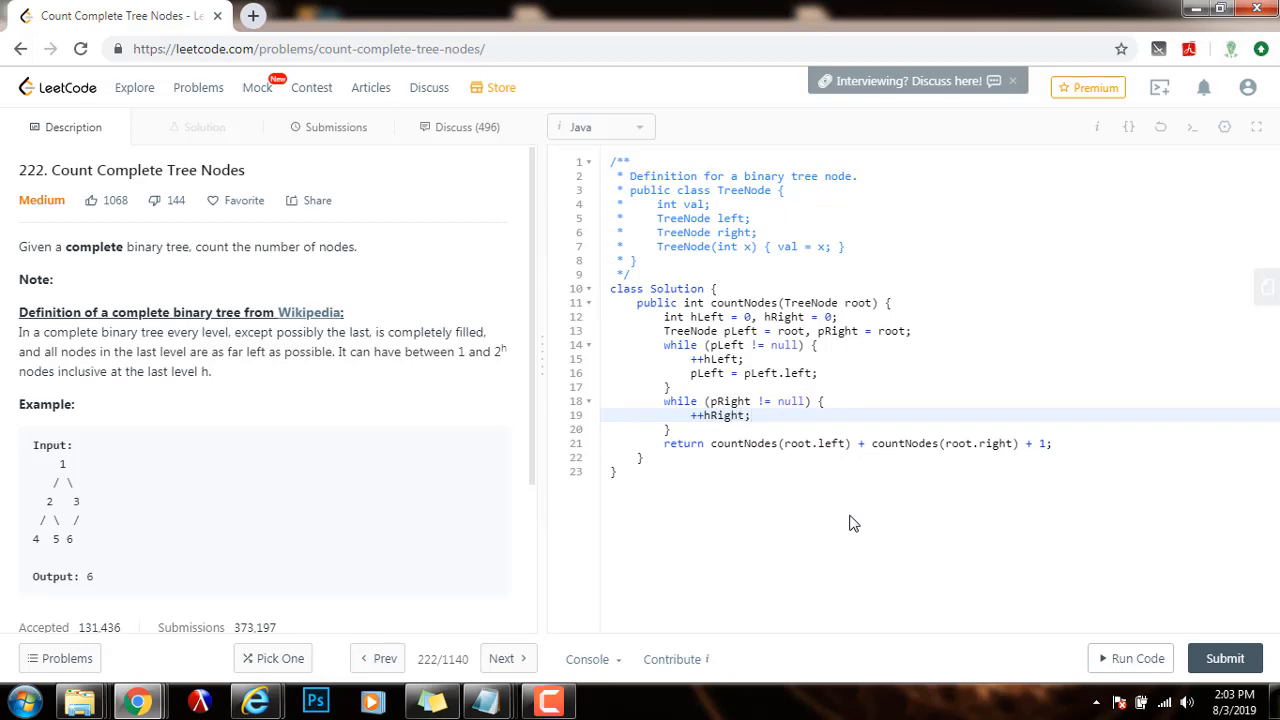
pyautogui.press('Enter')
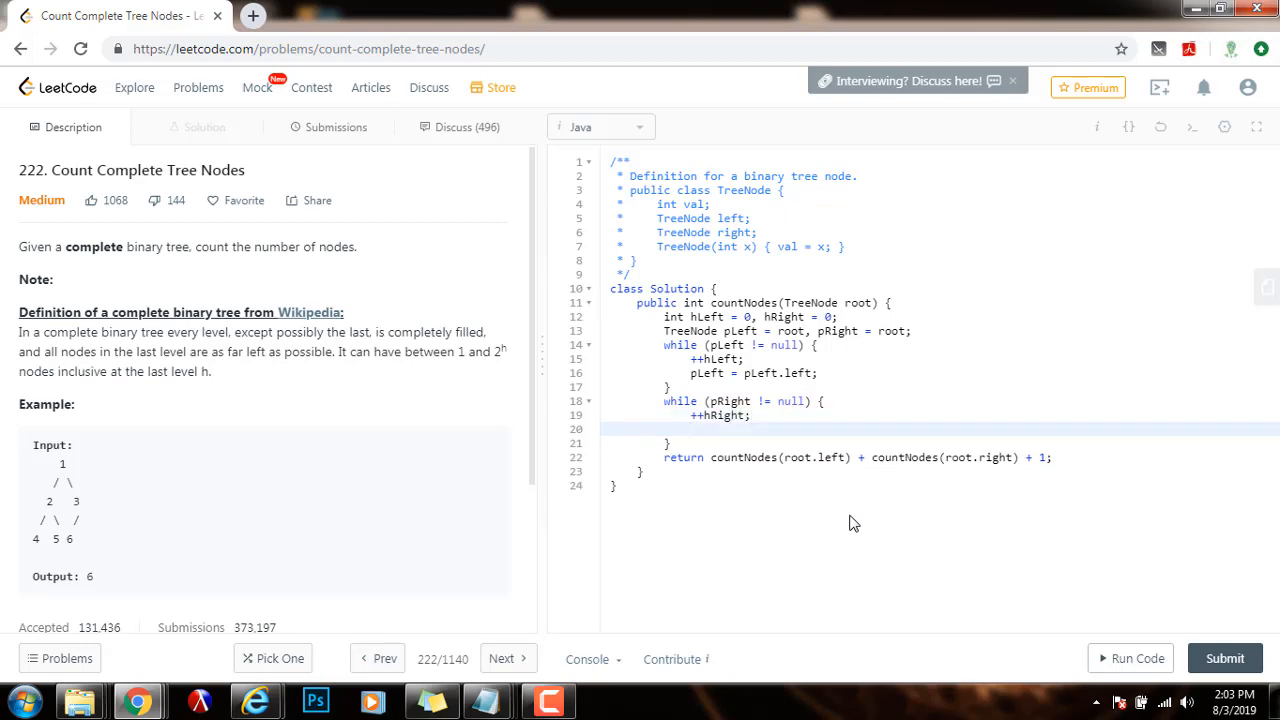
pyautogui.write('pRight =')
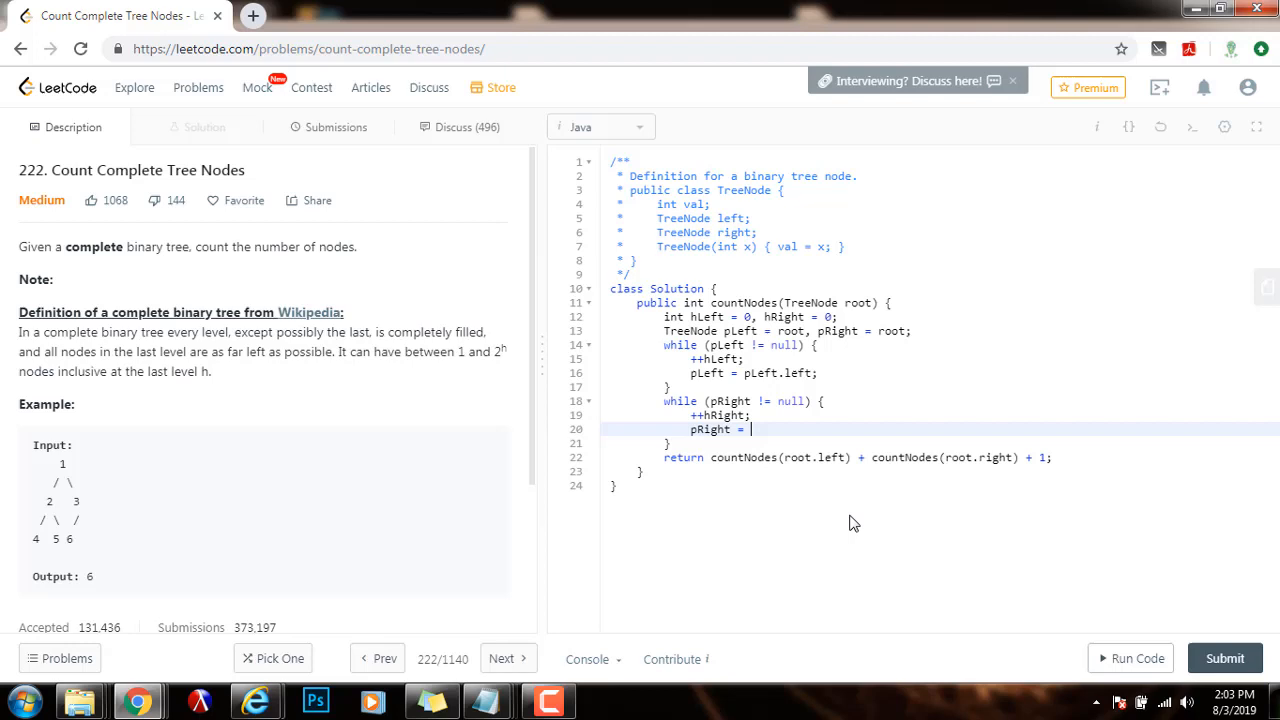
pyautogui.write('pRight.')
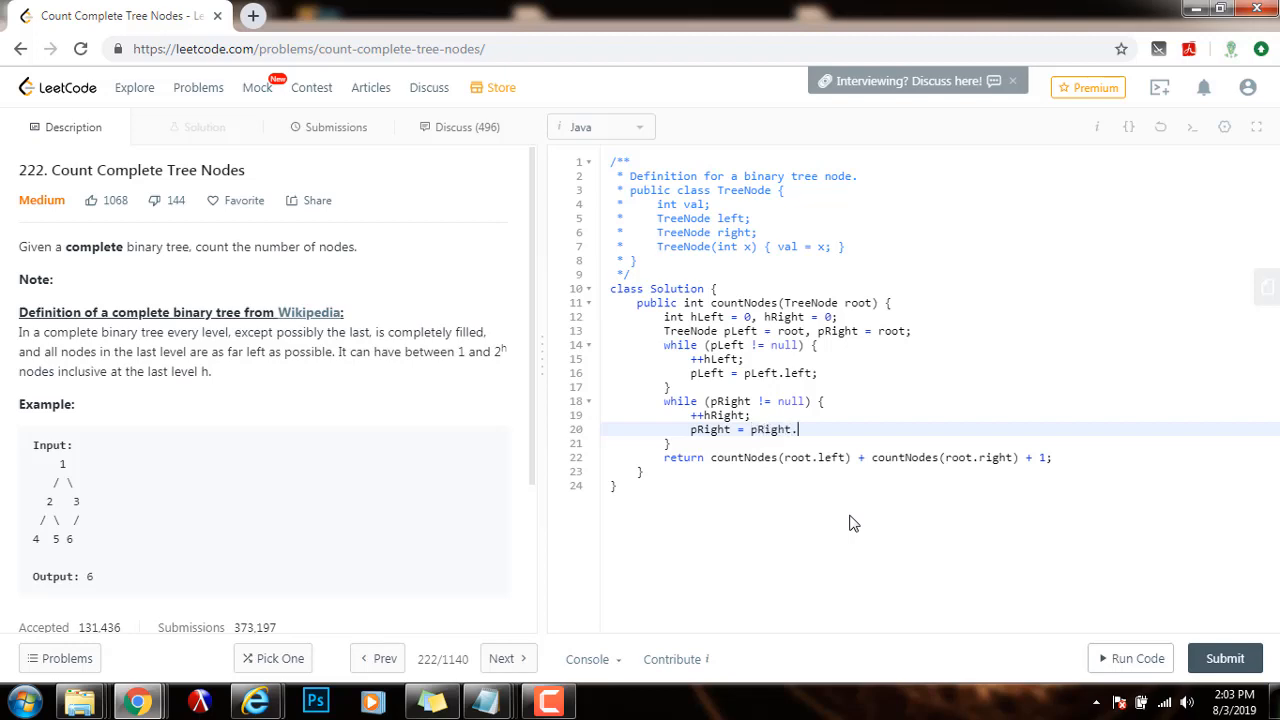
pyautogui.write('right;')
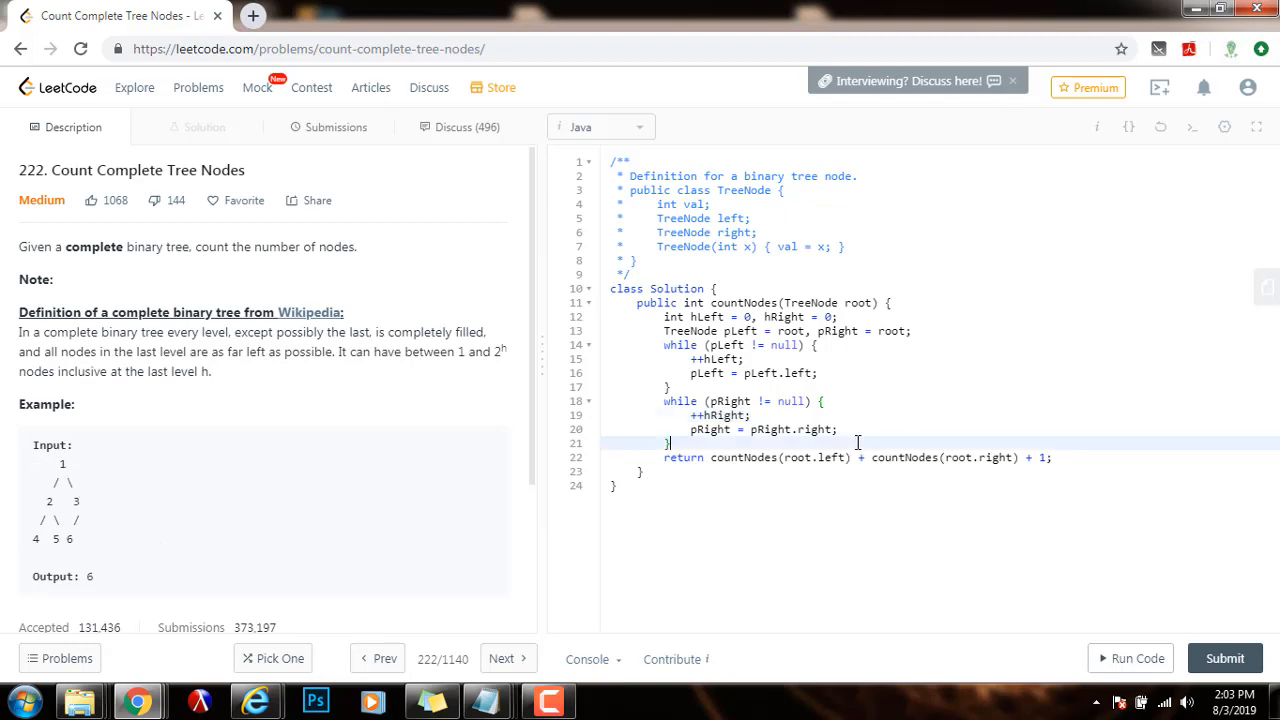
pyautogui.press('Enter')
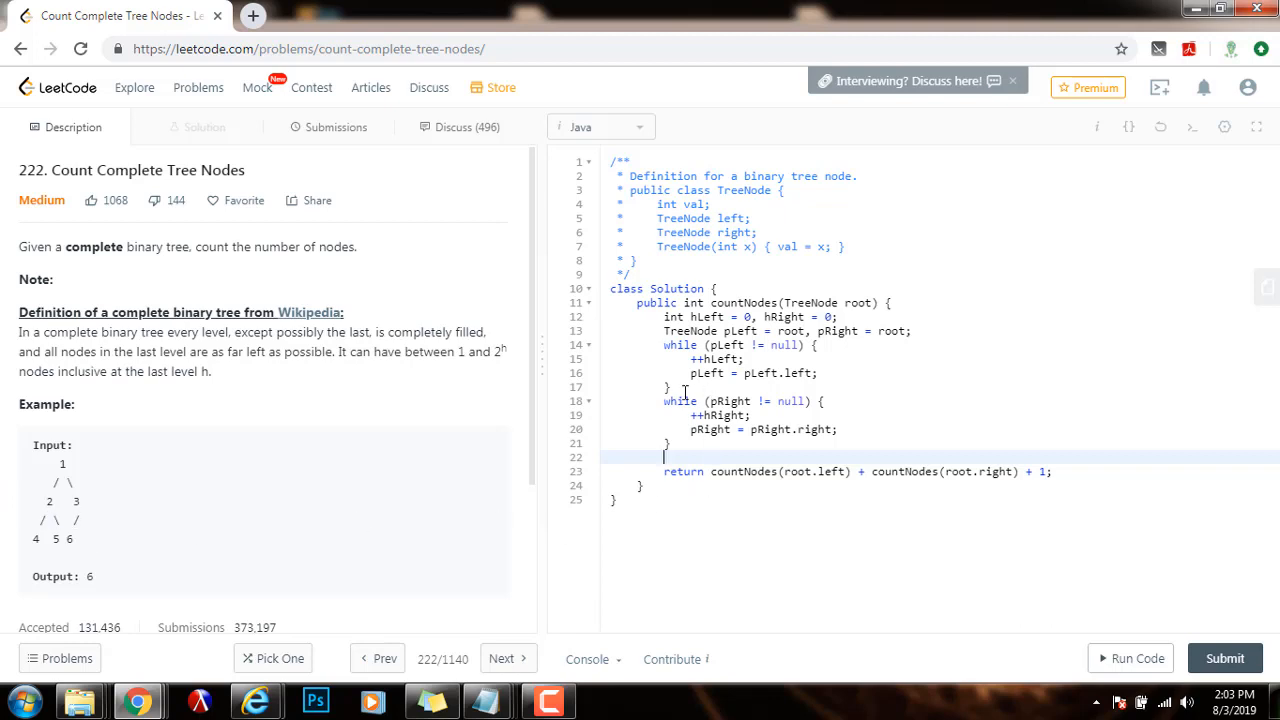
pyautogui.moveTo(36, 456); pyautogui.dragTo(80, 524)
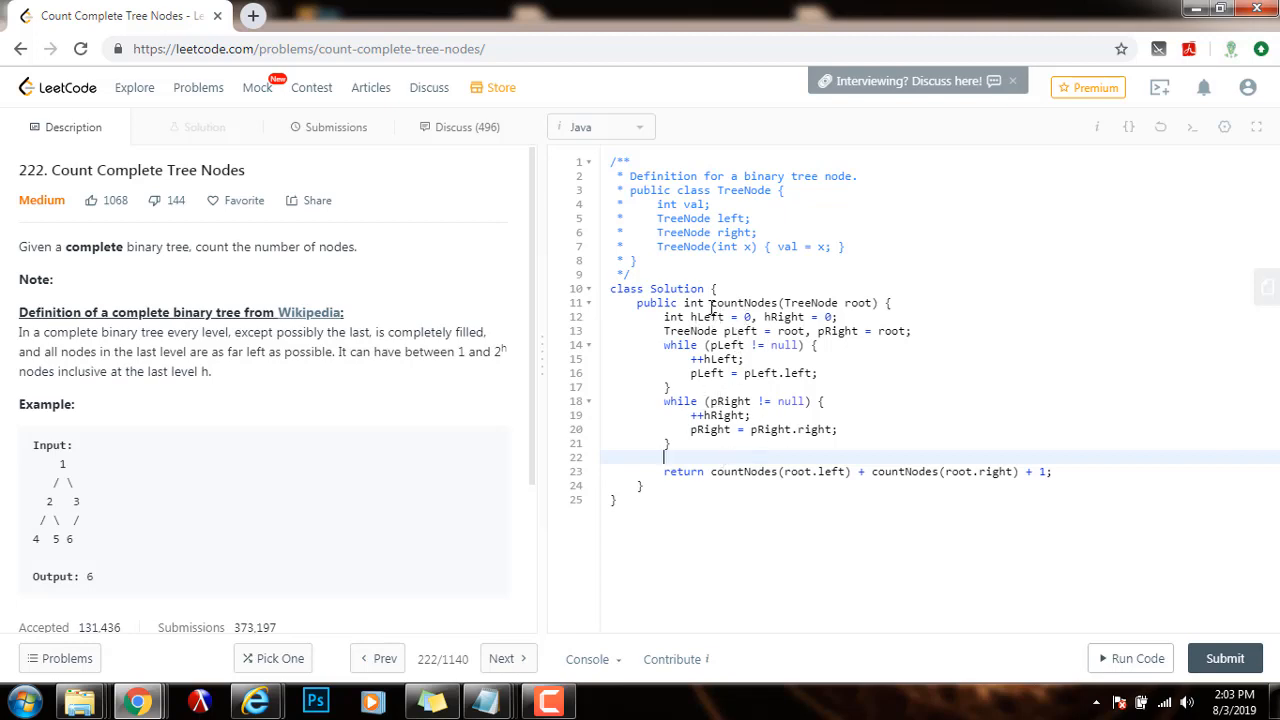
pyautogui.moveTo(820, 206)
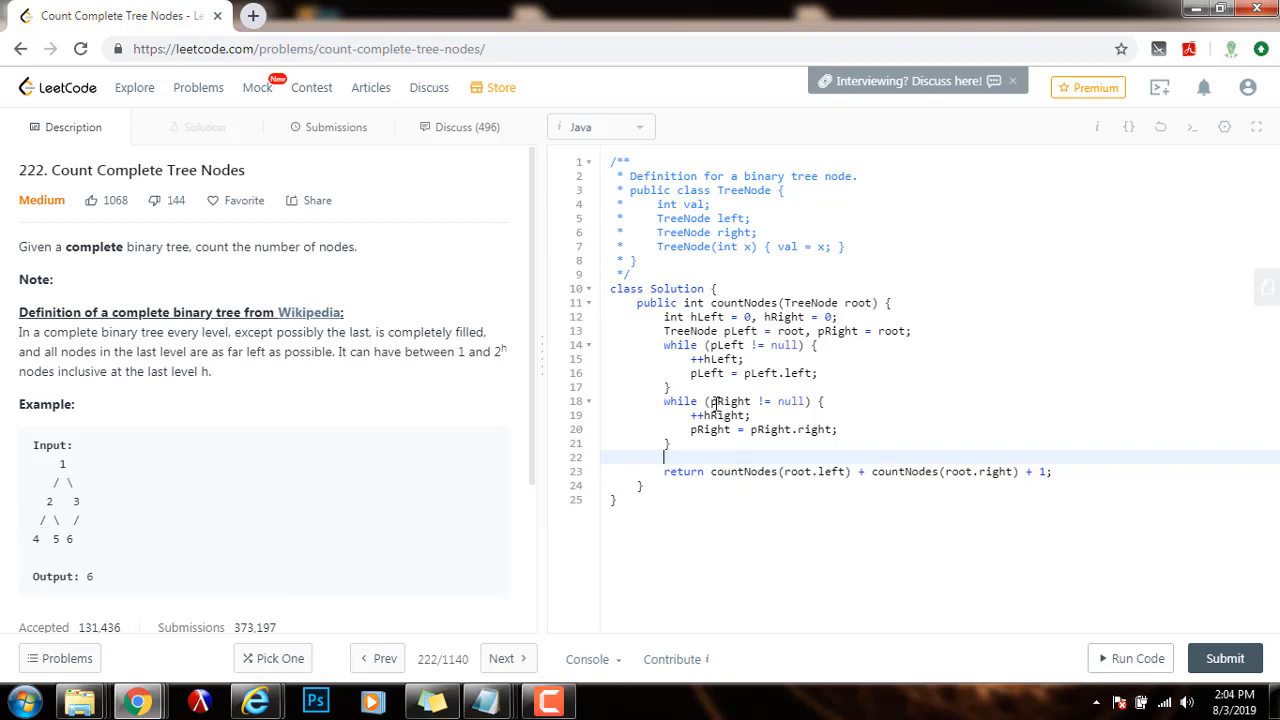
# Begin the shortcut with the condition if (hLeft == hRight).
pyautogui.write('if')
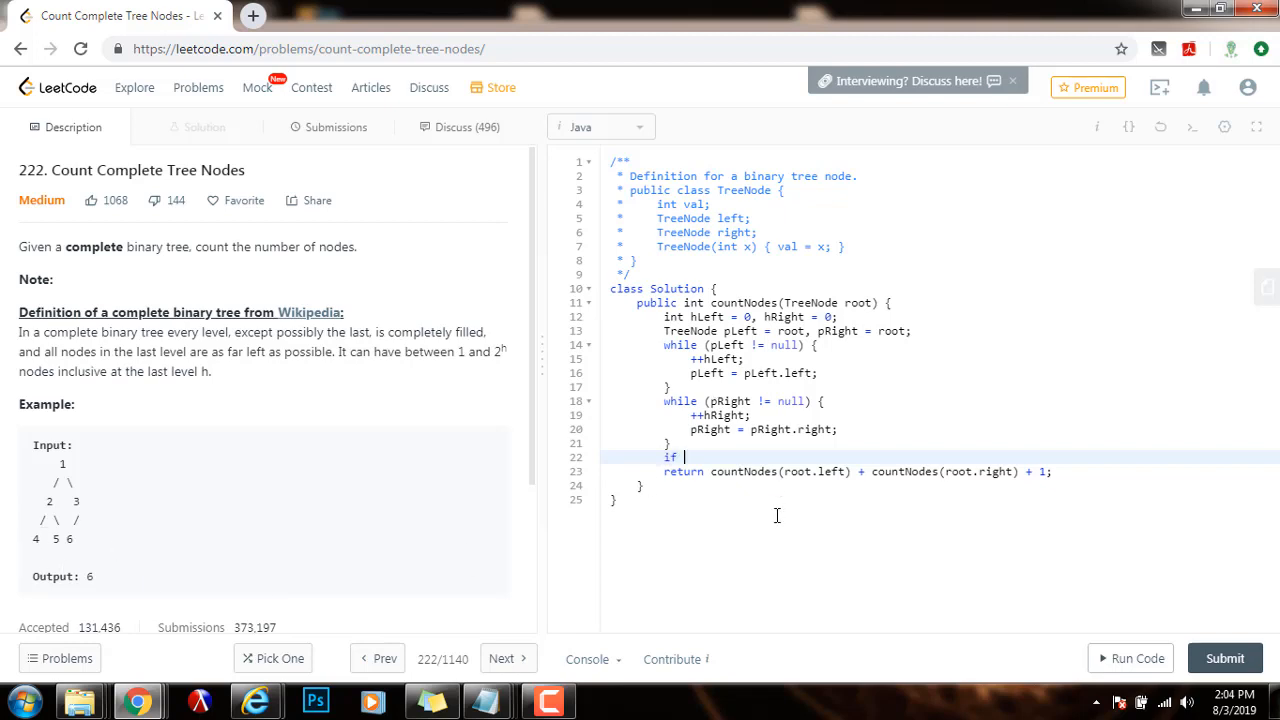
pyautogui.write('(hLeft')
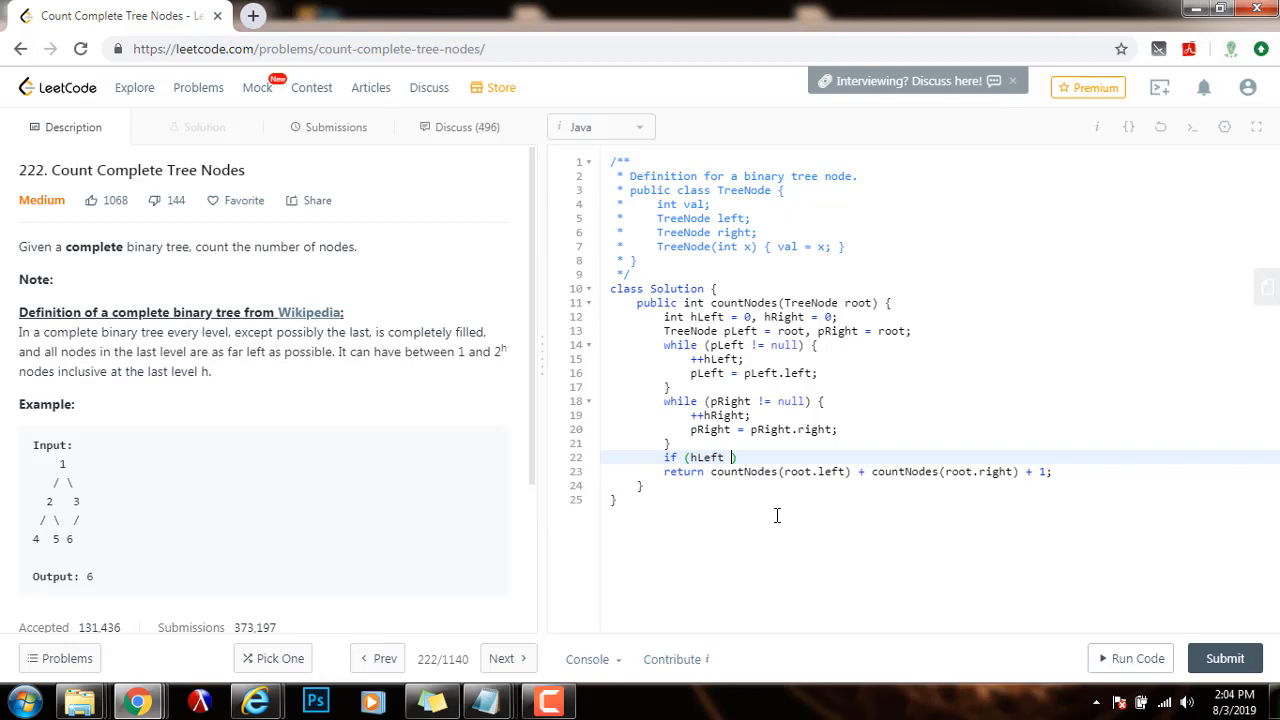
pyautogui.write('== hRight')
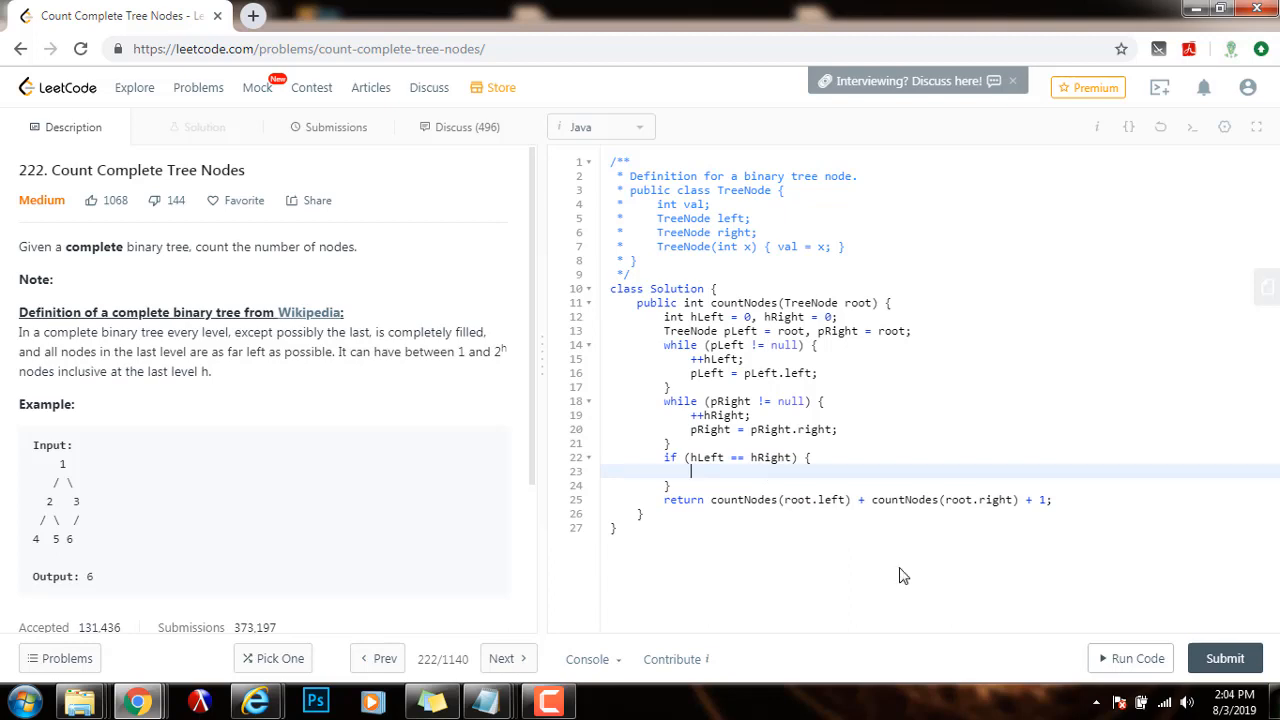
# Return (int) Math.pow(2, hLeft) - 1 inside that condition.
pyautogui.write('return (')
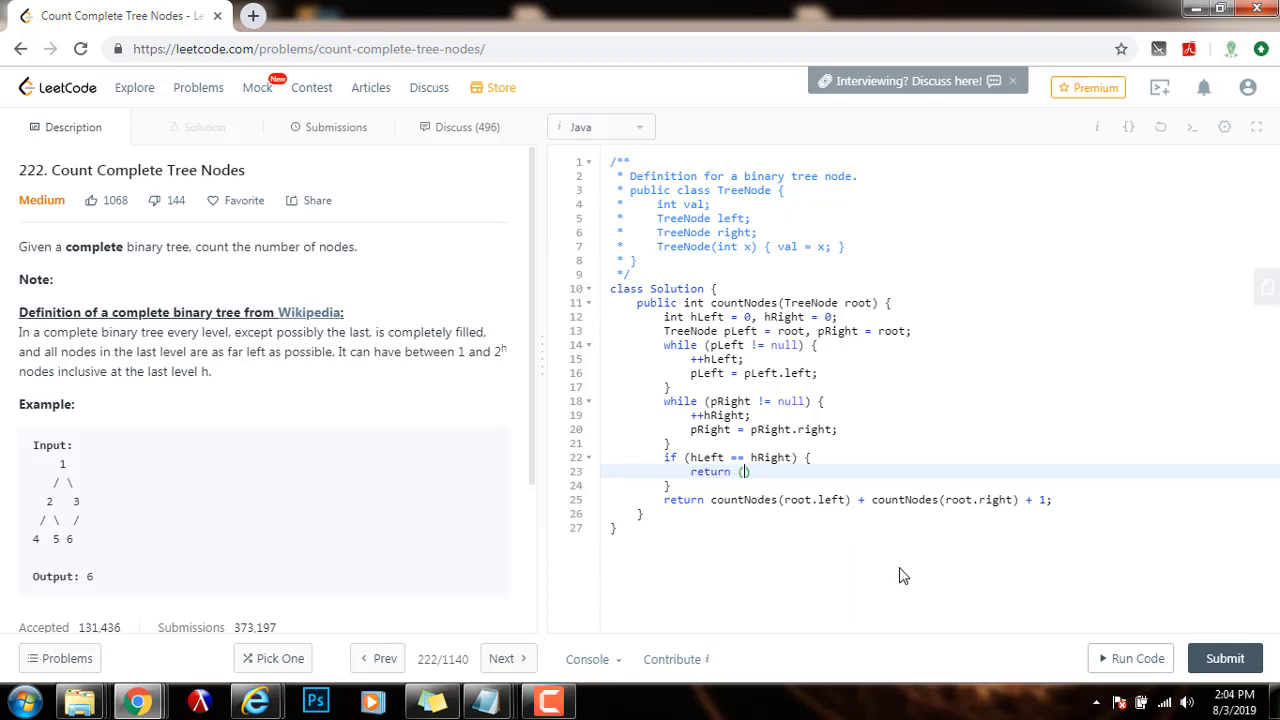
pyautogui.write('int) Math')
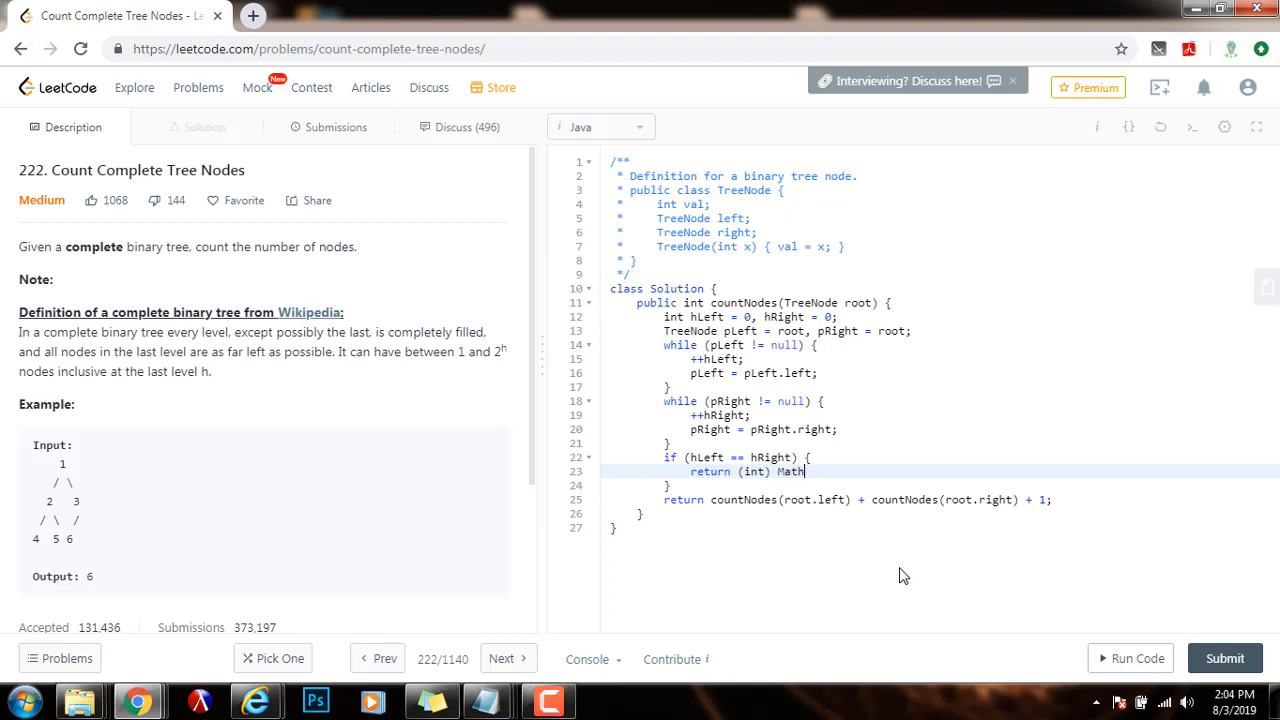
pyautogui.write('.pow(')
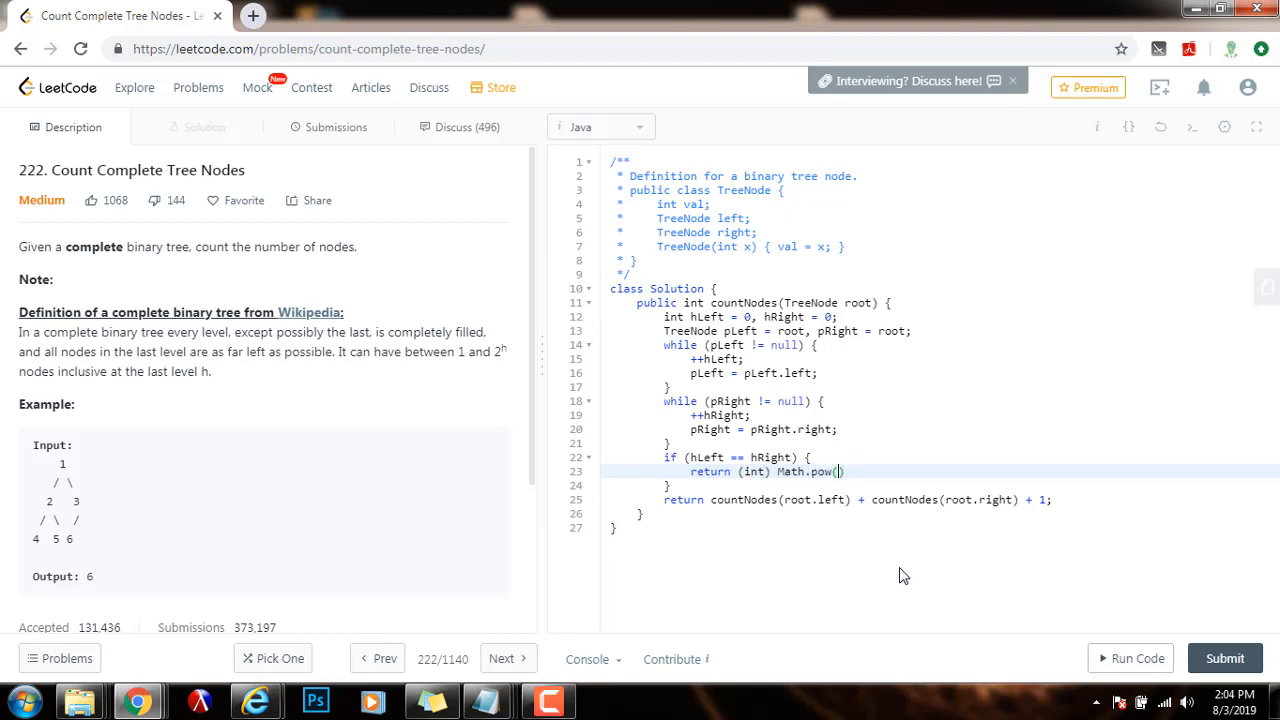
pyautogui.write('2,')
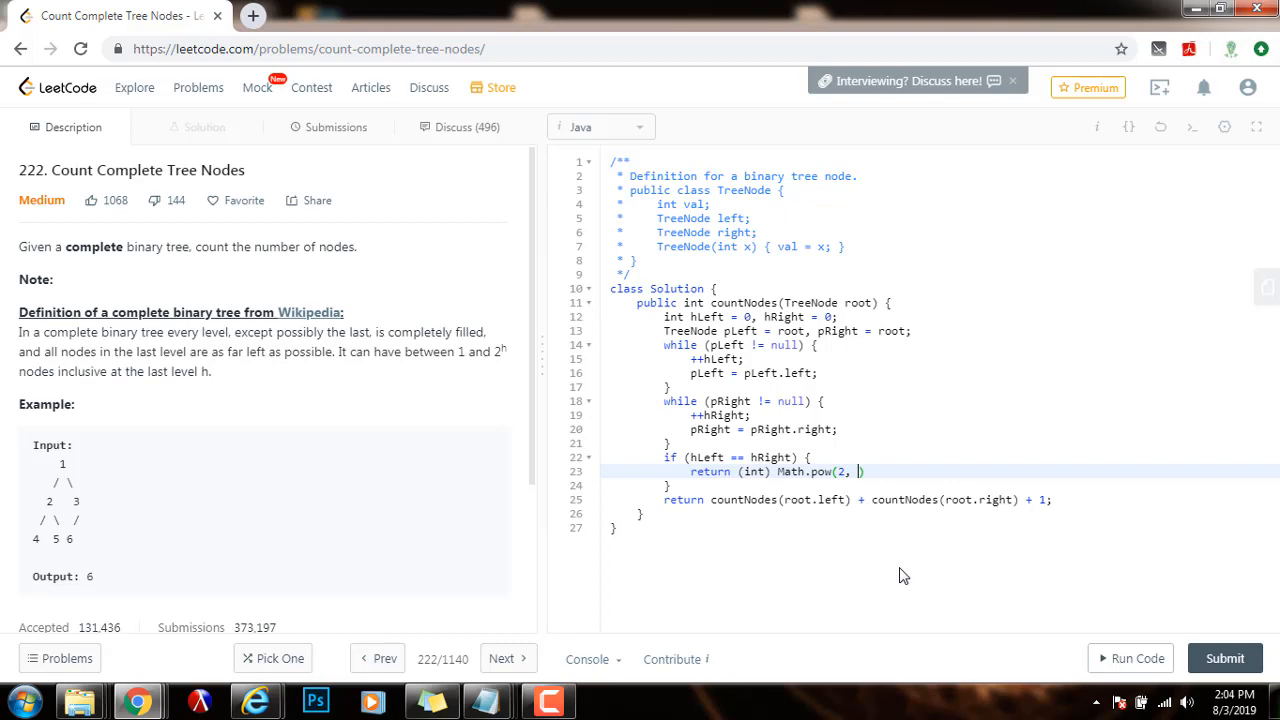
pyautogui.write('hLeft')
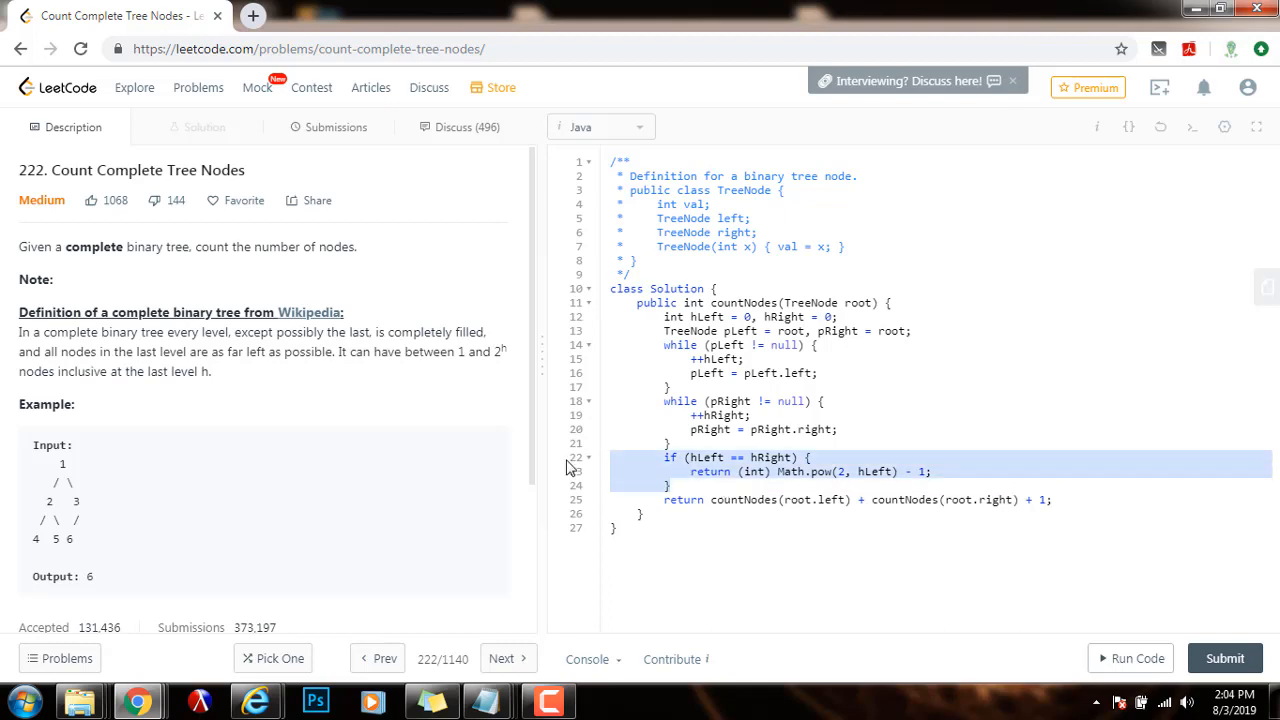
pyautogui.moveTo(84, 544)
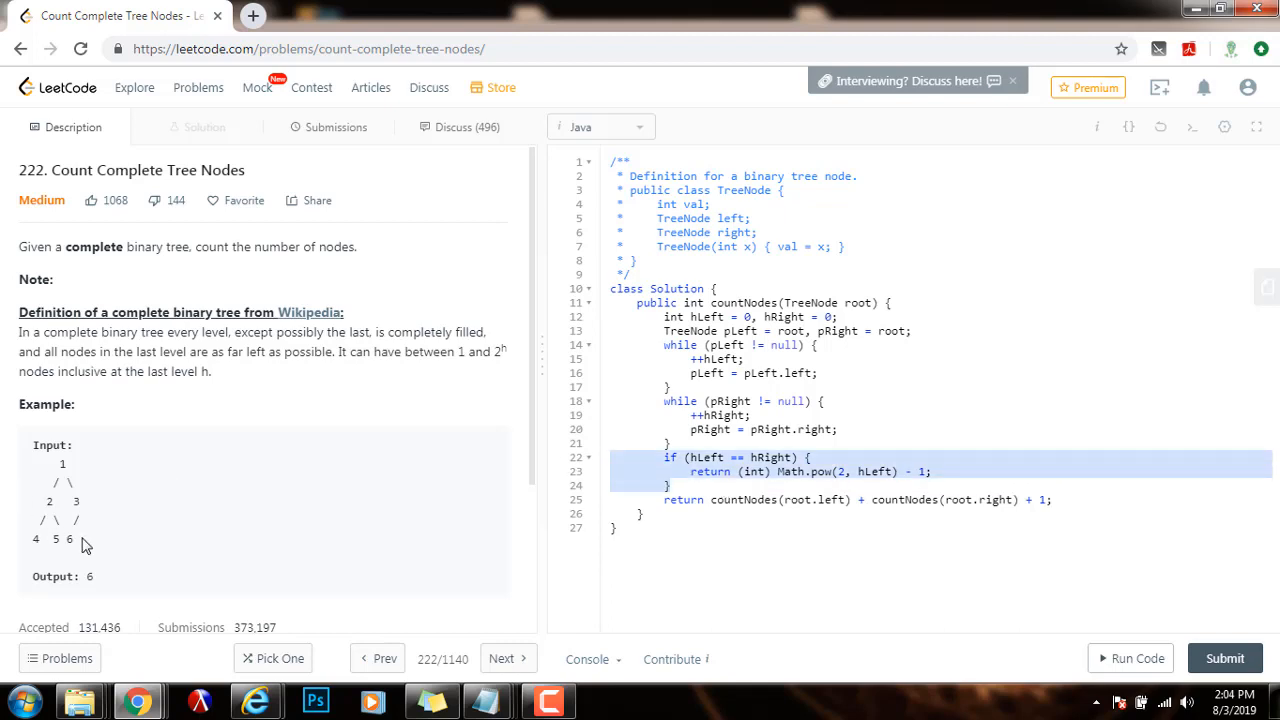
pyautogui.doubleClick(58, 538)
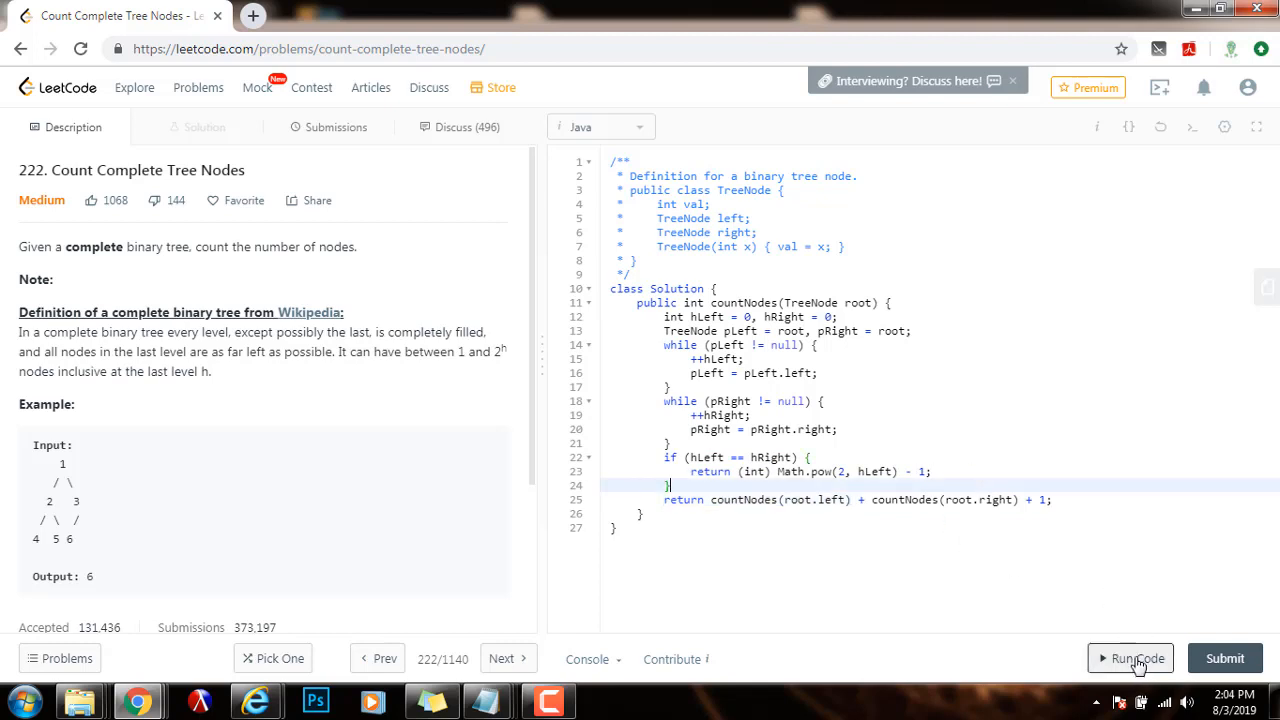
# Run the height-comparison solution (output 6 matches) and submit it for judging.
pyautogui.click(1130, 658)
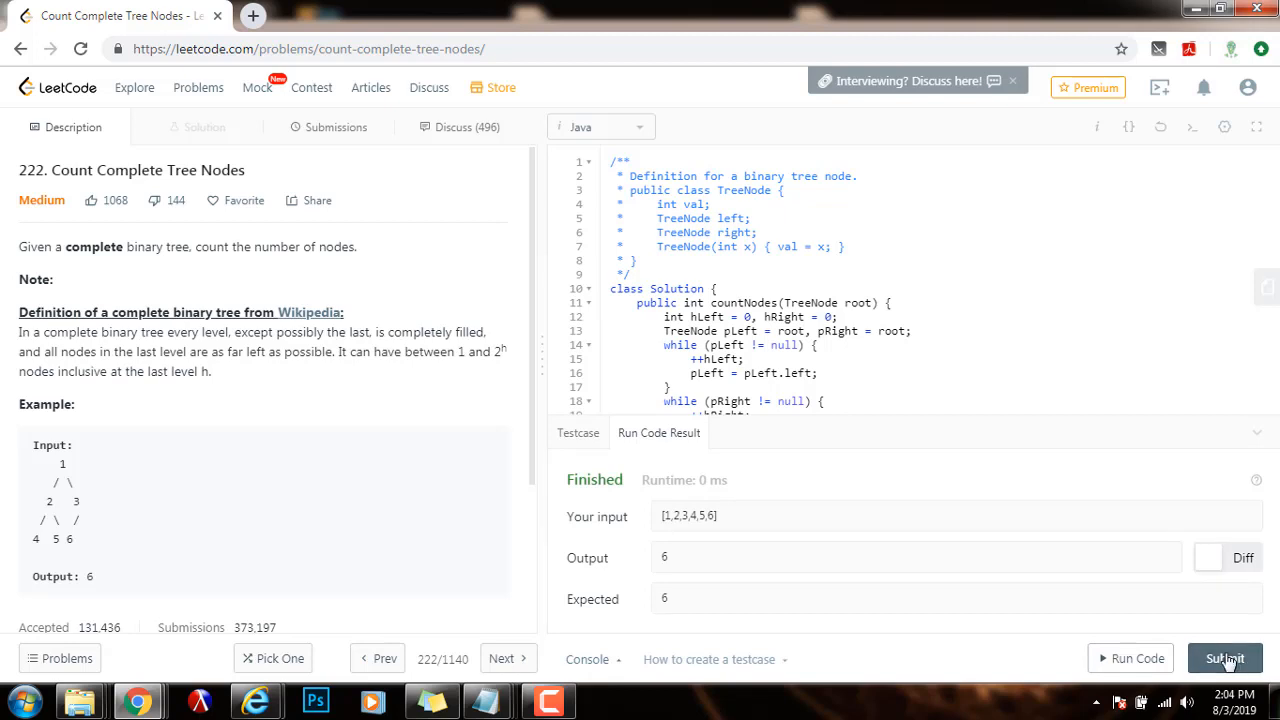
pyautogui.click(1224, 658)
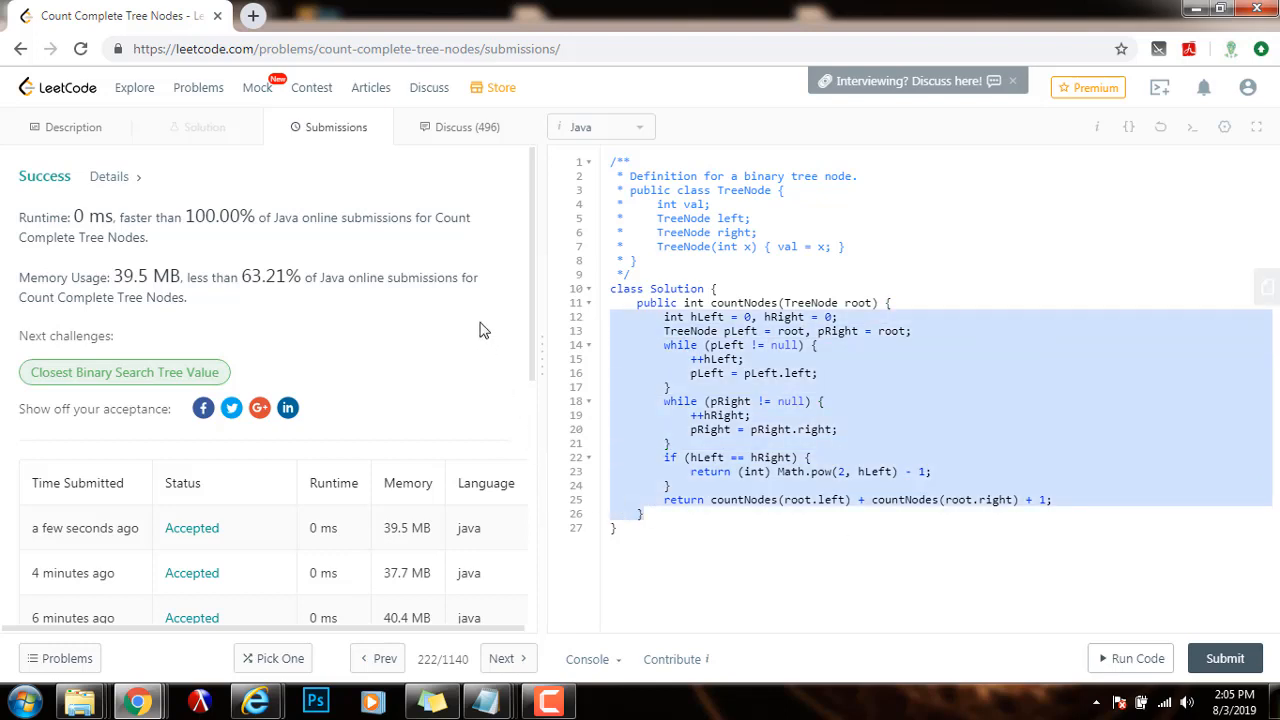
pyautogui.click(672, 486)
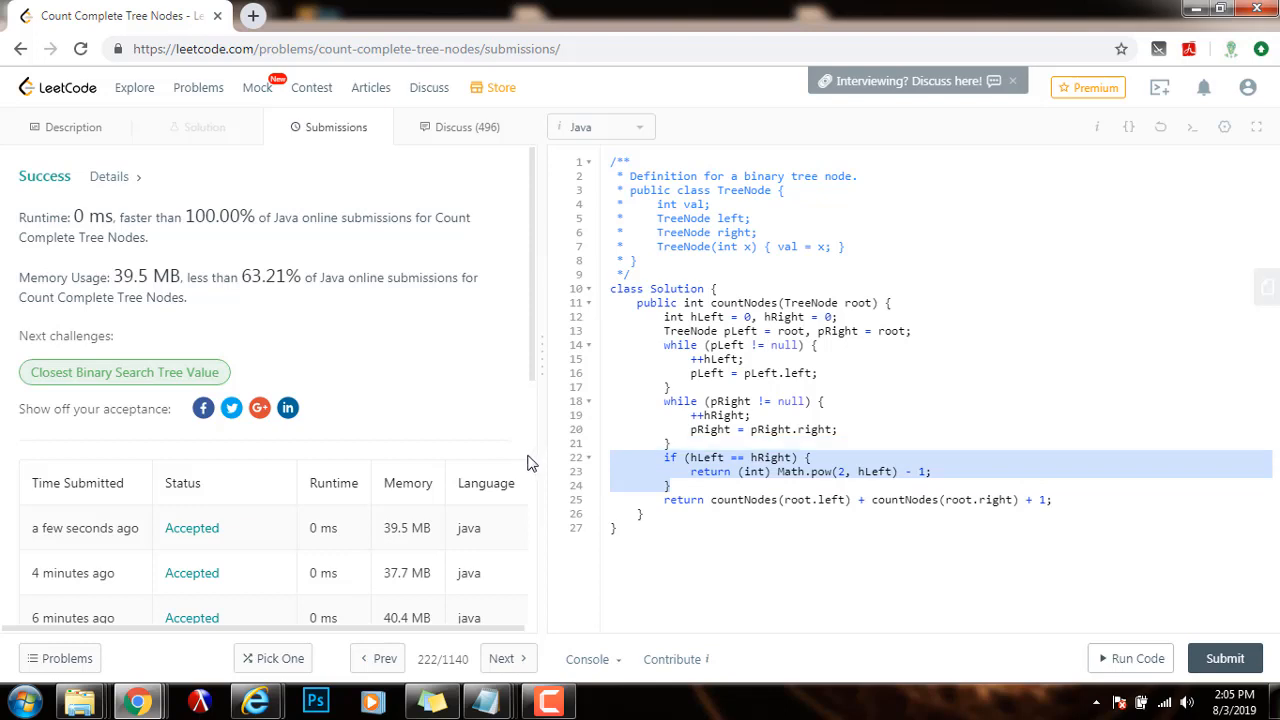
pyautogui.click(752, 428)
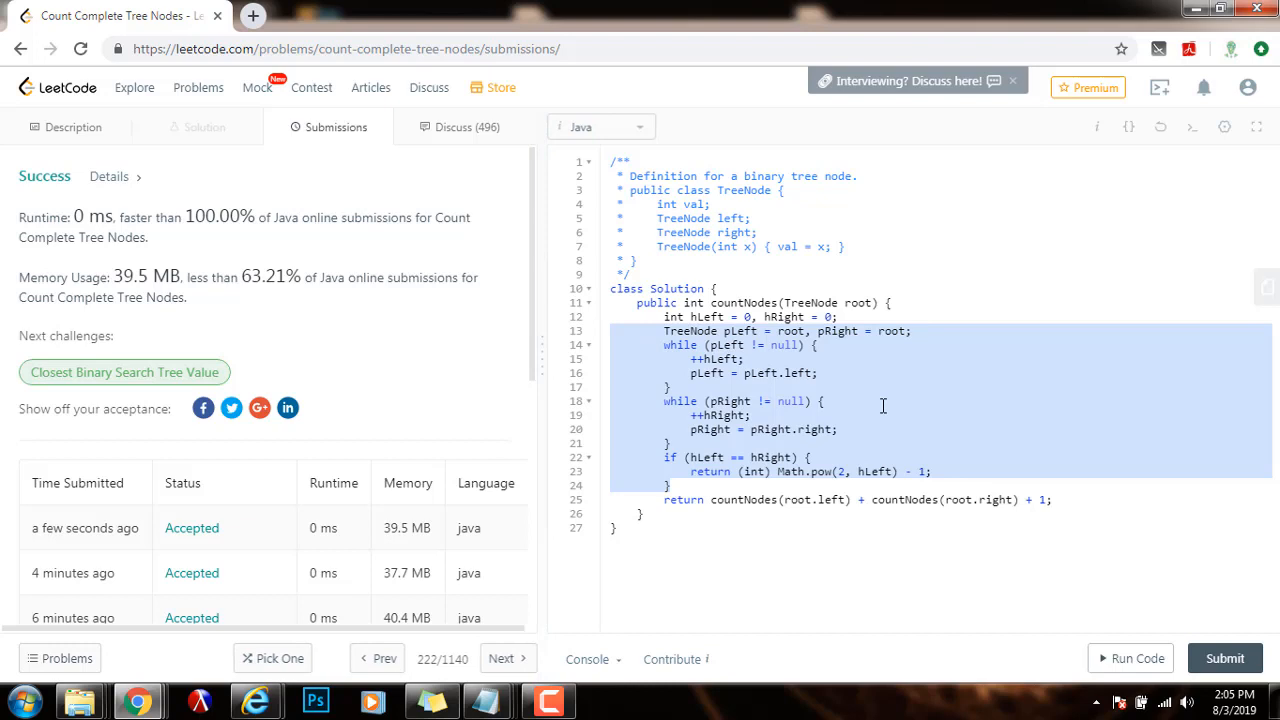
pyautogui.click(658, 518)
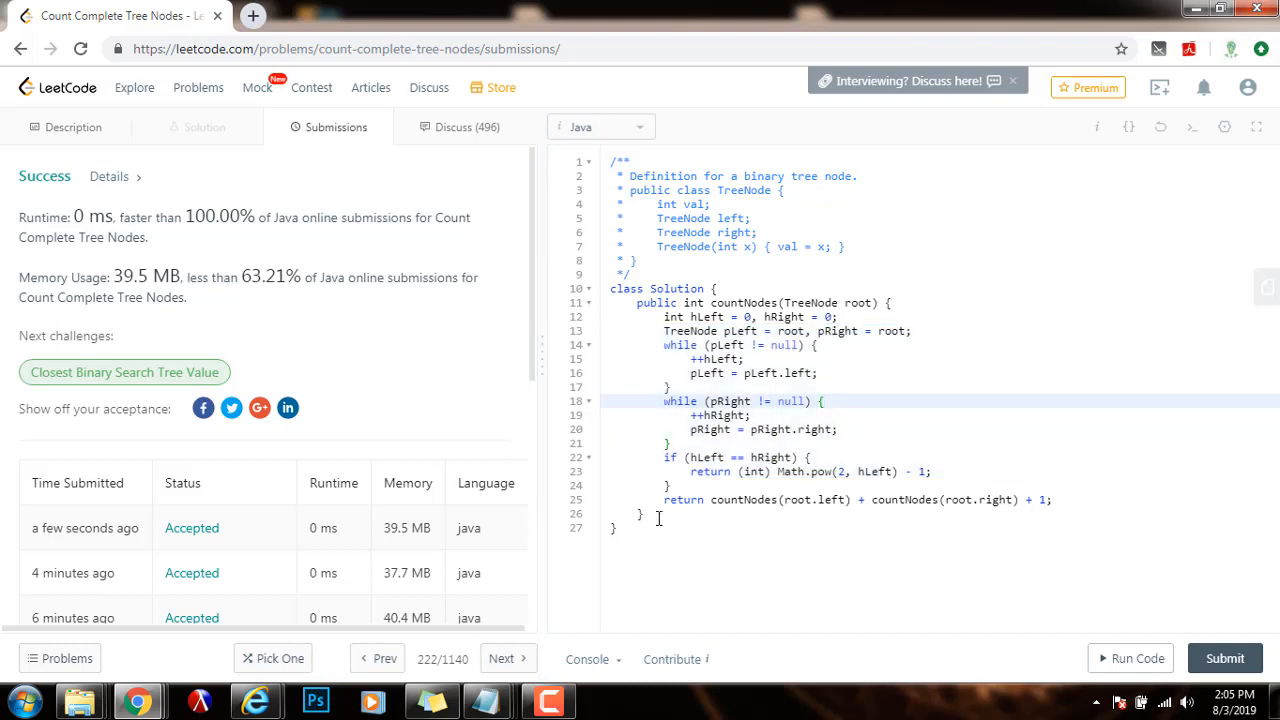
pyautogui.moveTo(690, 414); pyautogui.dragTo(644, 514)
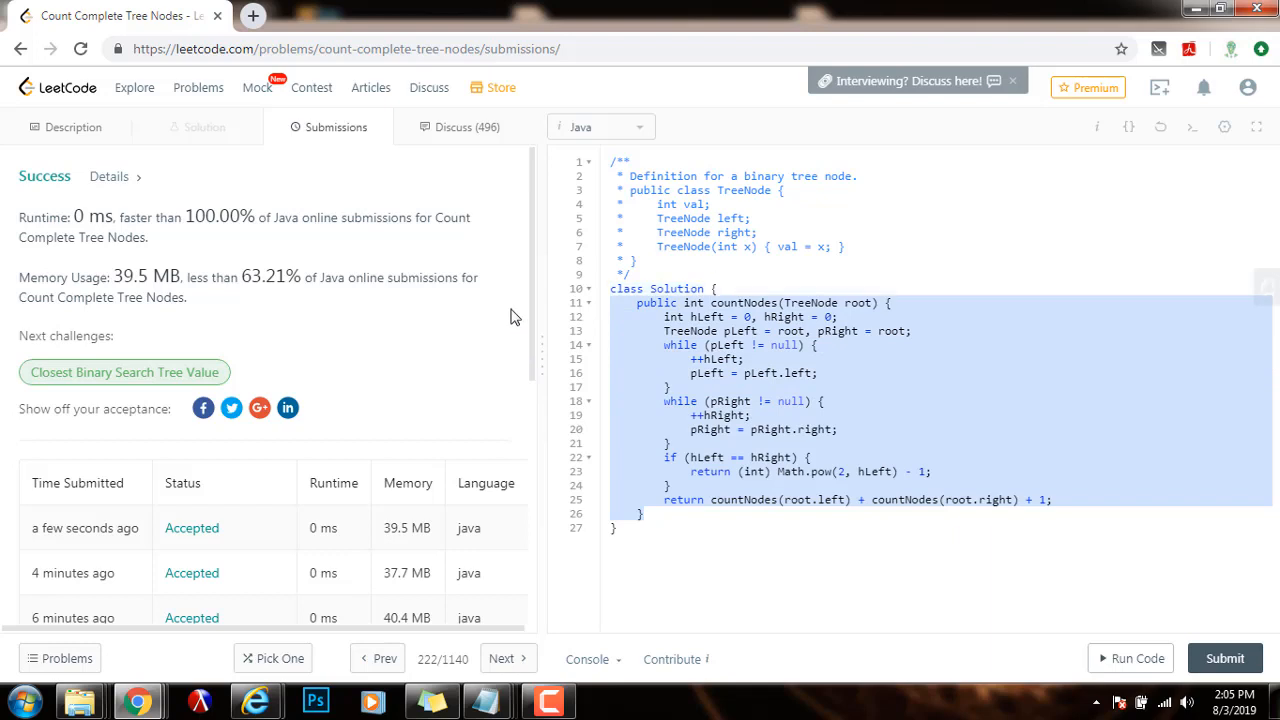
pyautogui.moveTo(792, 492)
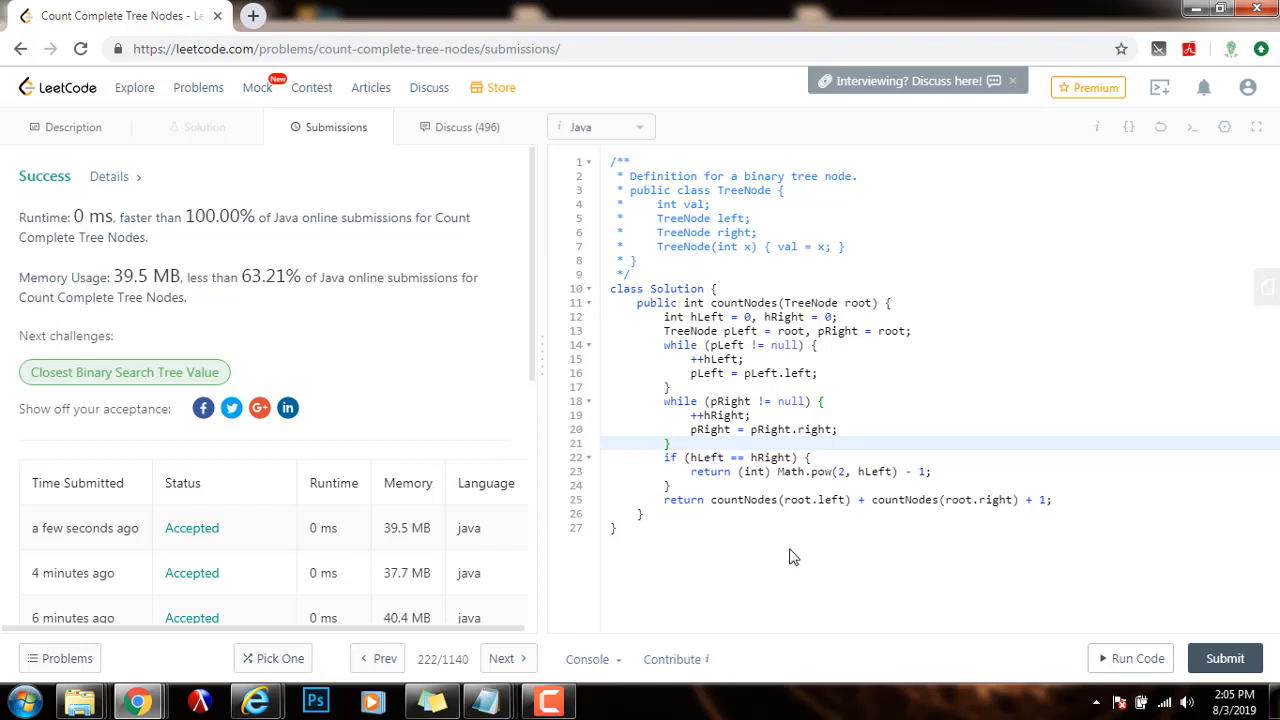
pyautogui.moveTo(788, 554)
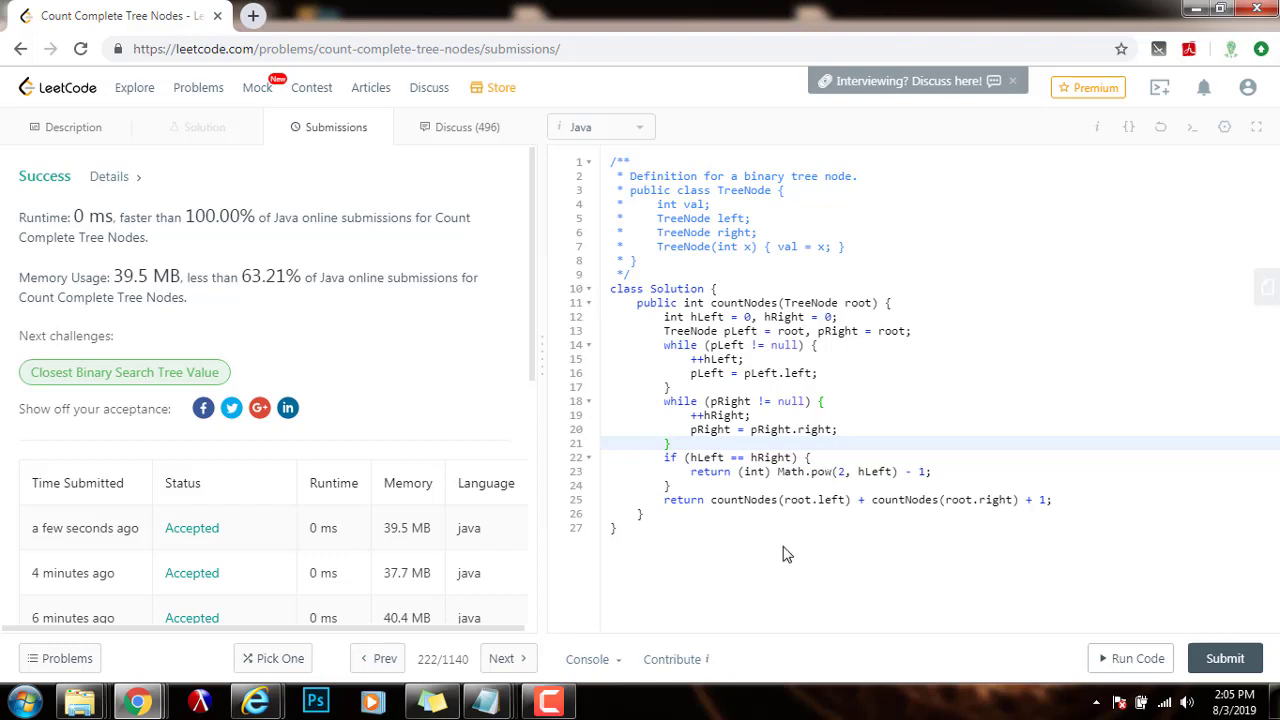